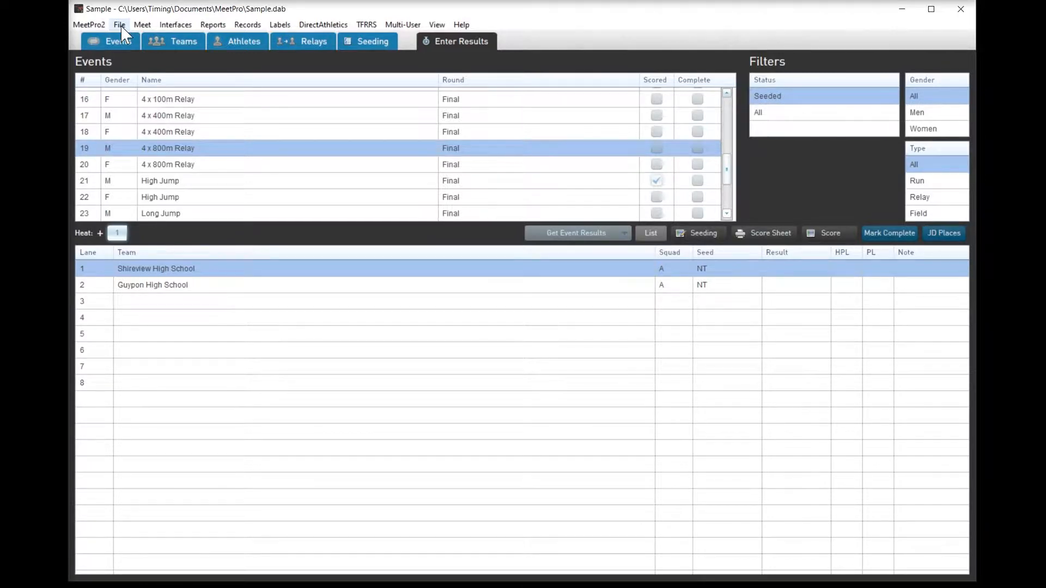
Step: Purge events, teams, athletes, entries and results from the database, accepting the irreversible-deletion warning
click(119, 24)
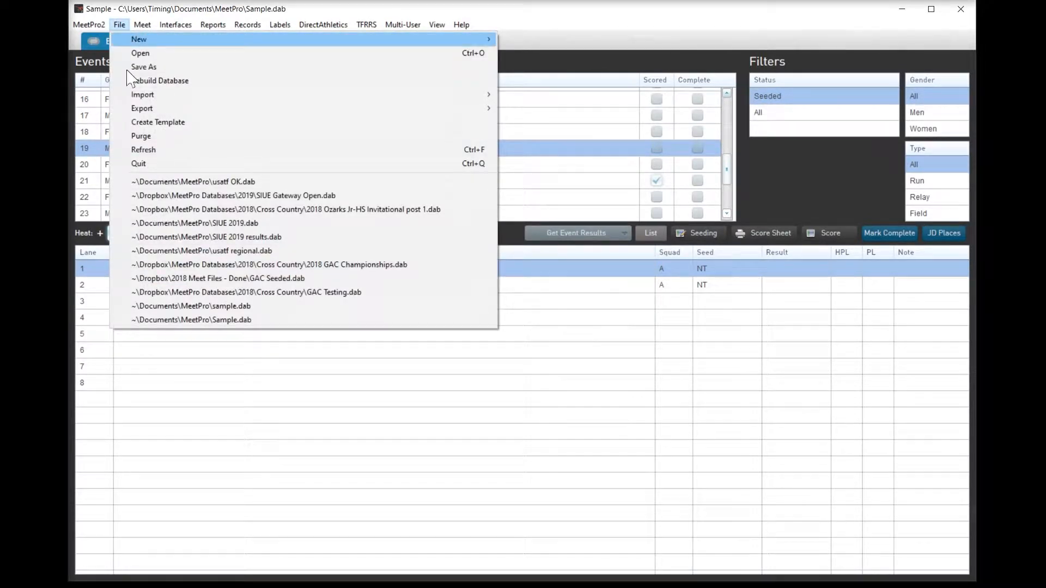
click(140, 136)
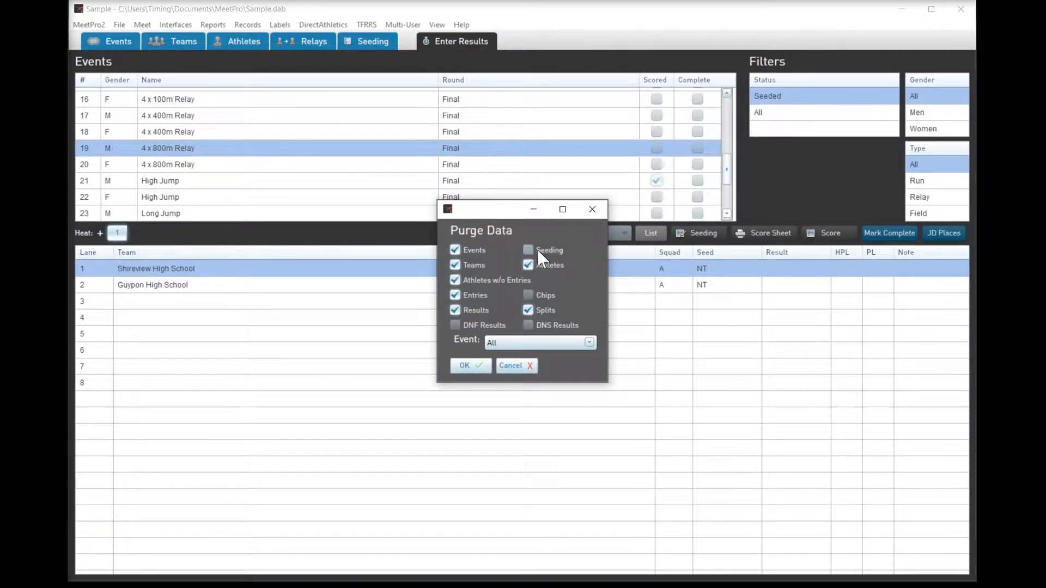
click(467, 365)
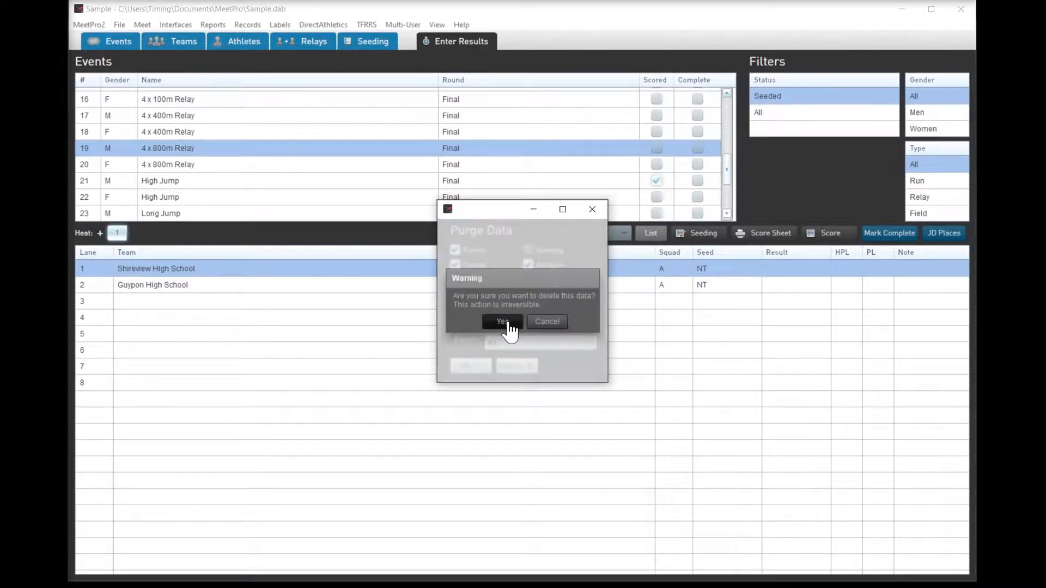
click(500, 322)
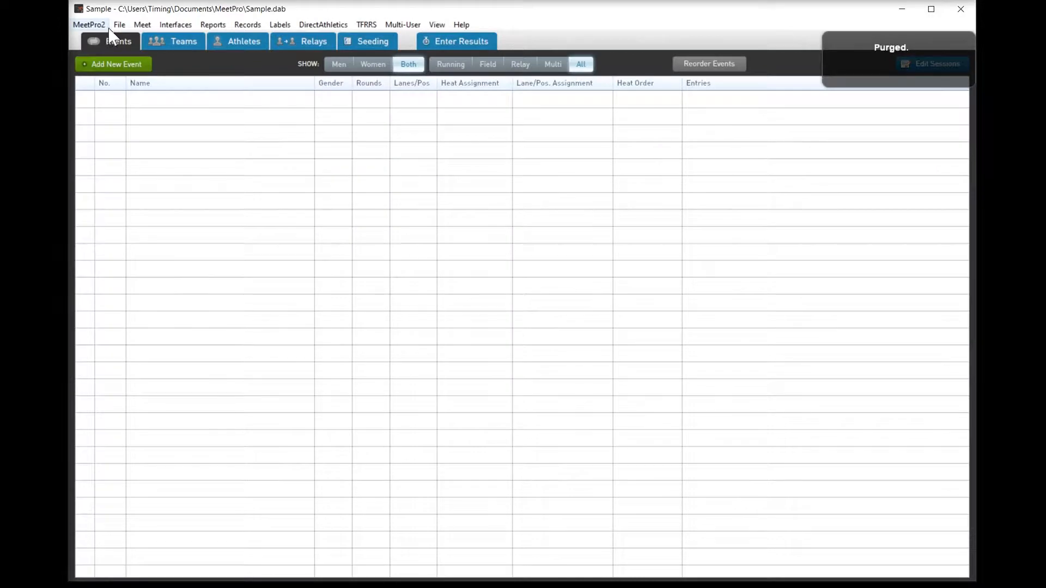
Step: Import the semicolon-delimited entries file with Ignore Comp #'s ticked
click(119, 25)
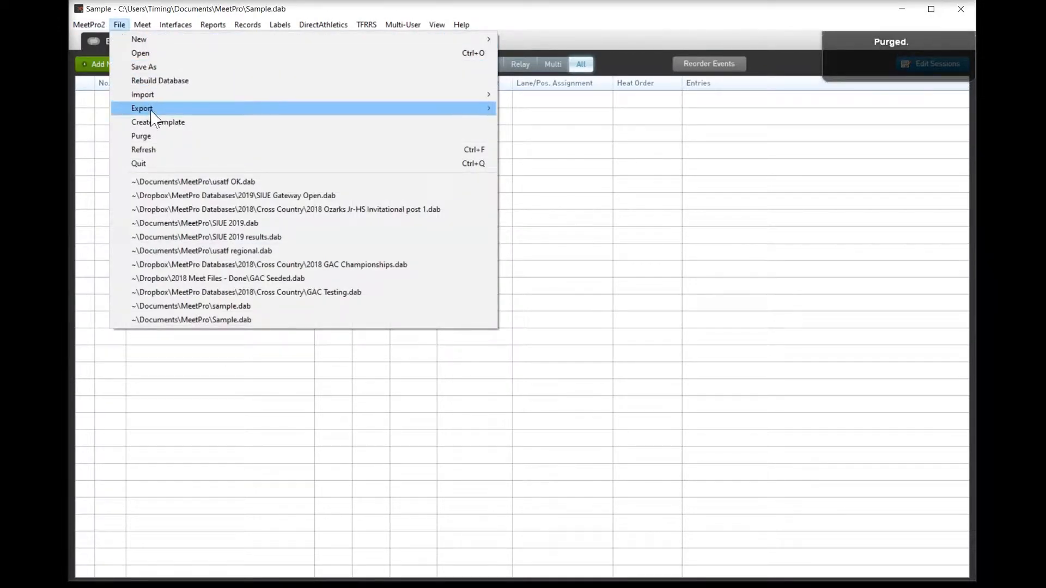
mouse_move(142, 94)
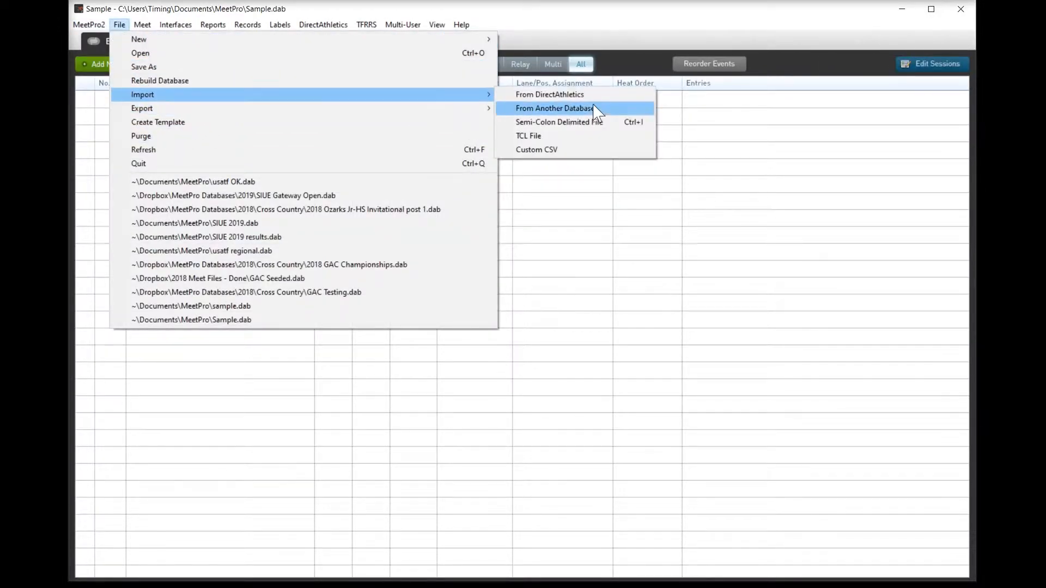
click(553, 108)
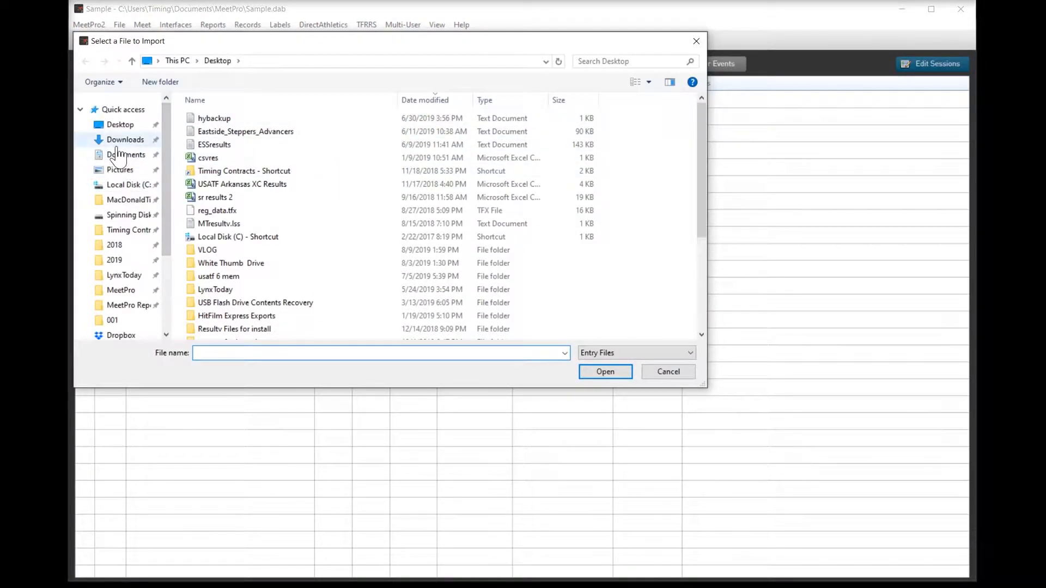
click(604, 371)
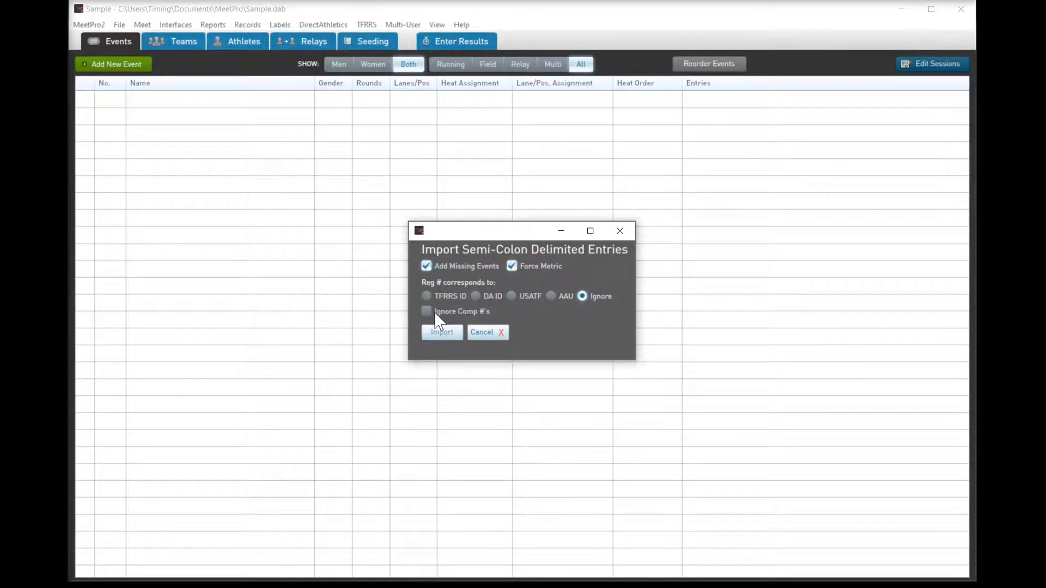
click(427, 311)
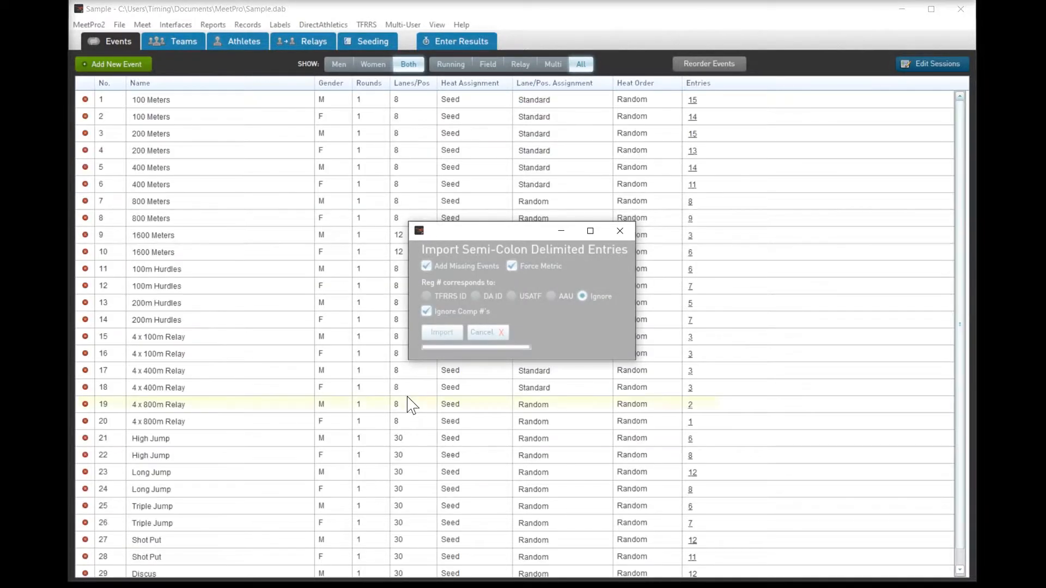
click(442, 333)
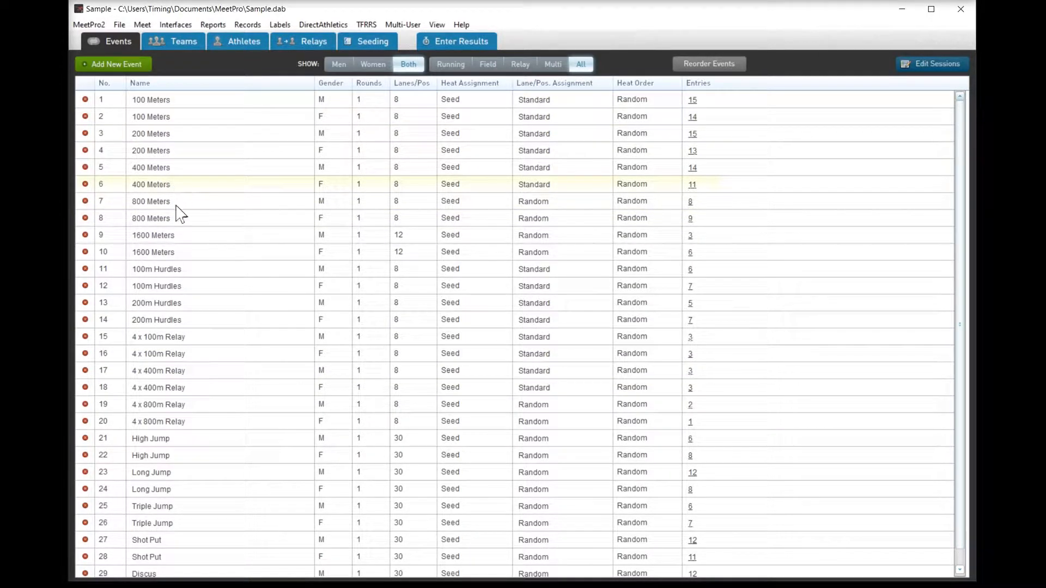
Step: Set all events to Youth through Meet batch operations
scroll(down, 3)
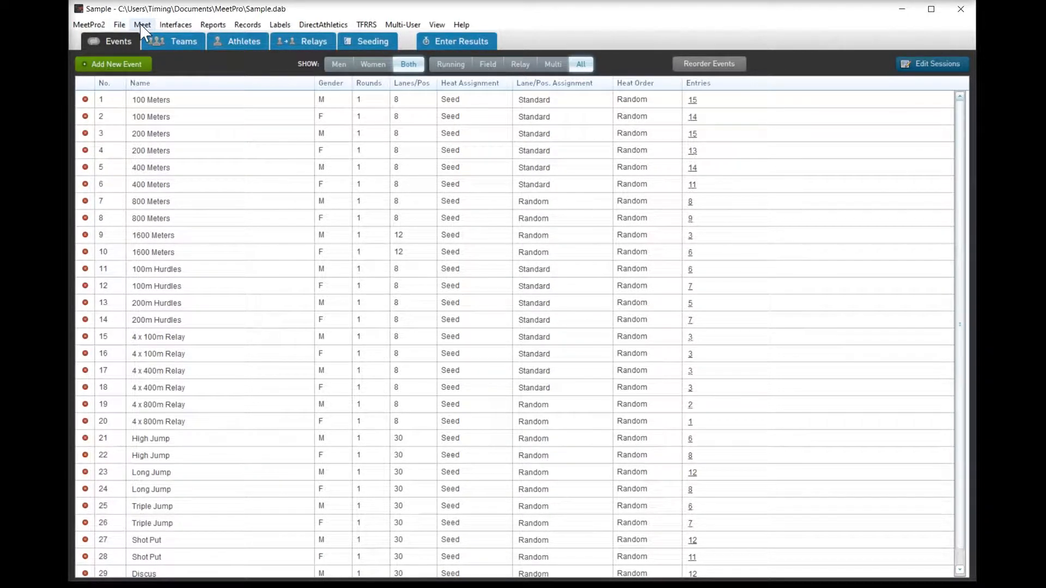
click(142, 24)
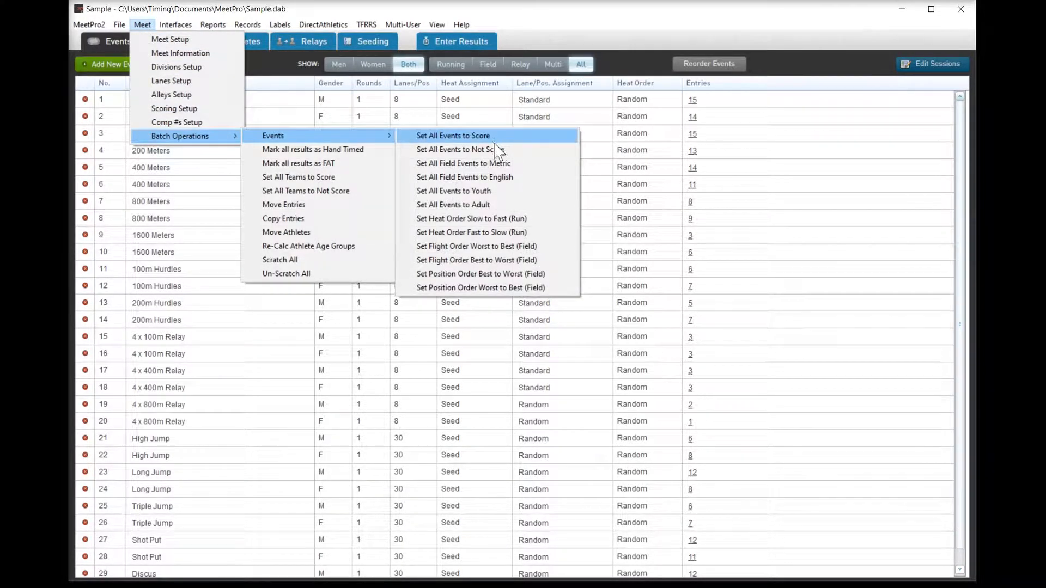
click(453, 191)
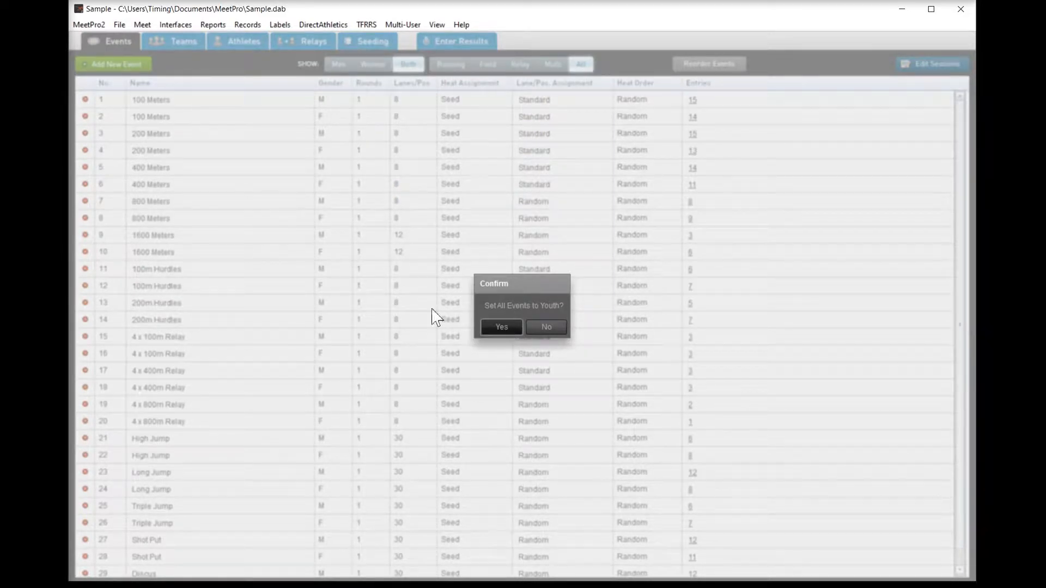
mouse_move(334, 292)
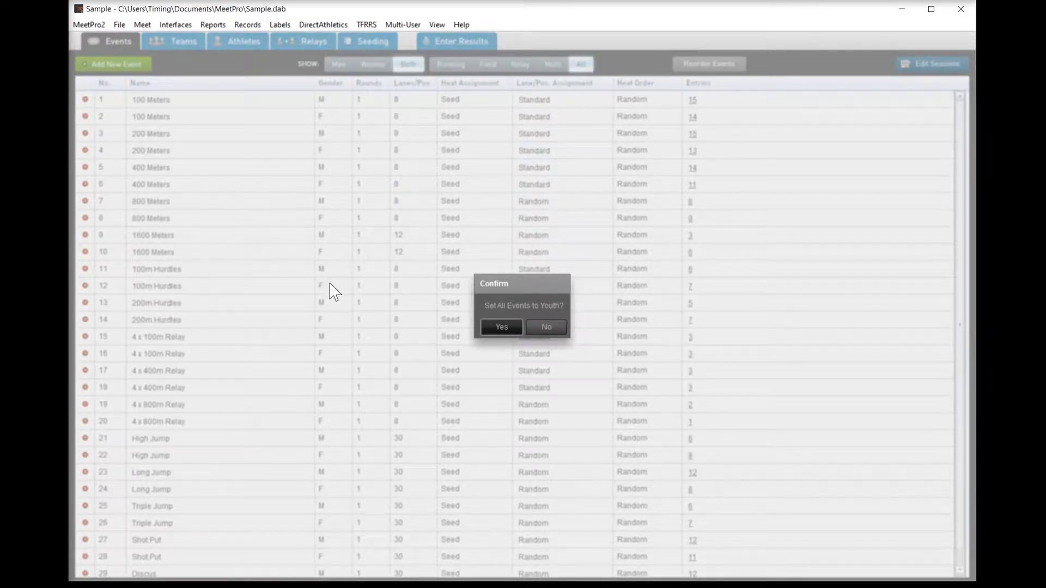
mouse_move(344, 279)
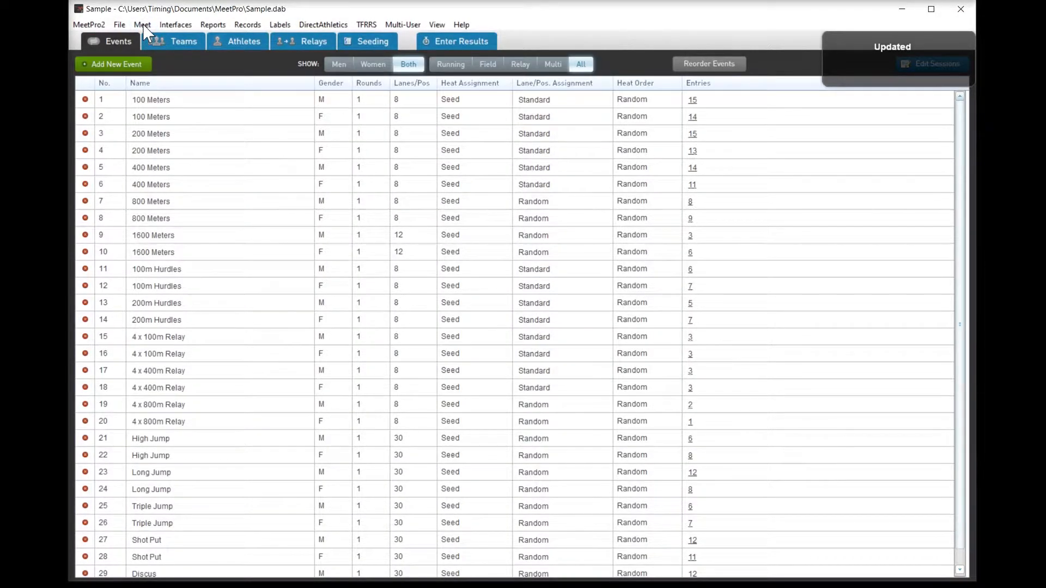
Step: Set all events to be scored and confirm the batch prompt
click(142, 24)
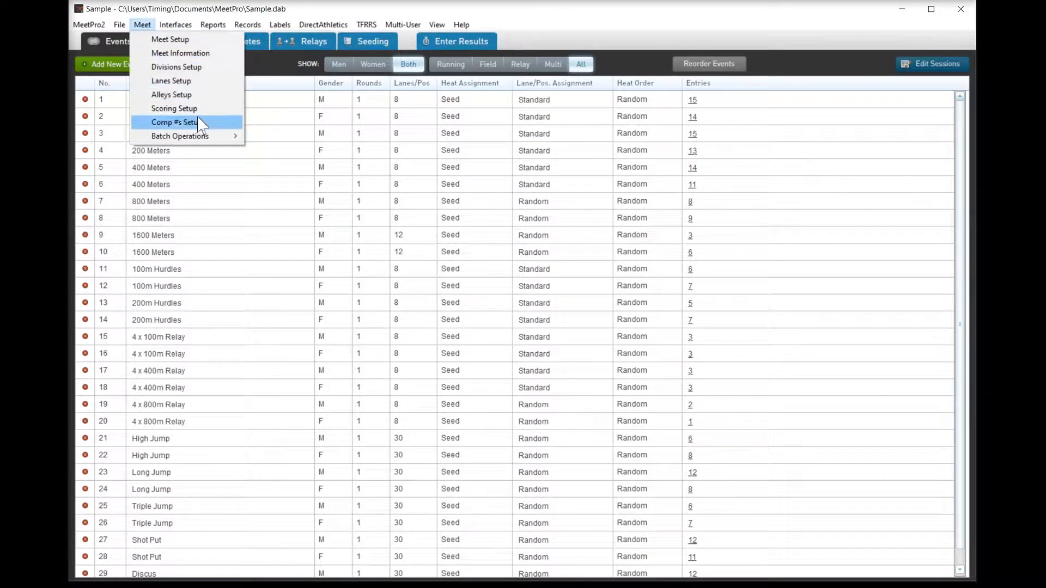
click(180, 136)
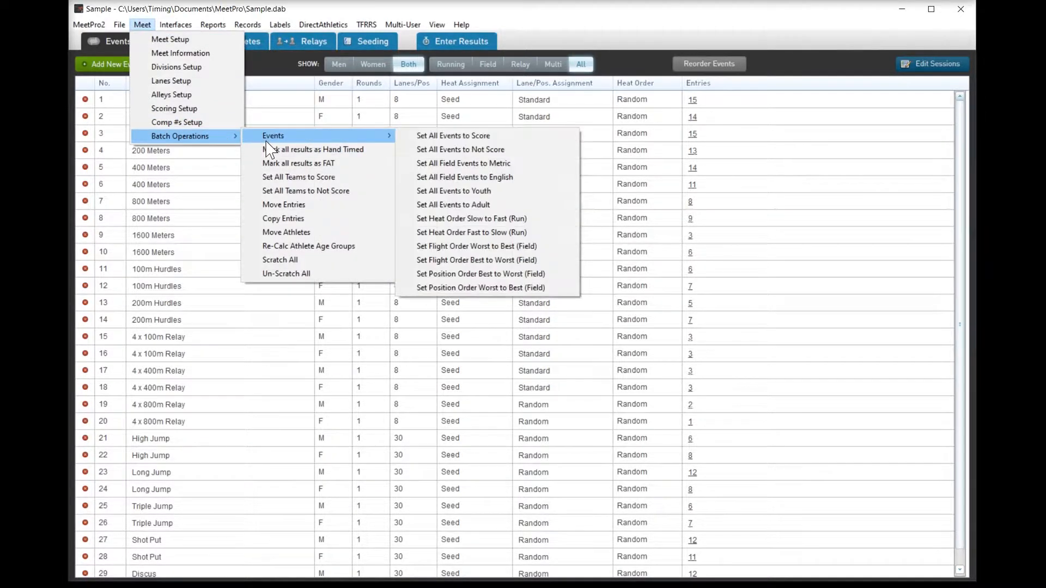
mouse_move(454, 190)
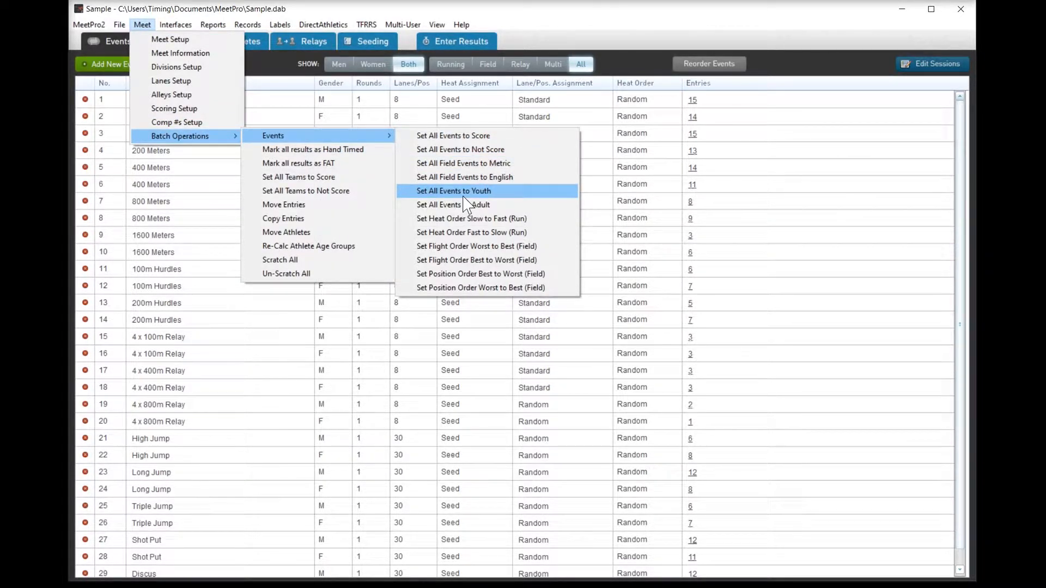
mouse_move(463, 246)
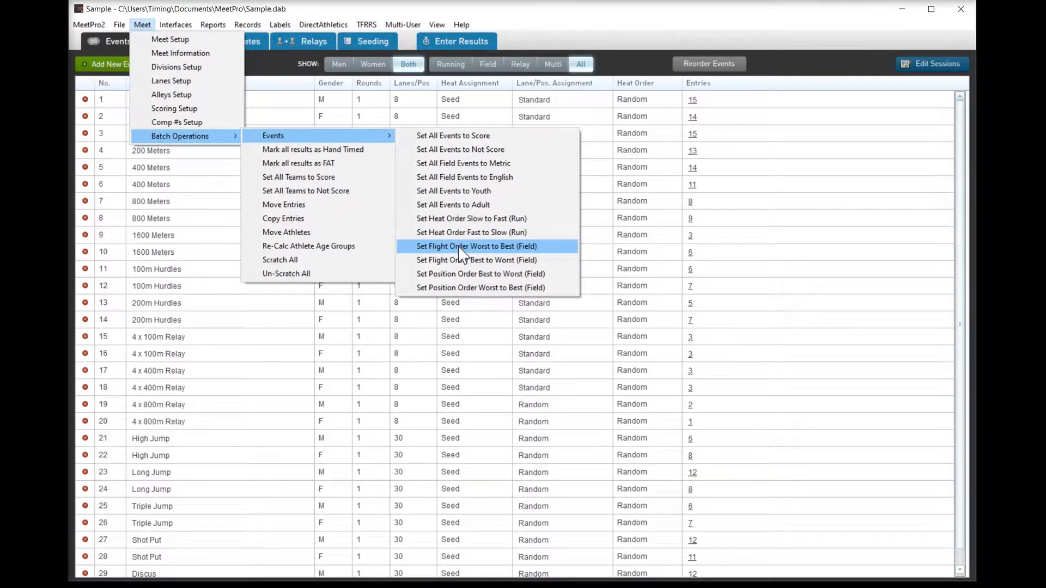
mouse_move(454, 191)
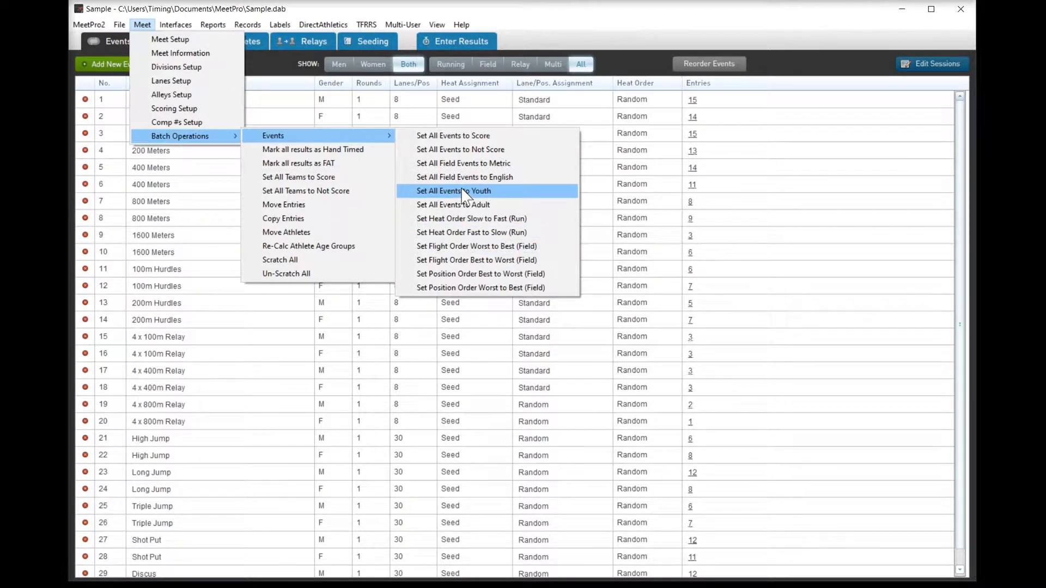
mouse_move(454, 135)
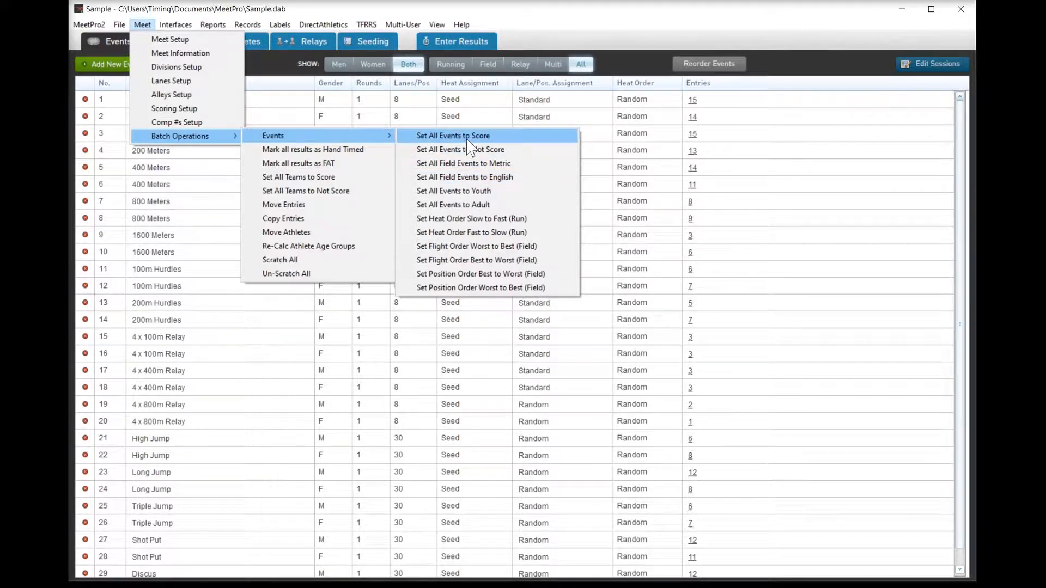
click(453, 136)
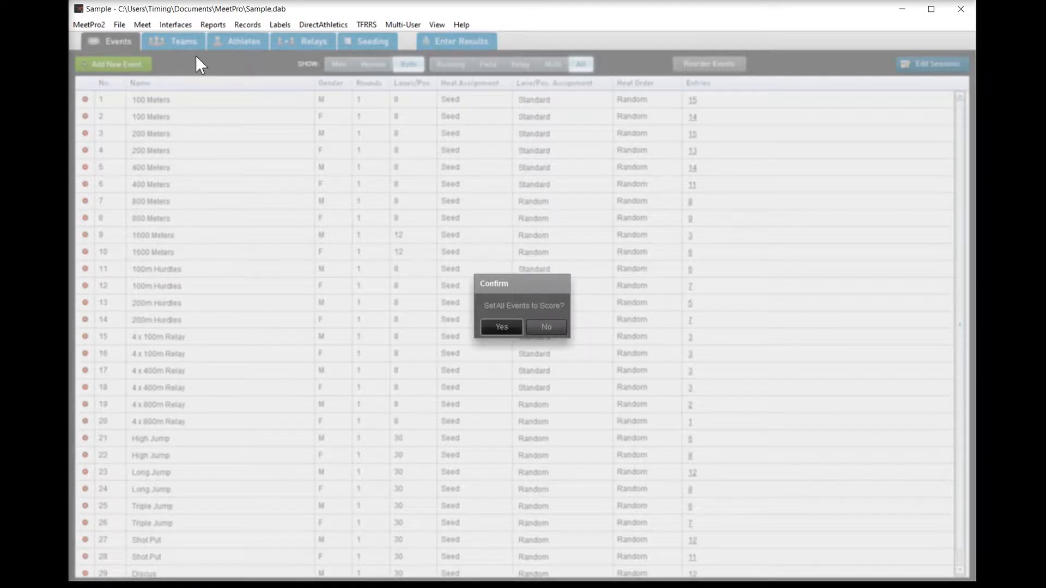
mouse_move(276, 71)
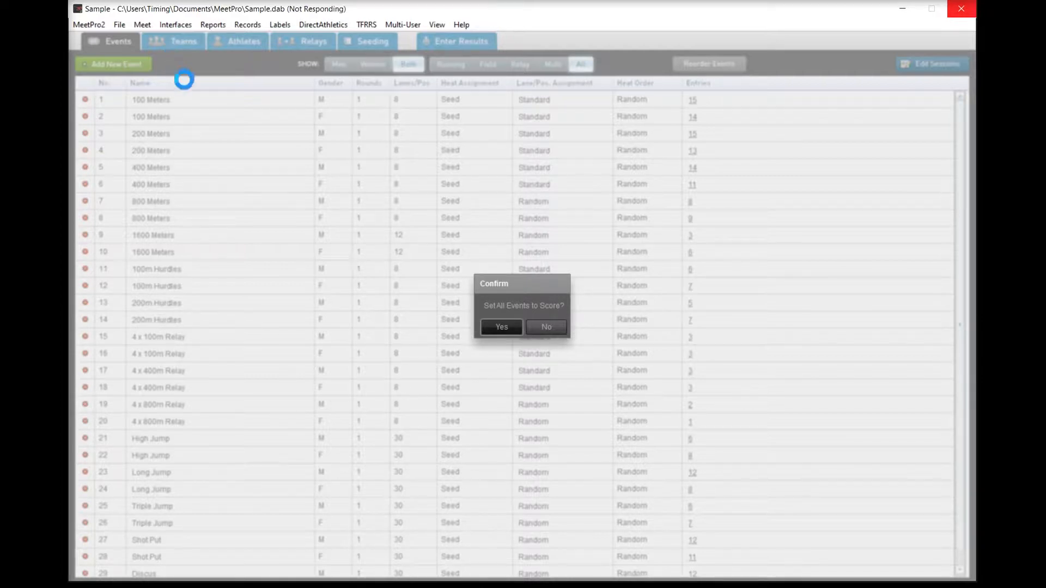
click(502, 327)
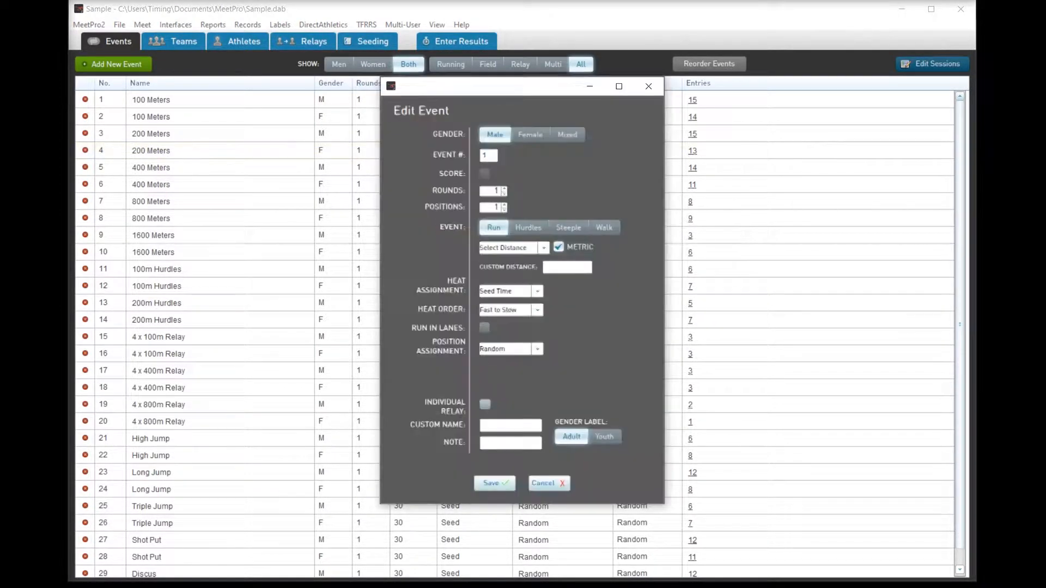
Step: Set the women's 200 Meters heat order to Slow to Fast and save
click(494, 483)
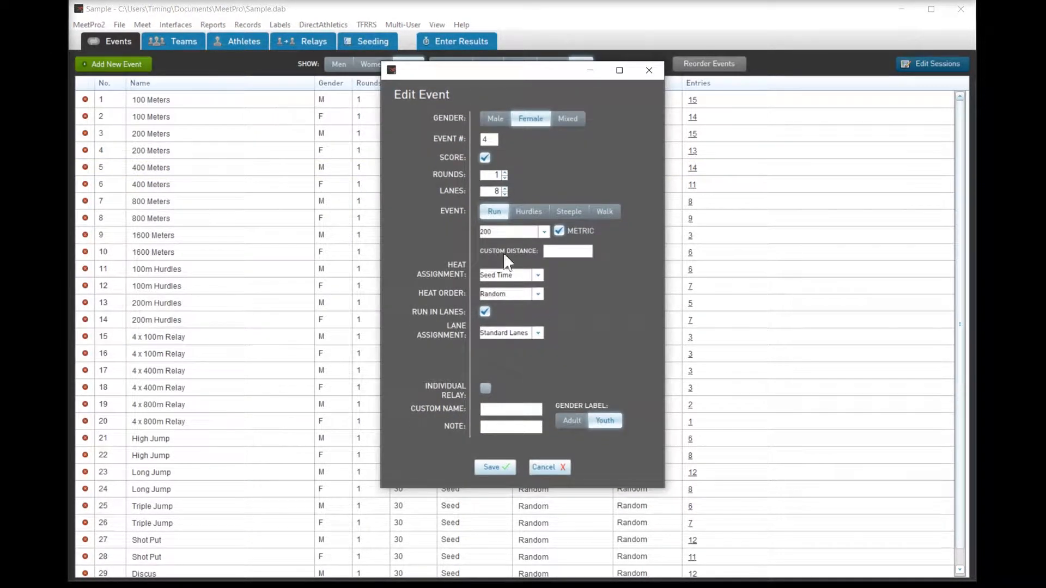
click(511, 293)
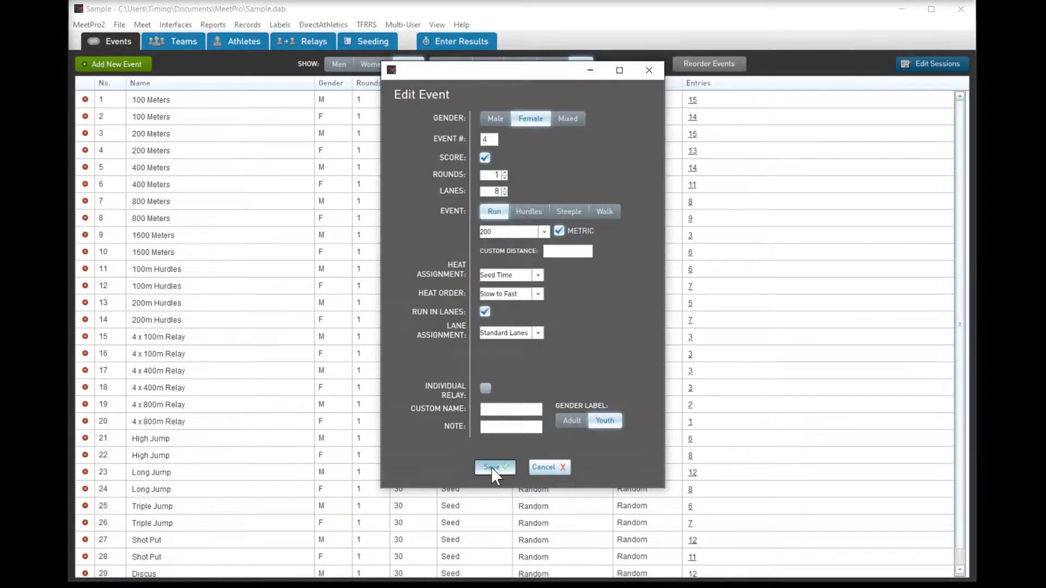
click(493, 467)
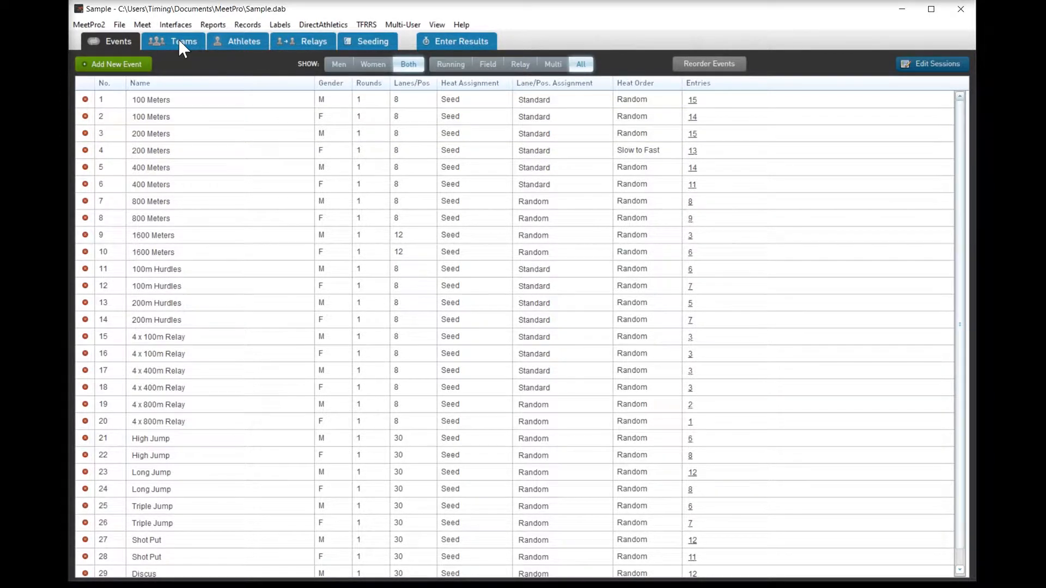
Step: Review the Teams and Athletes lists, cancelling a new team form
click(183, 41)
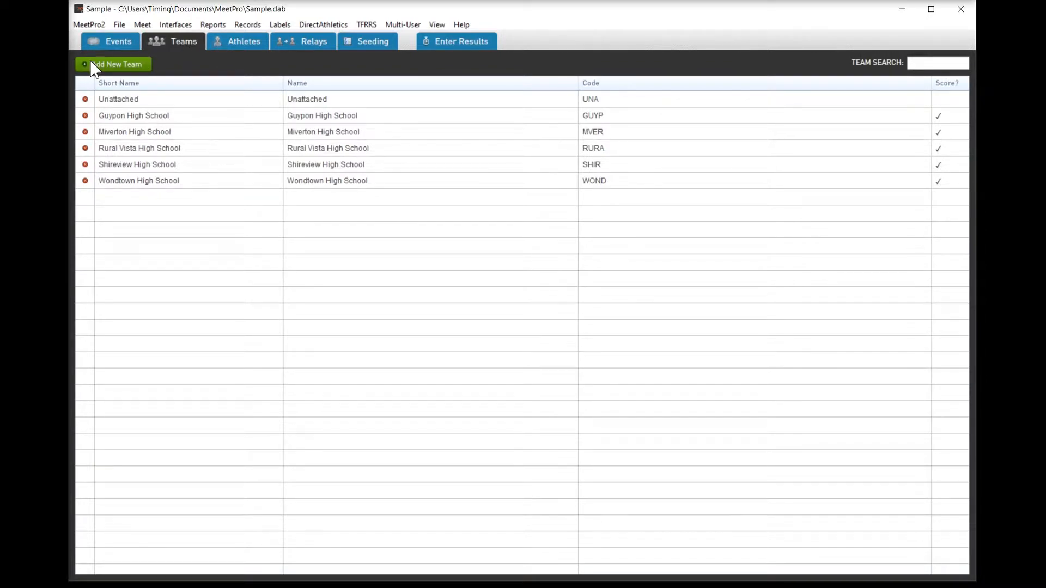
click(237, 41)
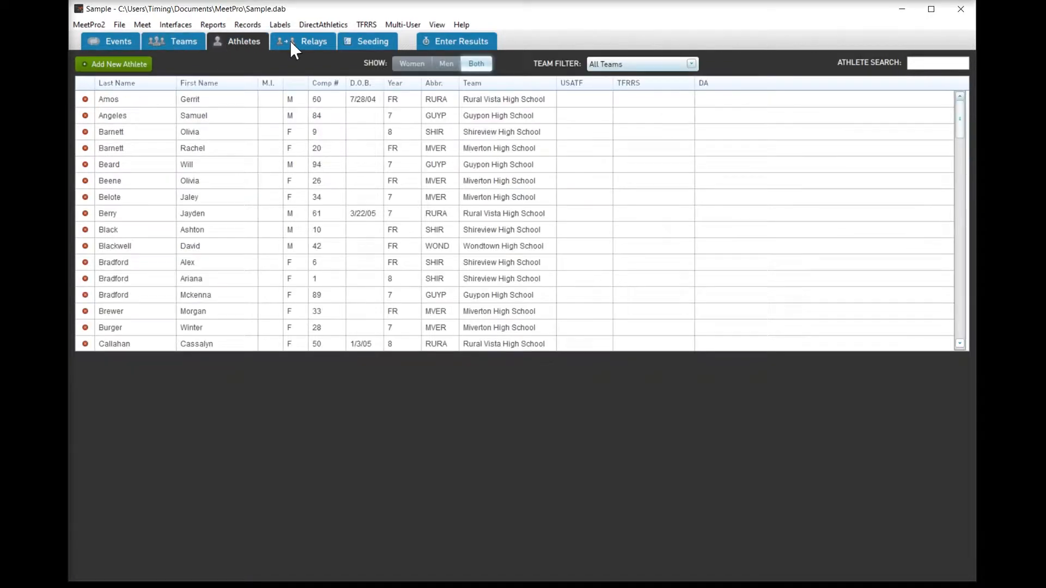
click(113, 64)
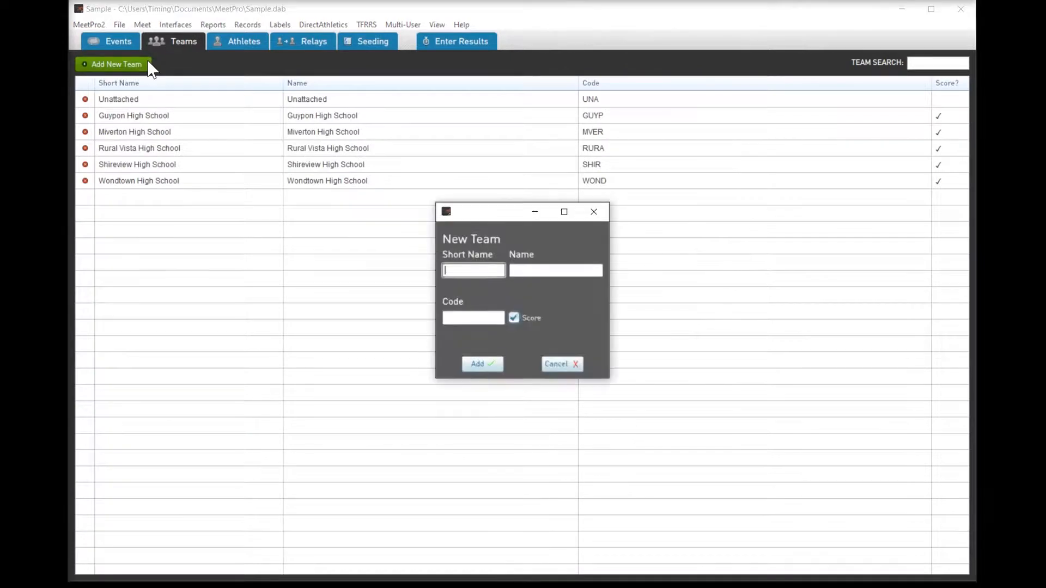
mouse_move(467, 319)
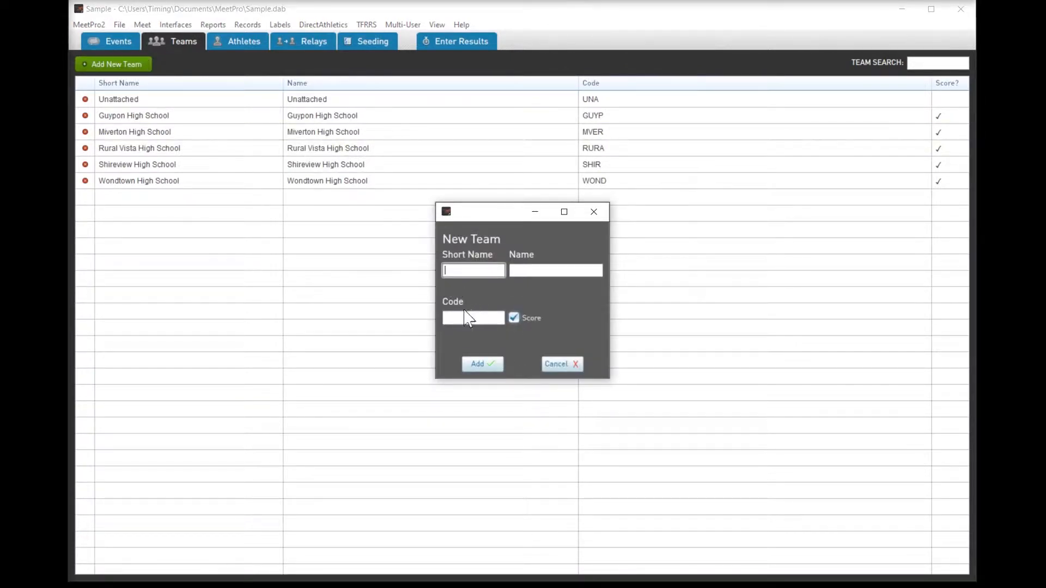
click(561, 363)
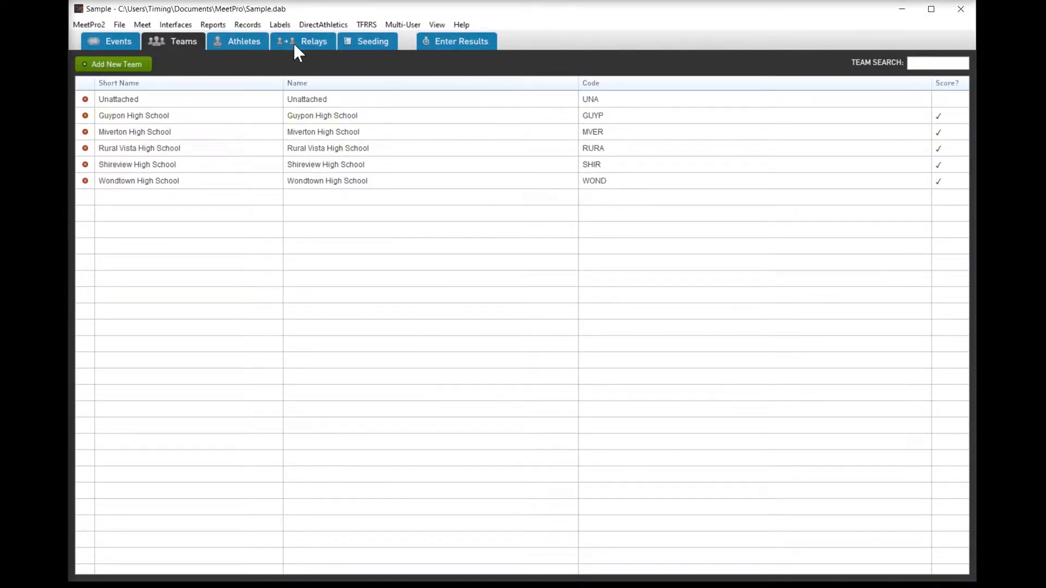
Step: Give Miverton High School's girls 4 x 800m relay entry an 8:16.32 mark, then view seeding
click(313, 41)
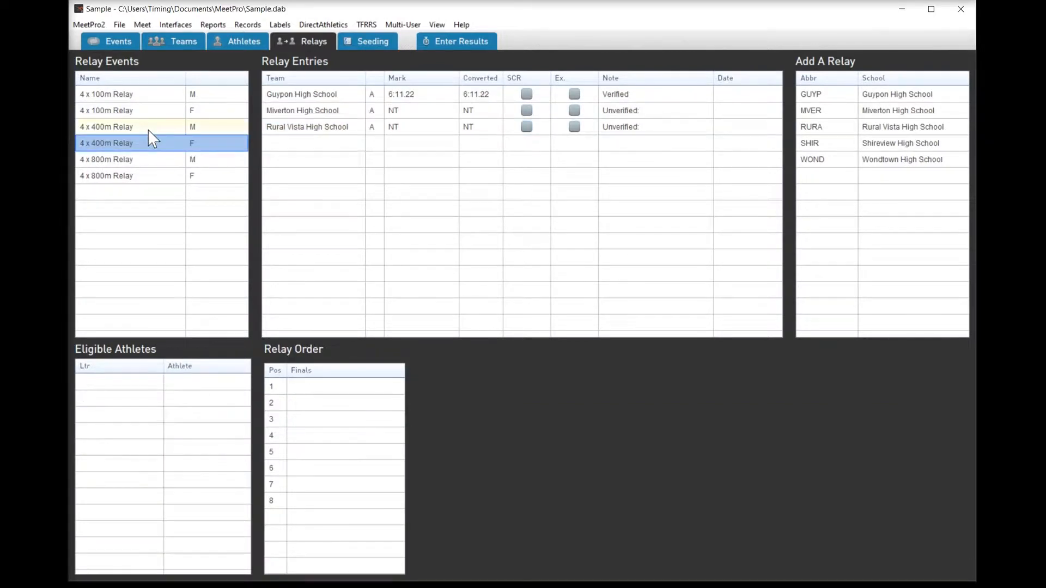
click(106, 175)
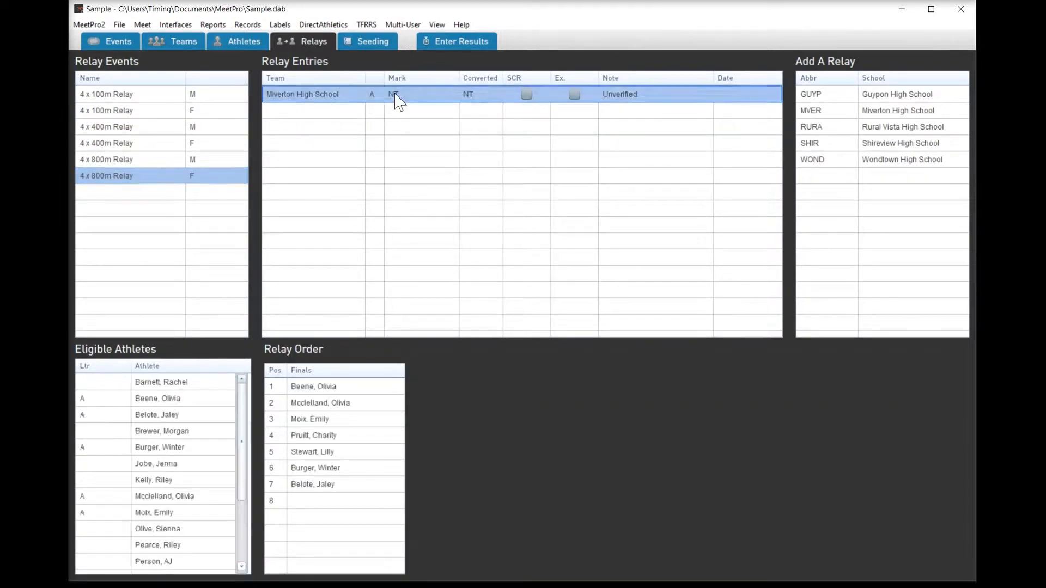
click(419, 95)
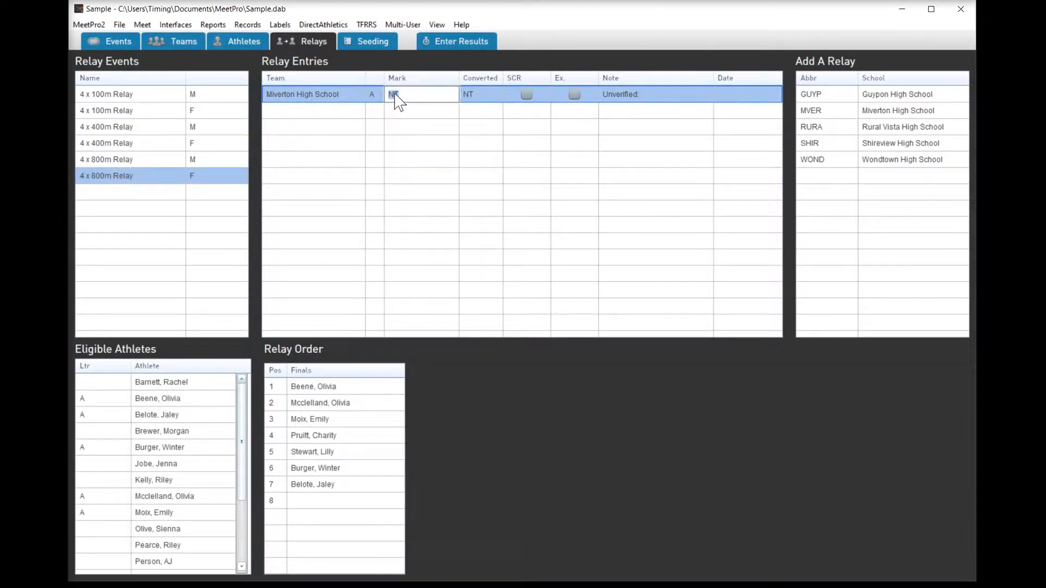
text(8)
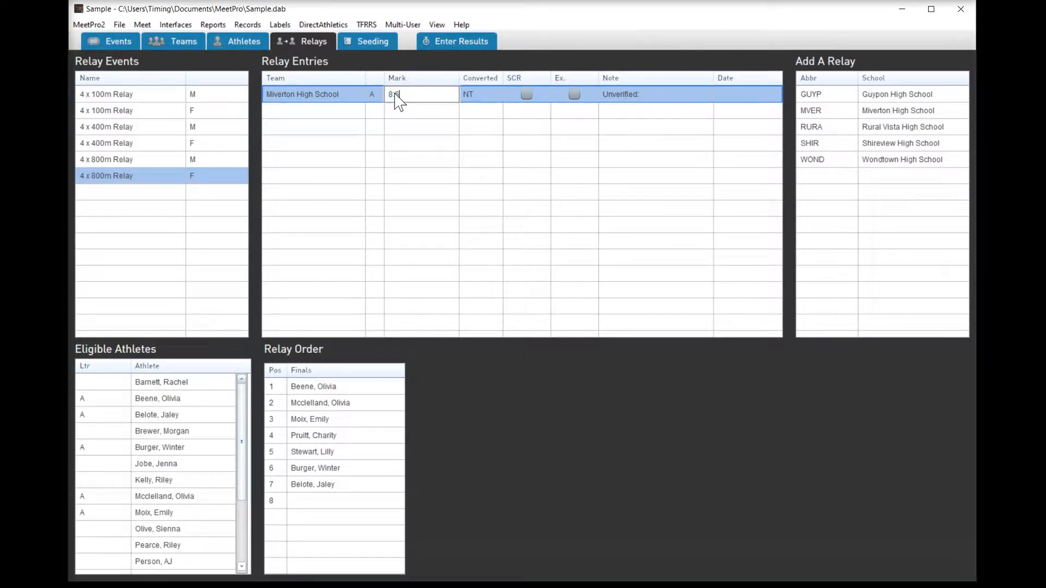
text(:16.32)
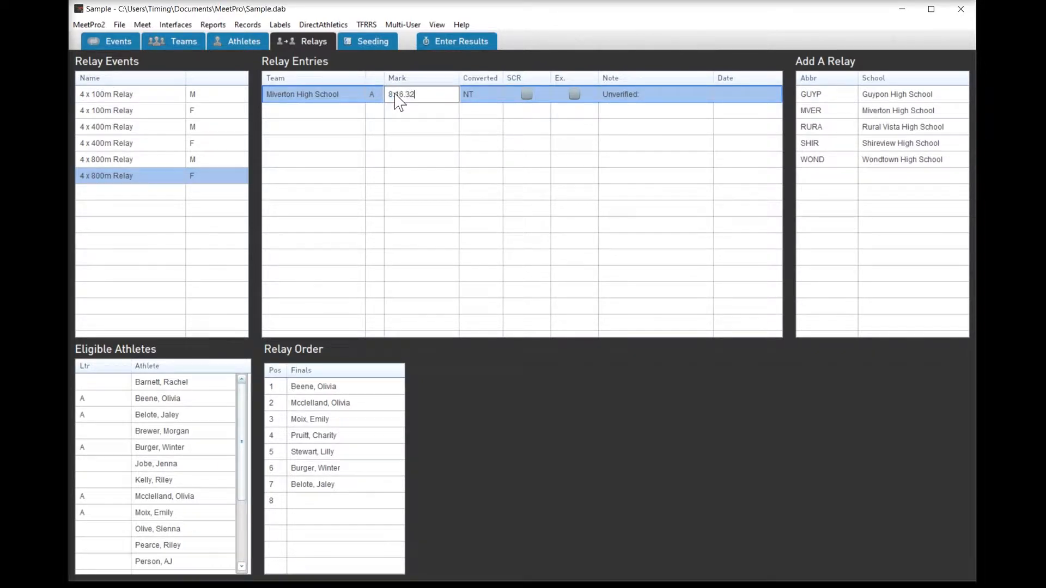
click(366, 41)
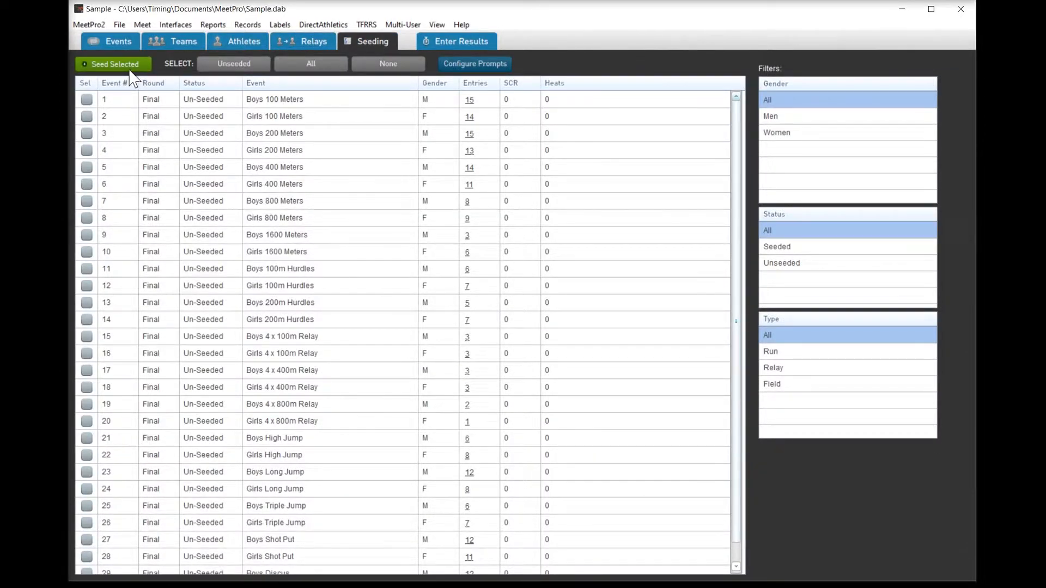
Step: Select Boys 100 Meters and enable Prompt for Seeding Options and Show Preview After Seeding
click(87, 99)
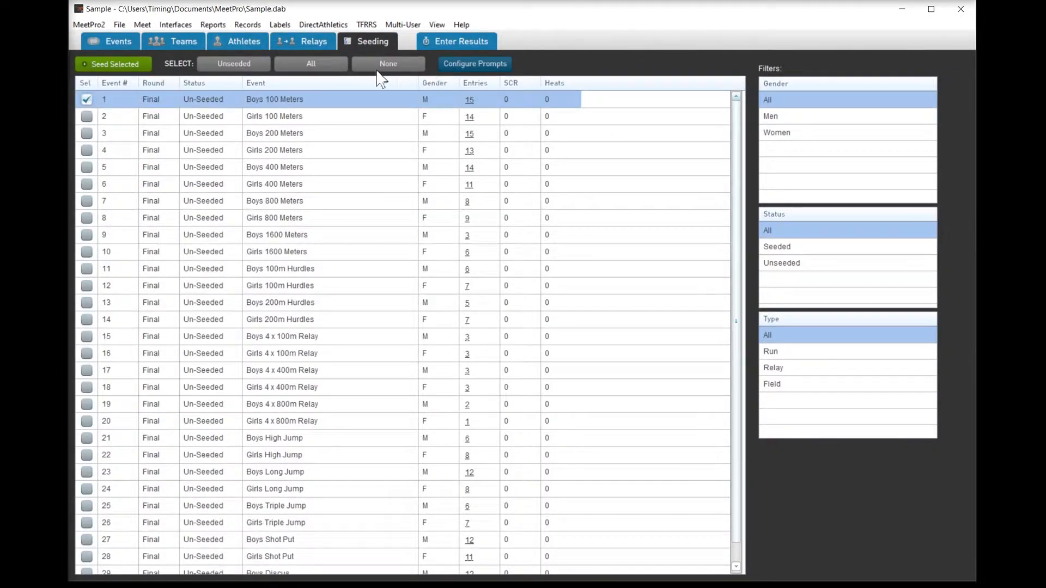
click(475, 64)
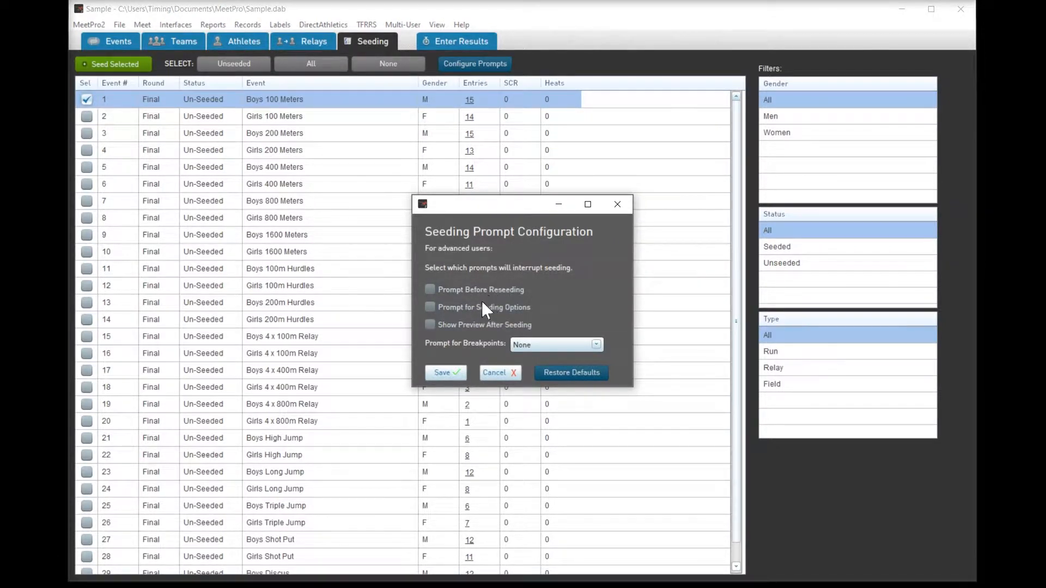
mouse_move(490, 327)
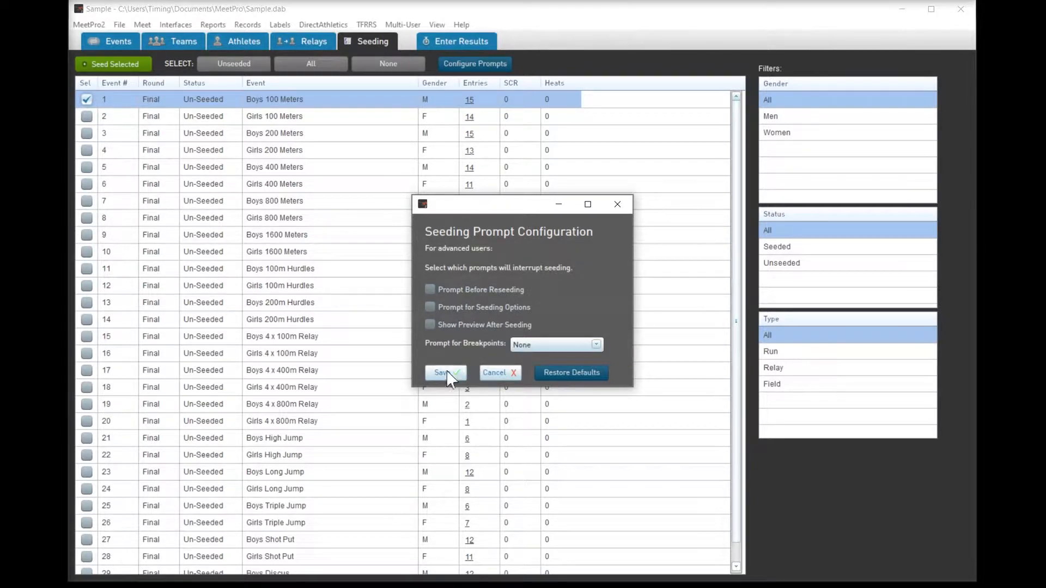
click(429, 307)
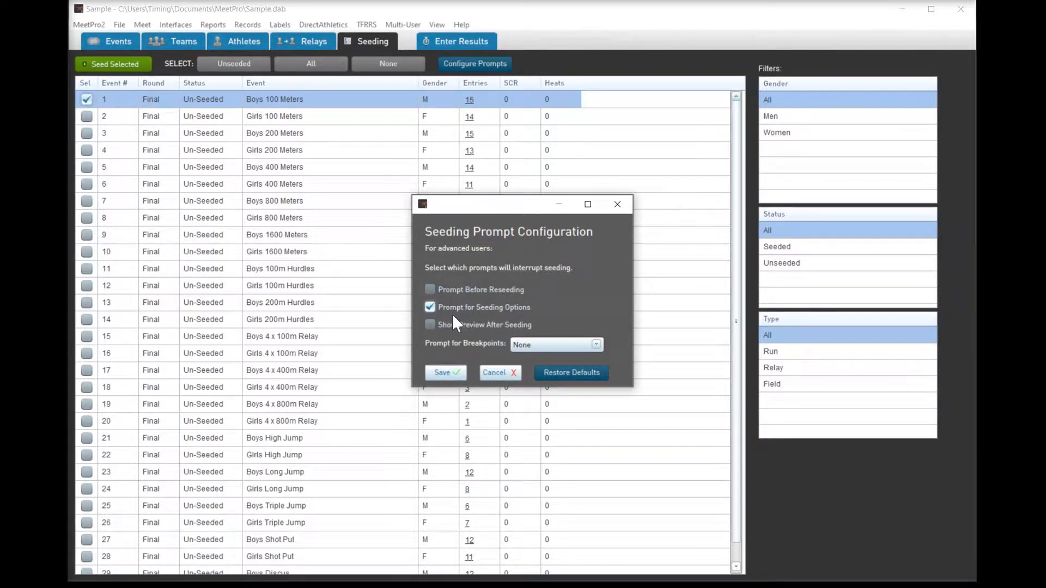
click(430, 325)
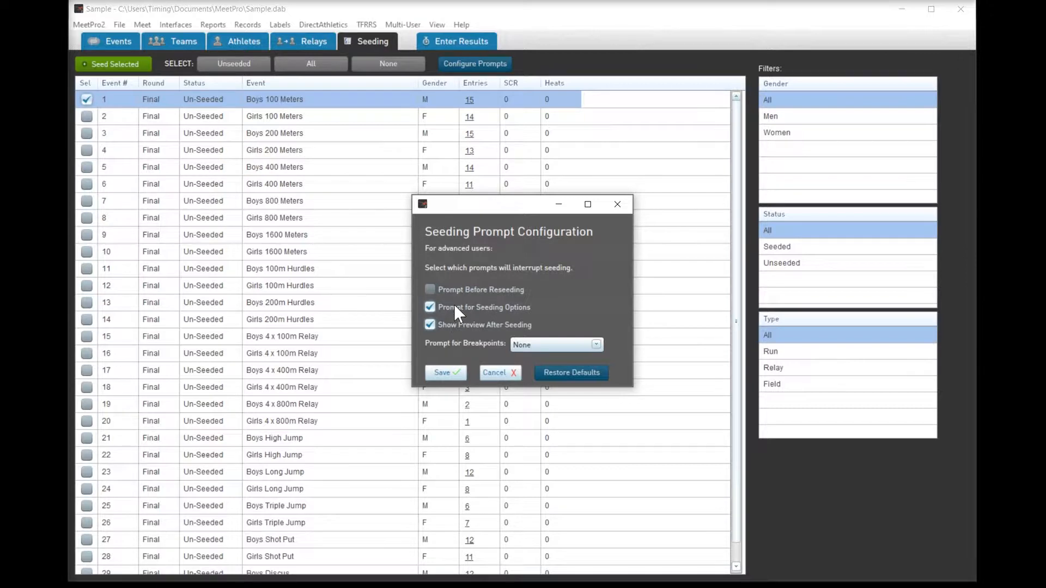
click(445, 372)
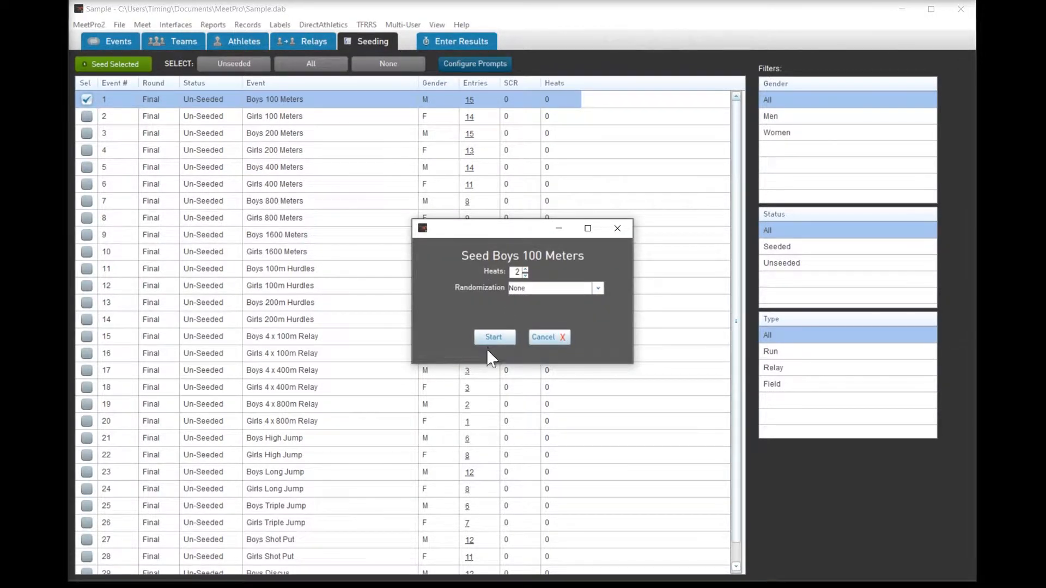
click(493, 336)
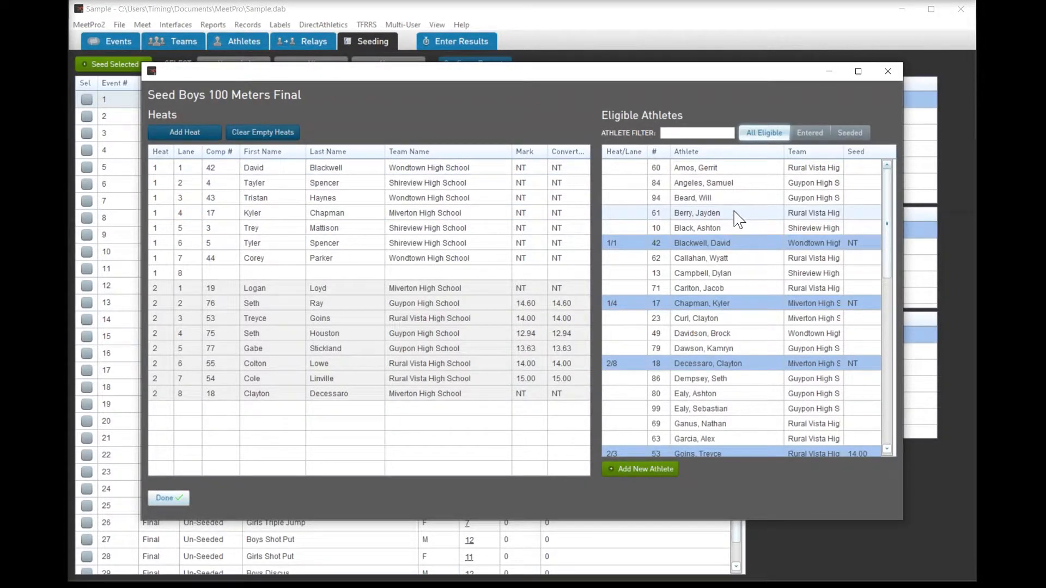
double_click(696, 212)
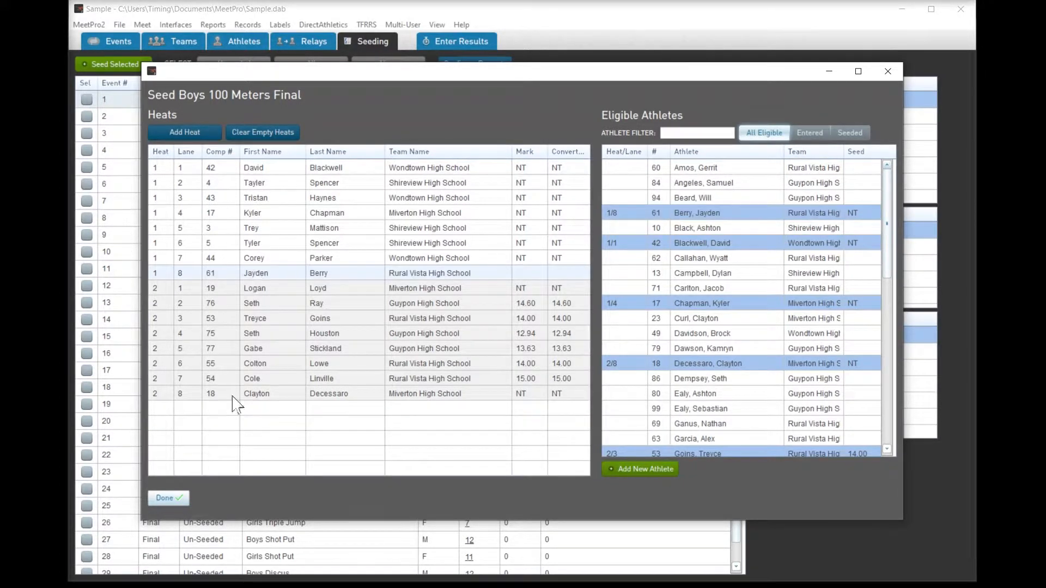
click(165, 498)
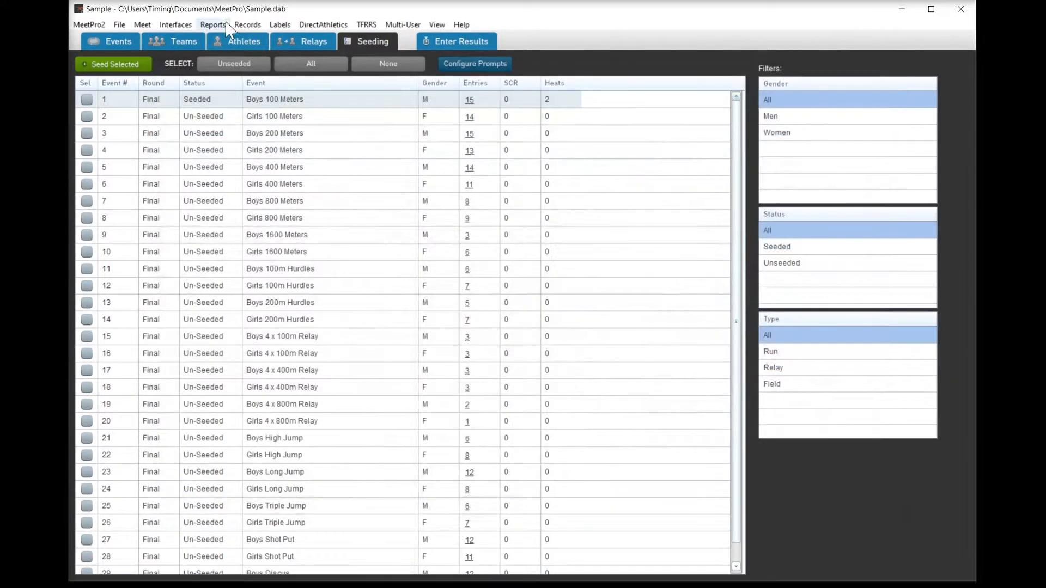
Step: Enter 12.30 for heat 1 lane 1 in Boys 100 Meters, score it, and mark complete
click(456, 41)
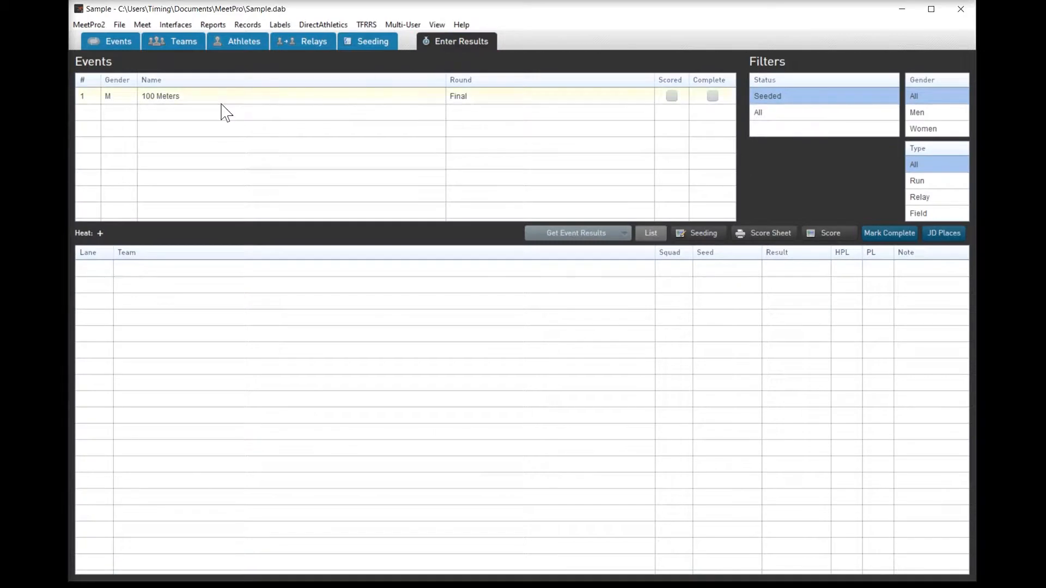
click(160, 95)
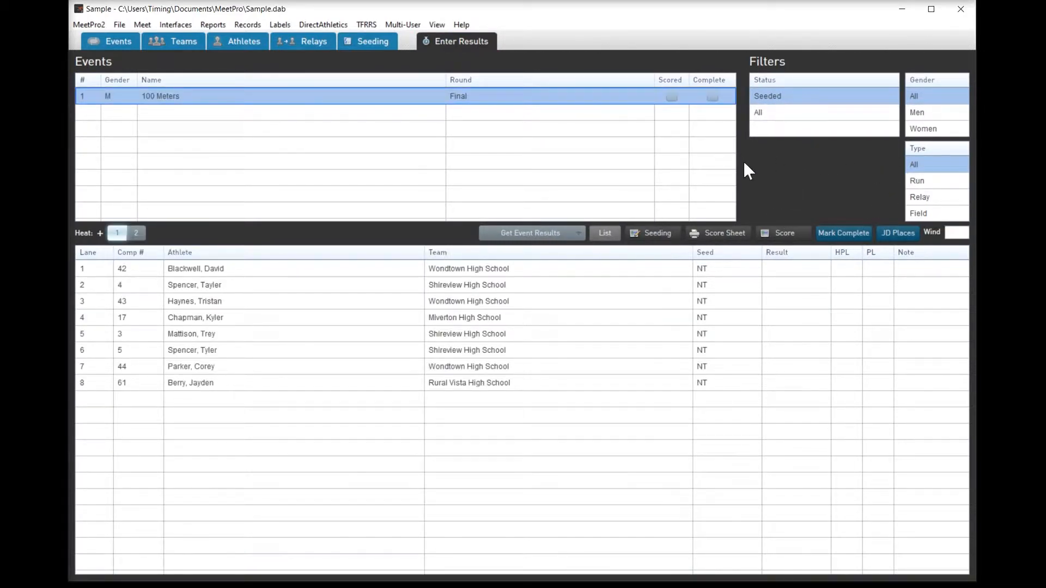
mouse_move(576, 250)
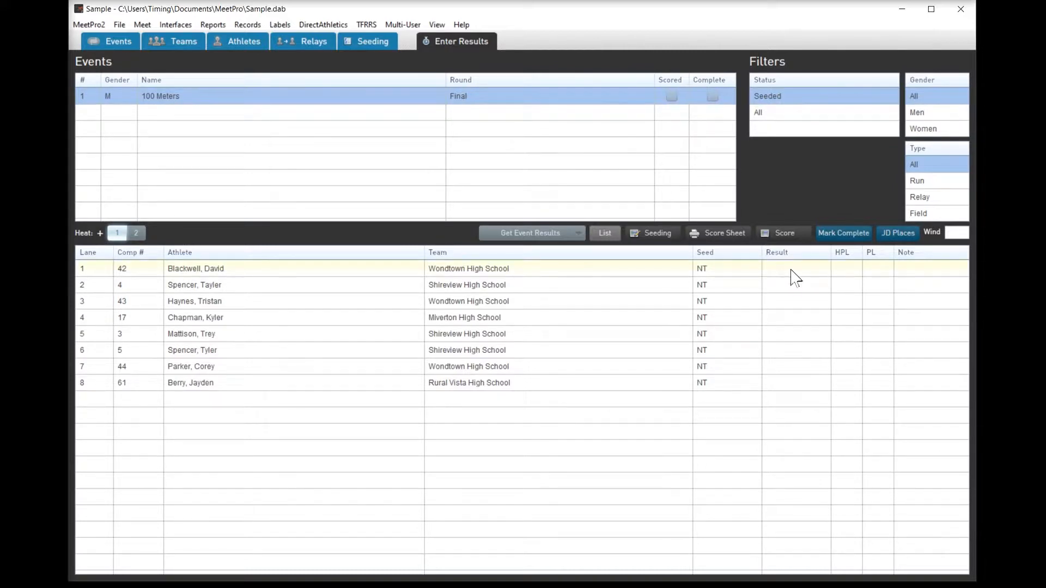
text(12.30)
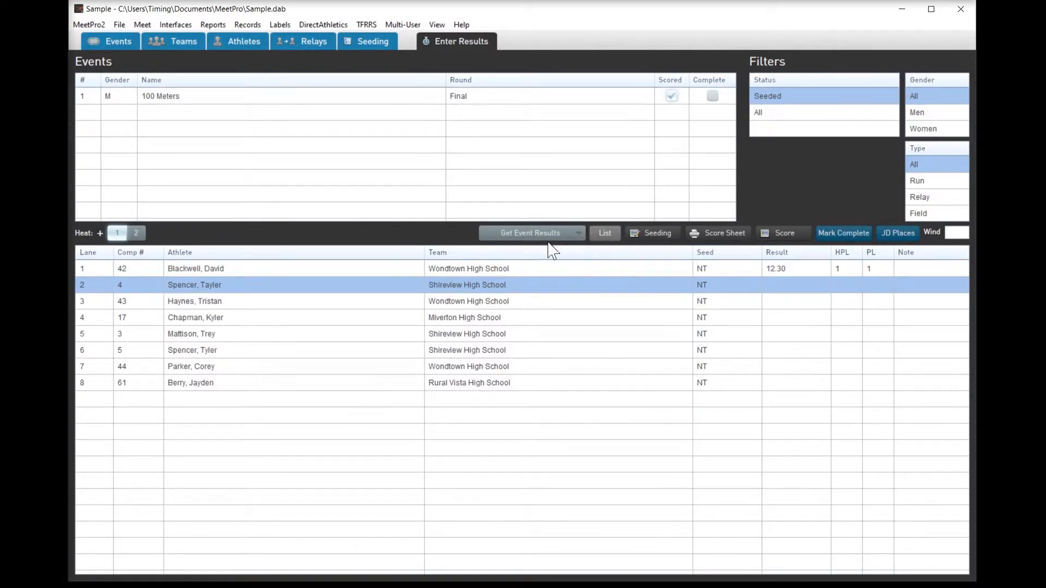
mouse_move(601, 243)
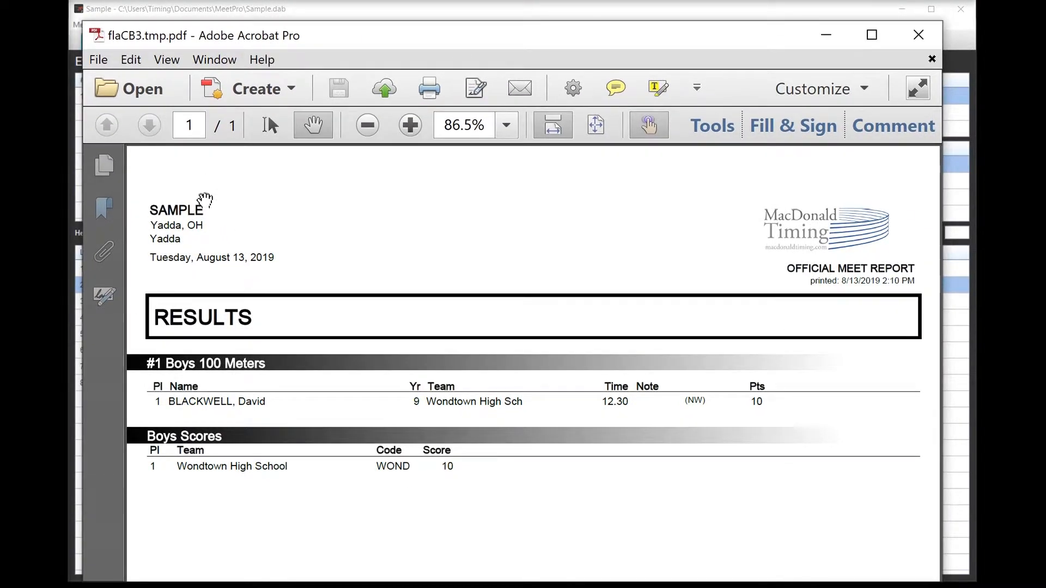
mouse_move(919, 35)
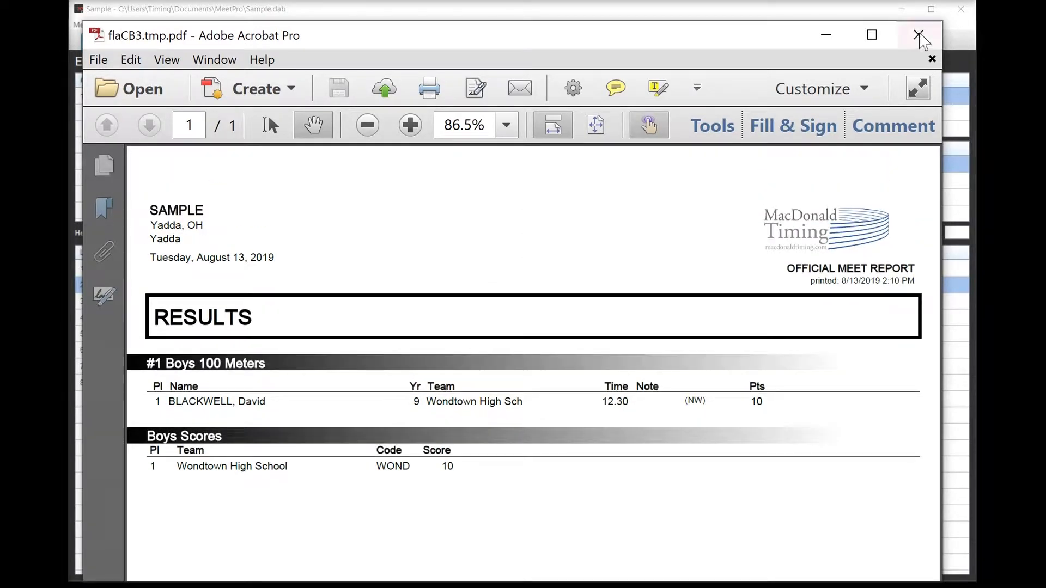
click(917, 36)
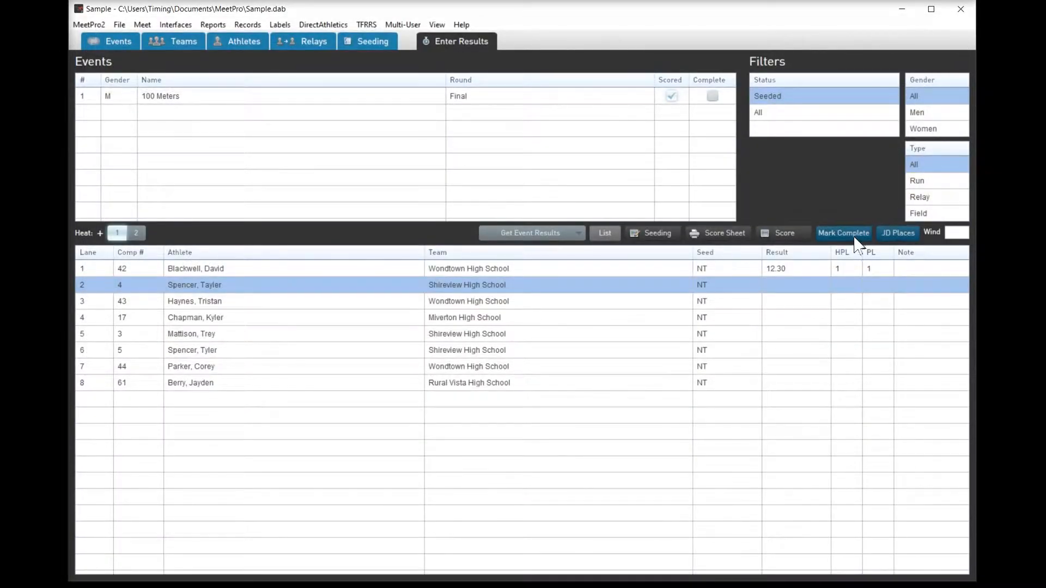
click(843, 233)
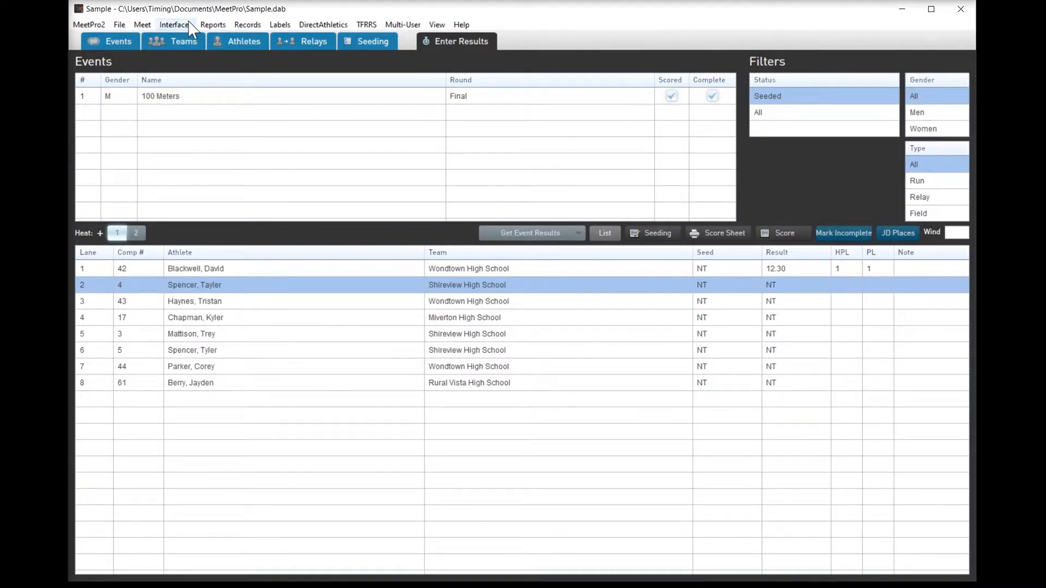
Step: Review the F.A.T. timing setup without saving, then choose Publish To Disk
click(175, 24)
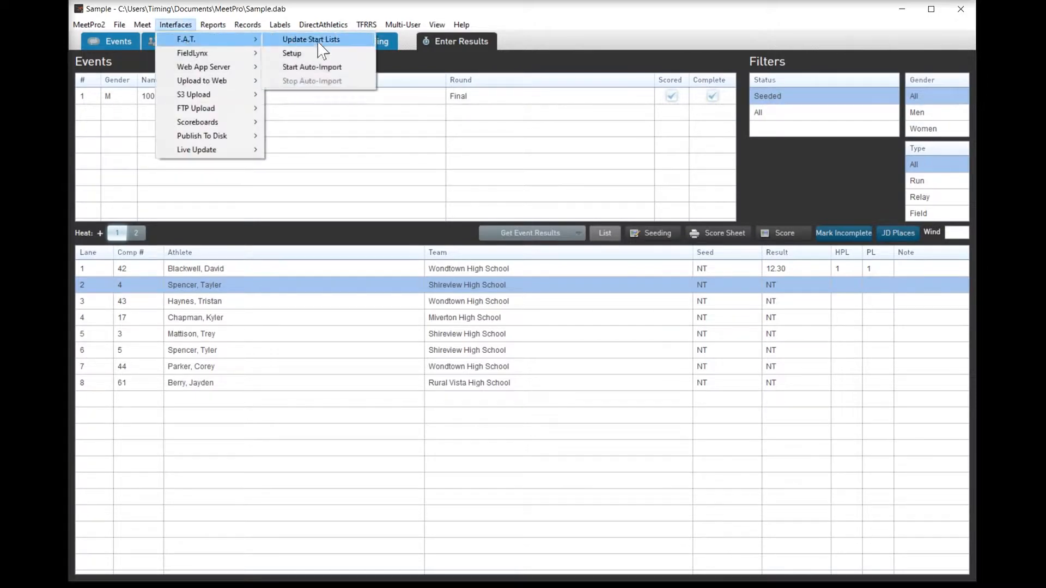
mouse_move(324, 53)
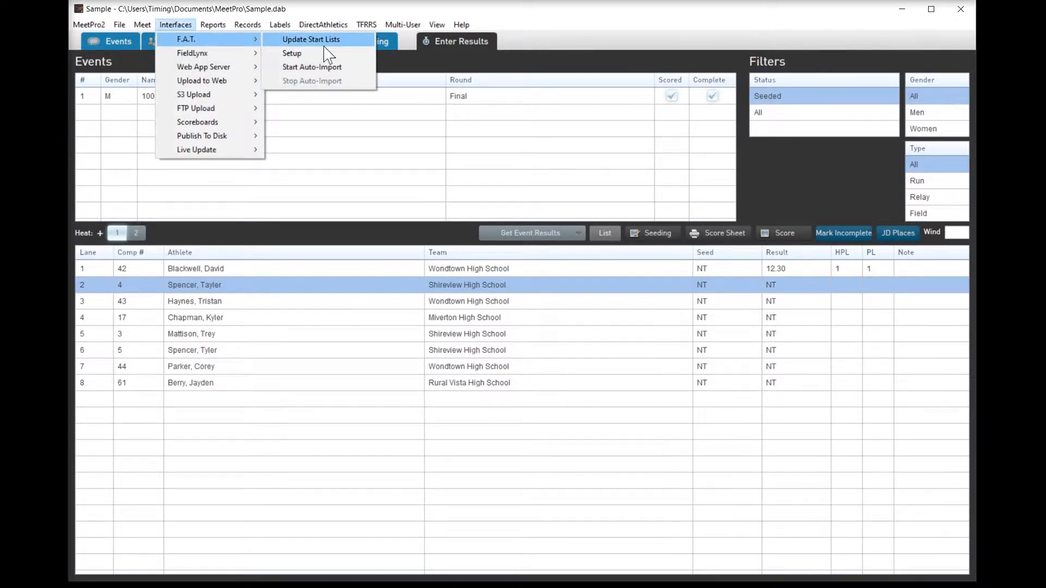
mouse_move(291, 53)
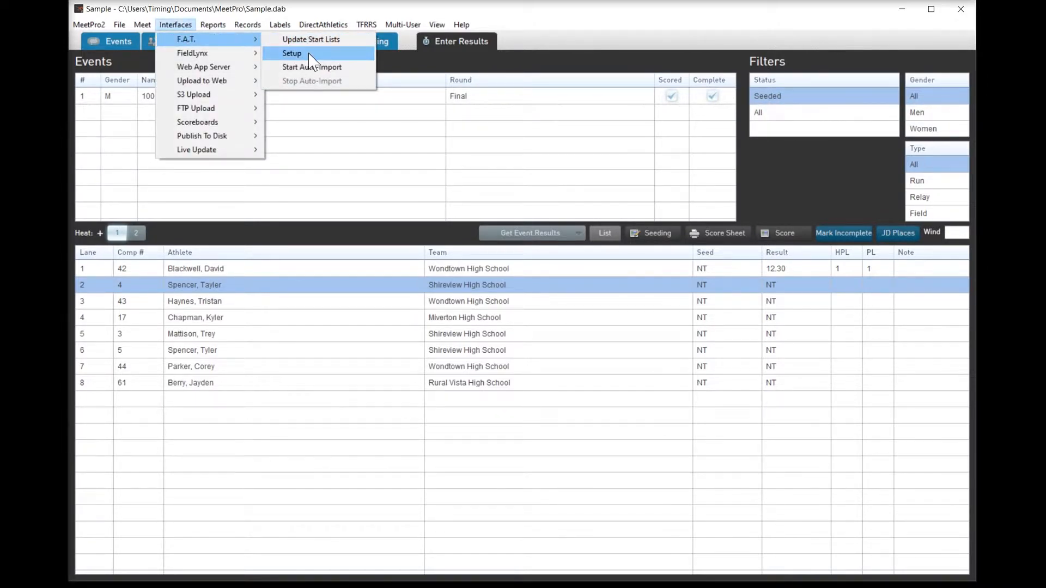
click(291, 53)
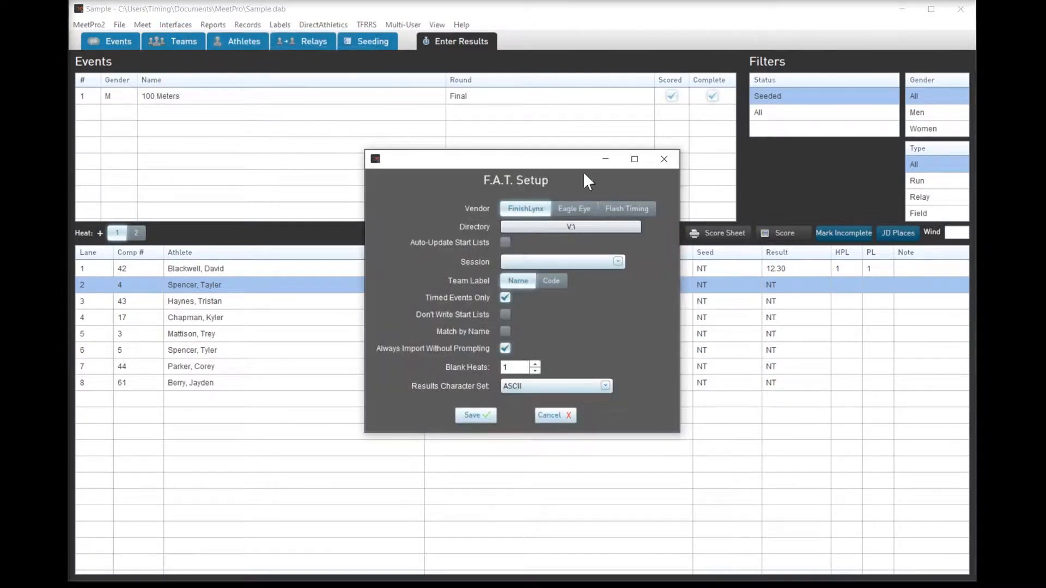
mouse_move(571, 226)
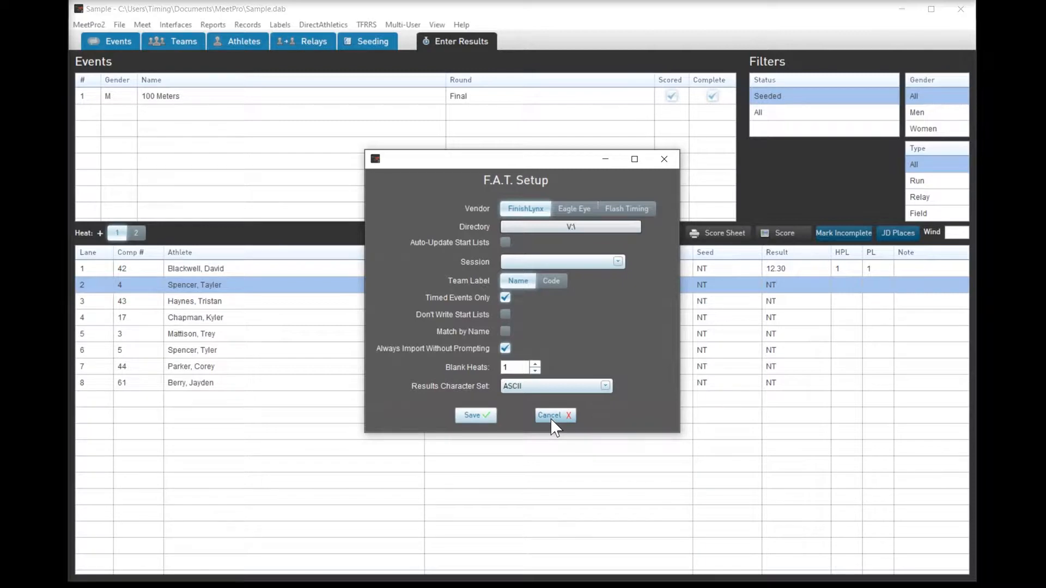
click(554, 416)
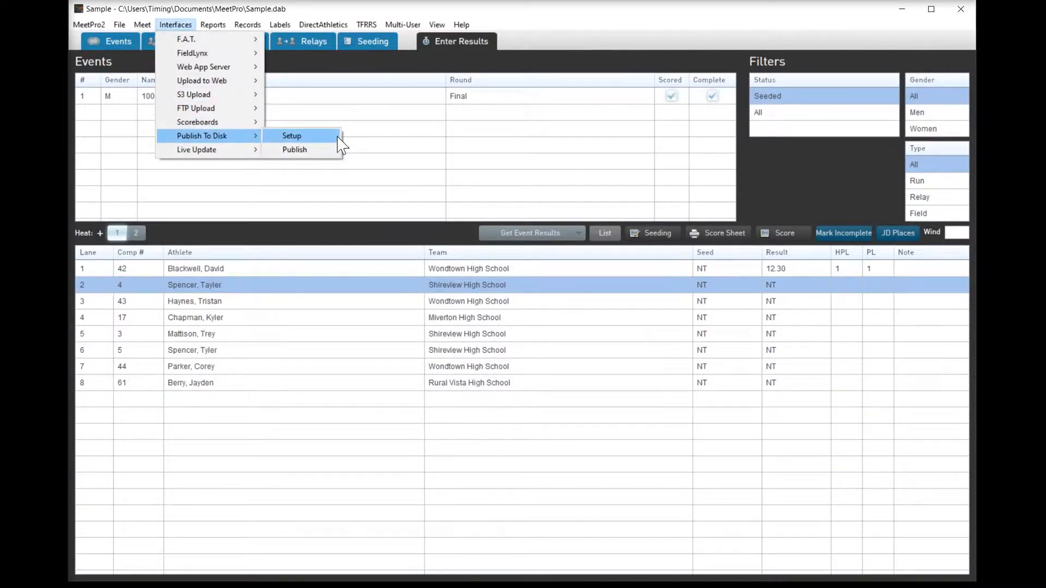
mouse_move(294, 149)
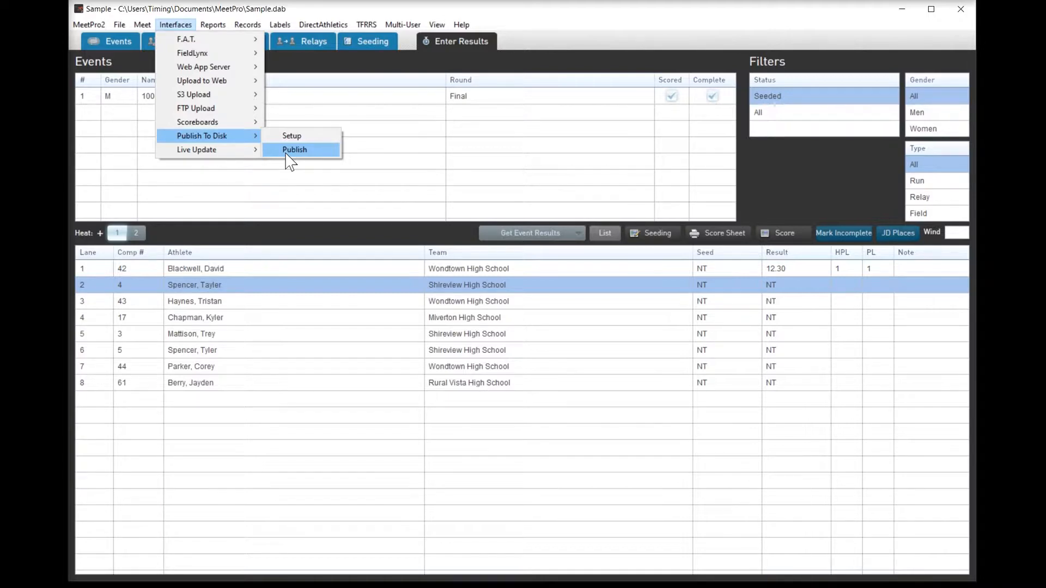
click(294, 149)
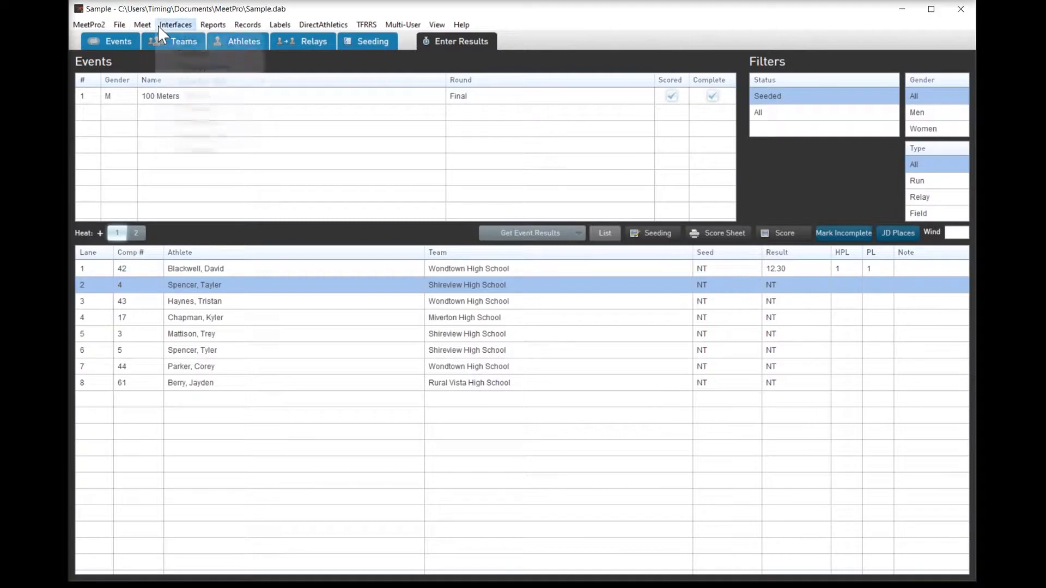
Step: Open the Interfaces menu to browse FieldLynx, web upload and scoreboard options
click(175, 25)
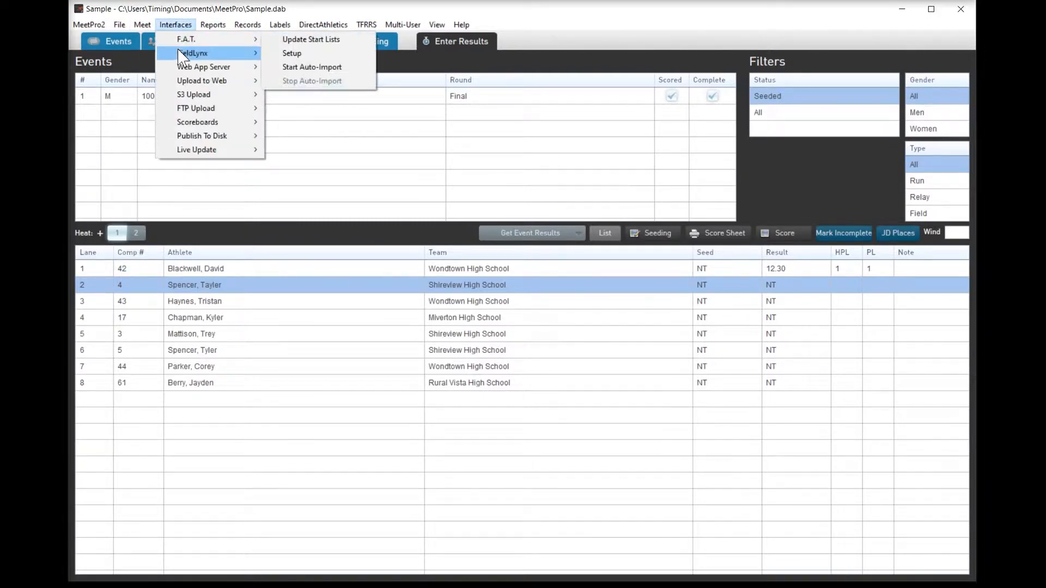
mouse_move(203, 67)
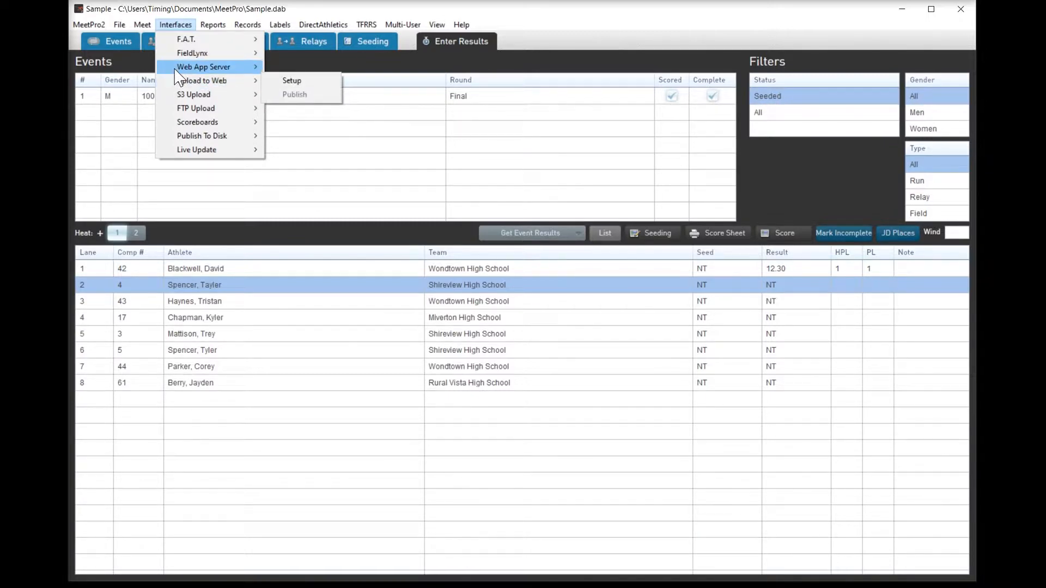
mouse_move(201, 80)
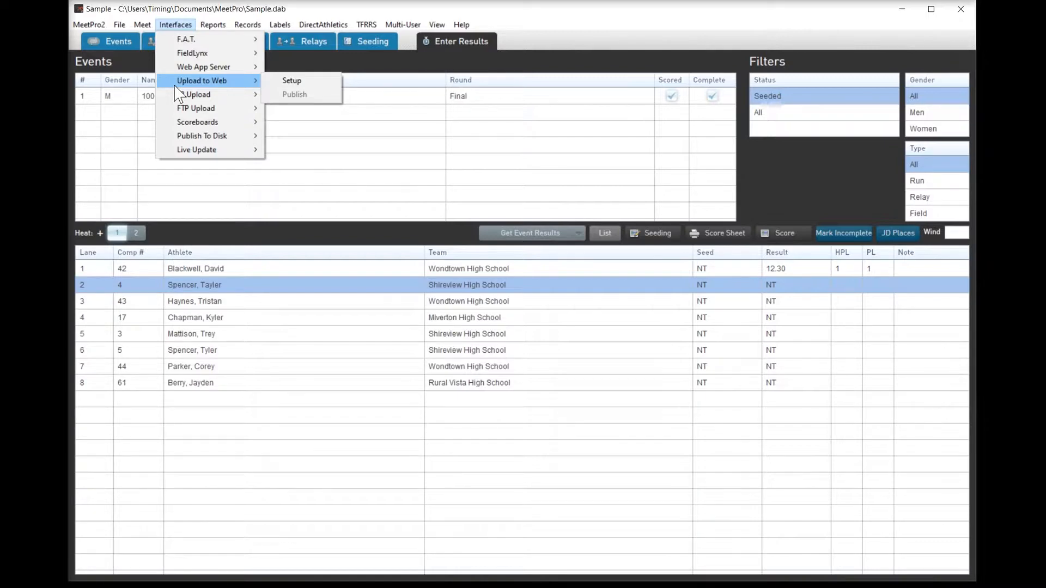
mouse_move(197, 95)
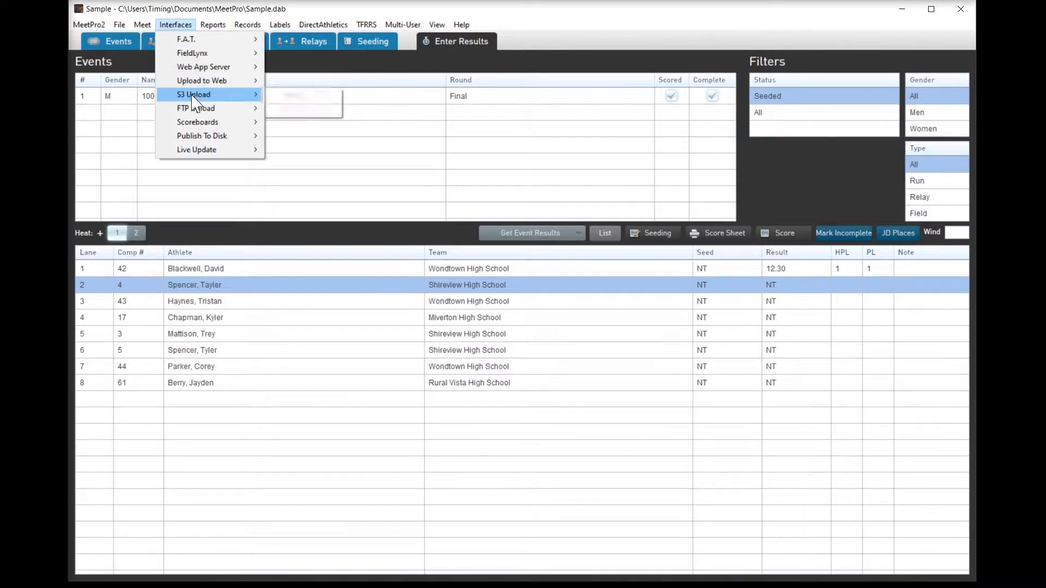
mouse_move(193, 94)
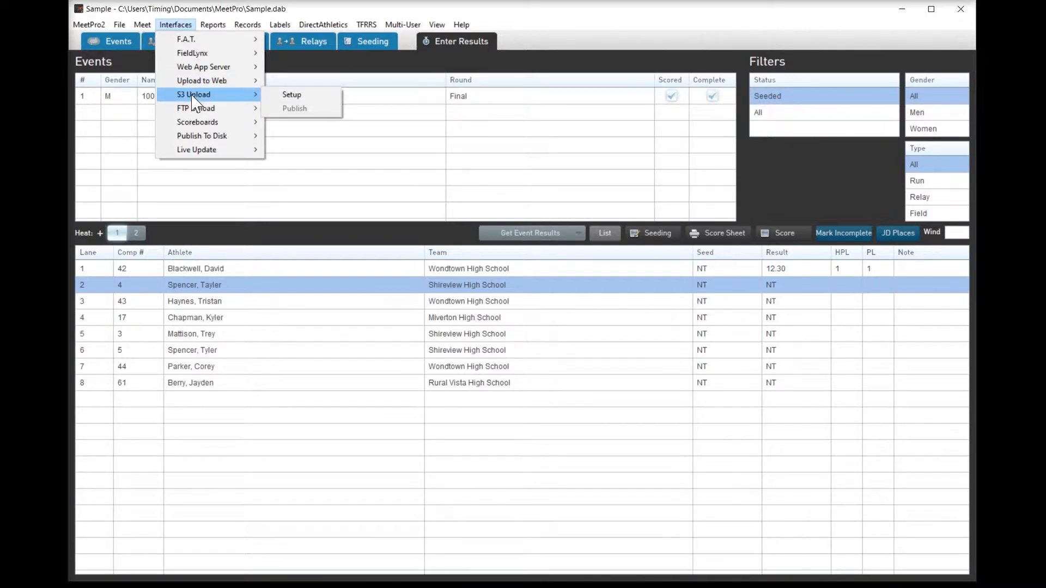
mouse_move(196, 122)
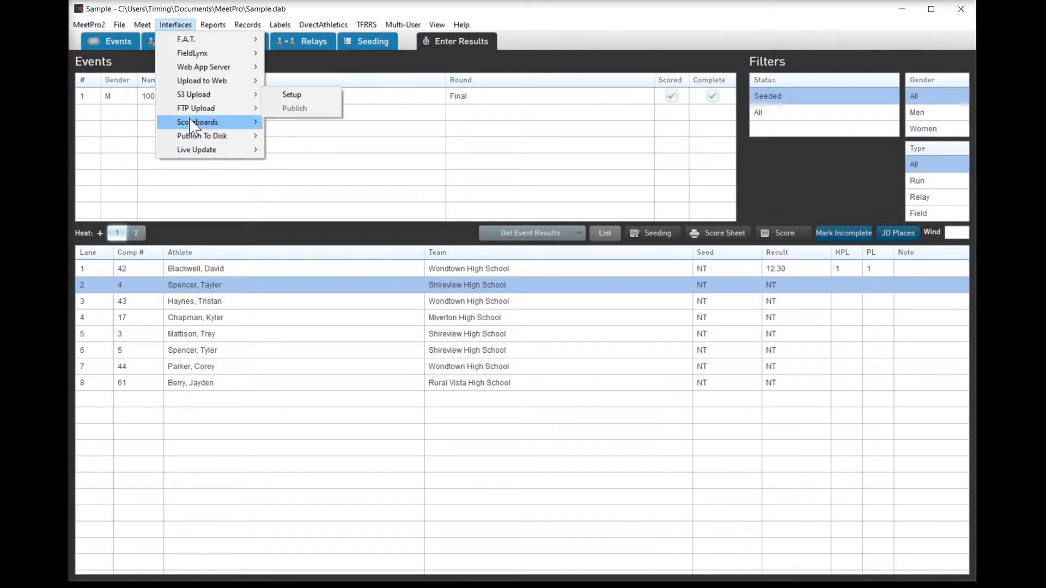
mouse_move(198, 121)
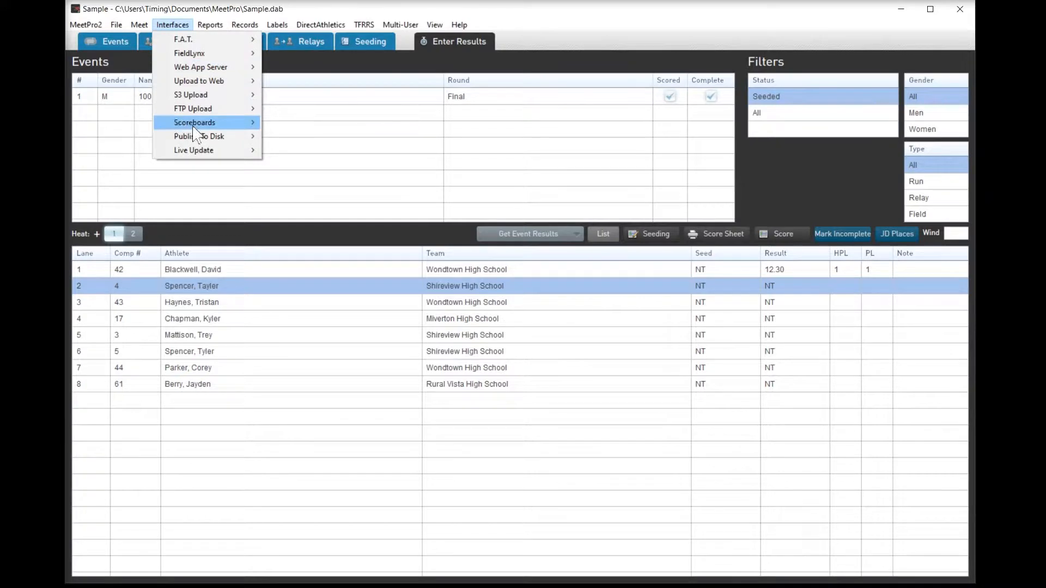
mouse_move(194, 122)
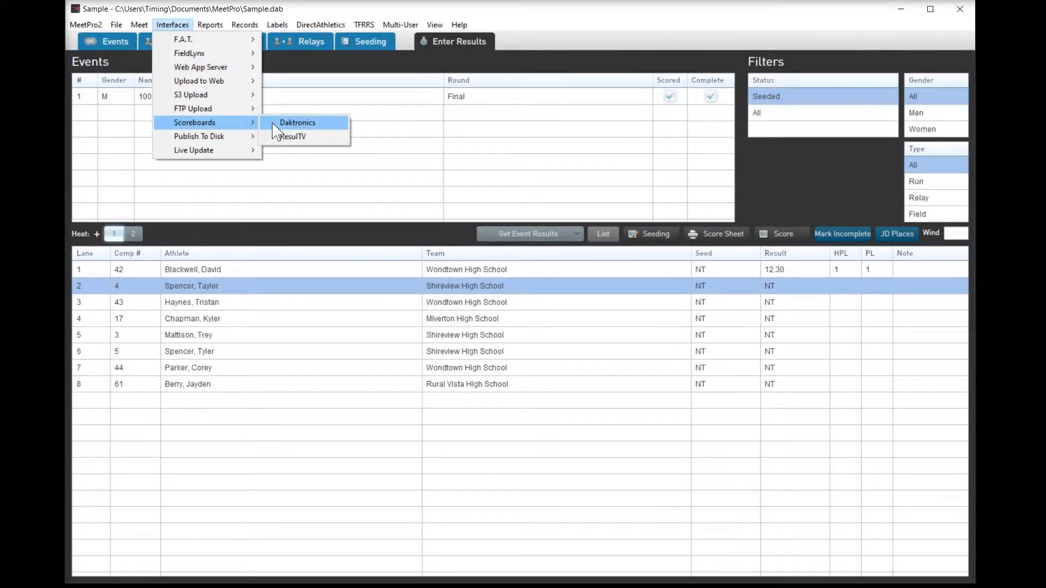
mouse_move(292, 136)
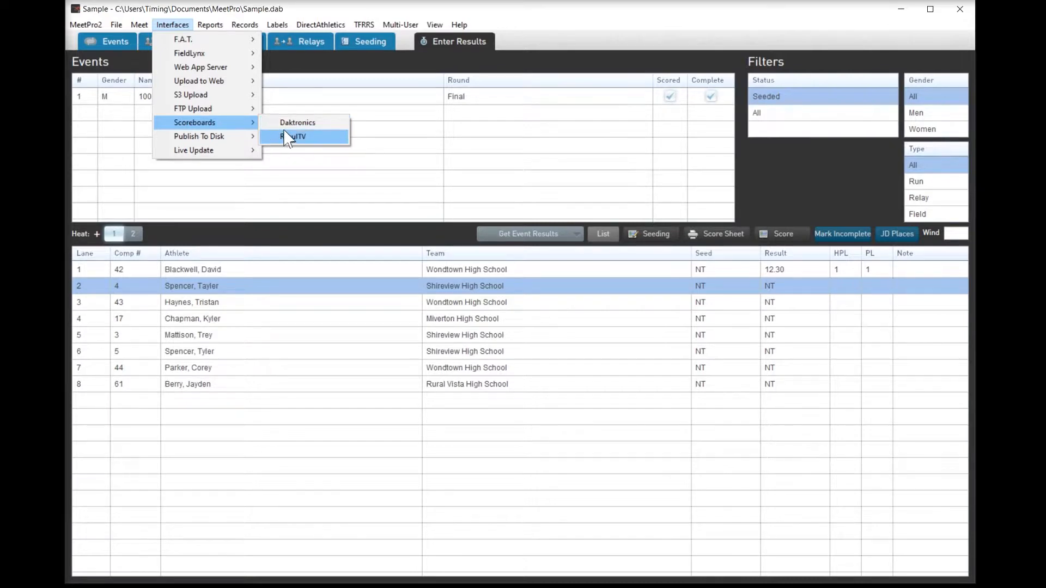
mouse_move(297, 123)
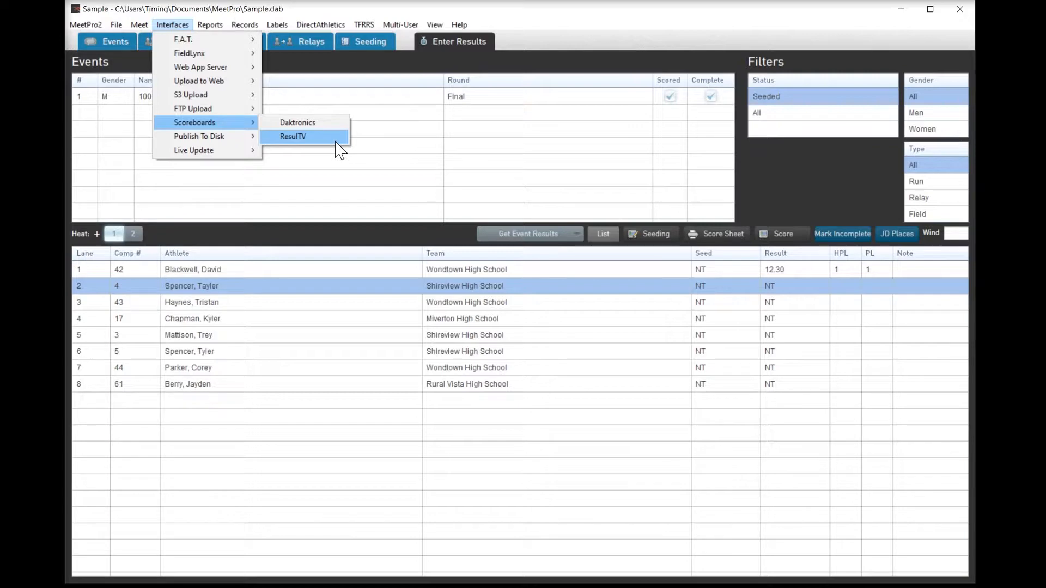
click(292, 137)
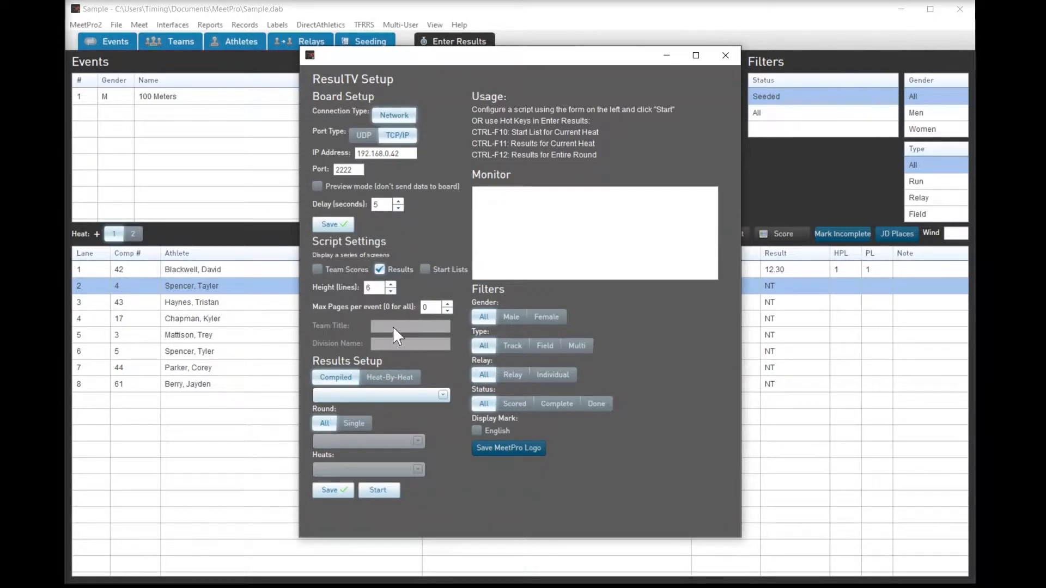
mouse_move(360, 301)
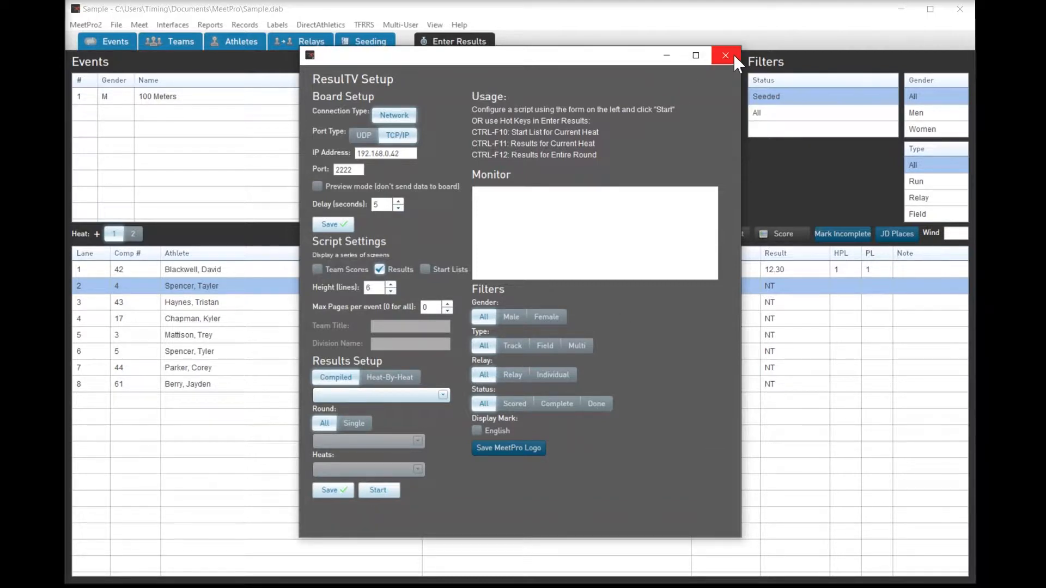
click(725, 56)
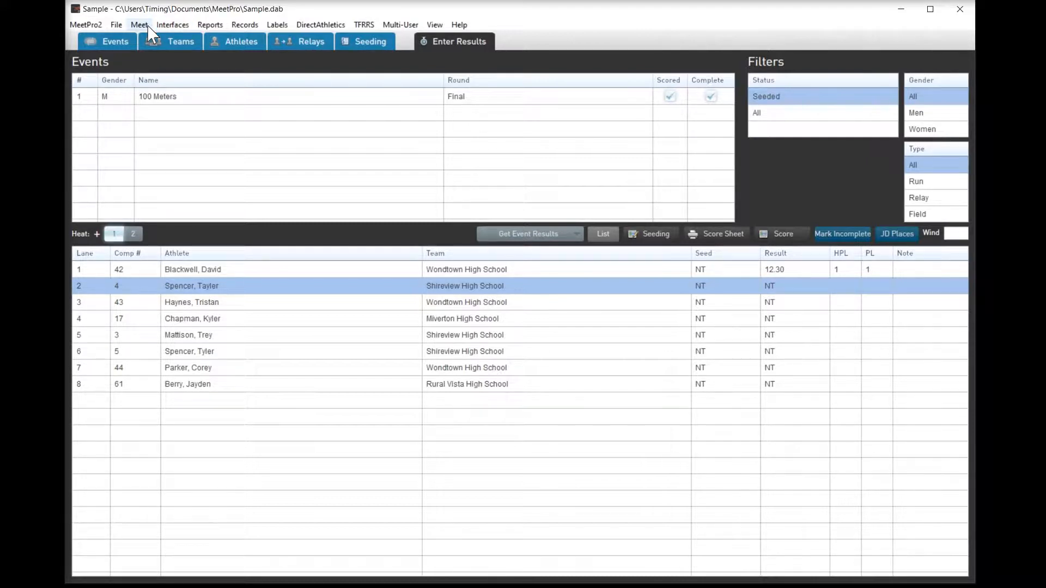
click(172, 25)
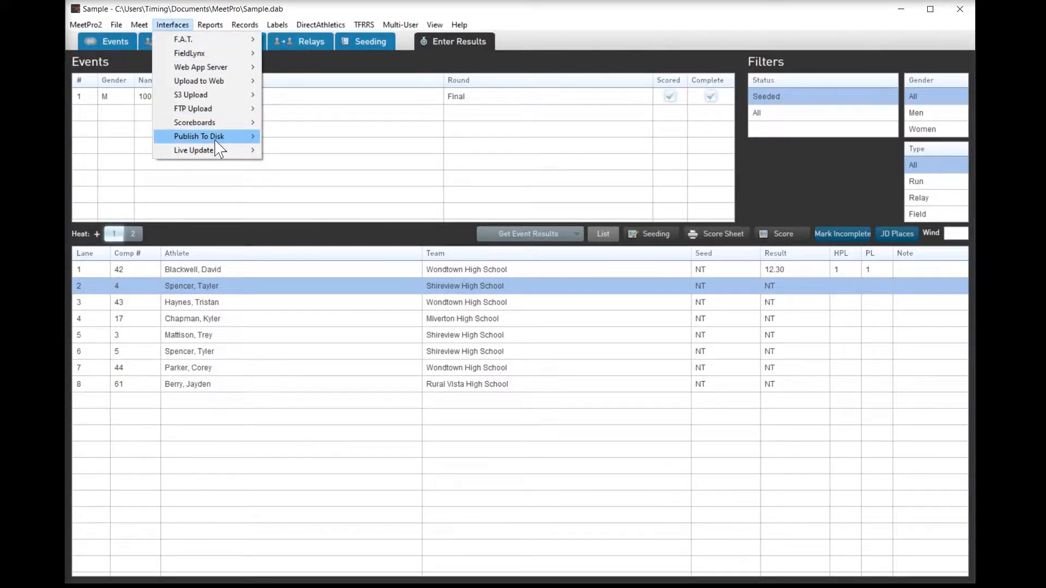
click(194, 150)
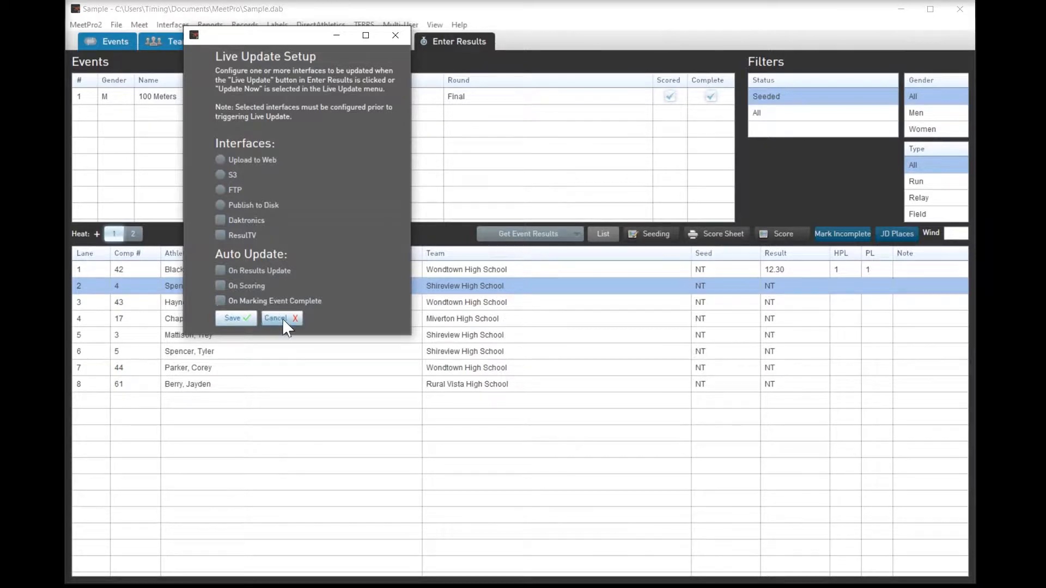
mouse_move(395, 36)
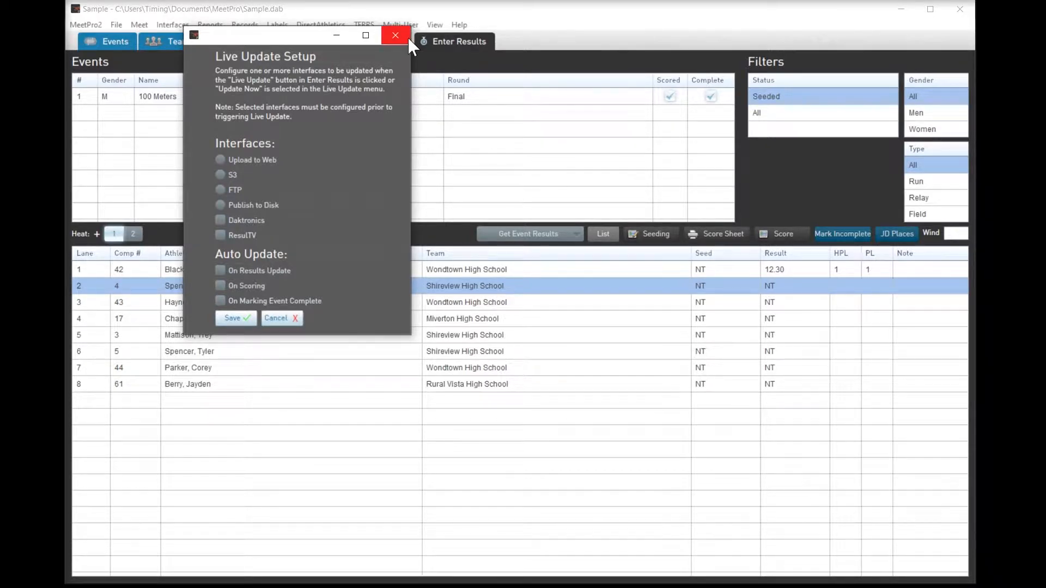
mouse_move(396, 35)
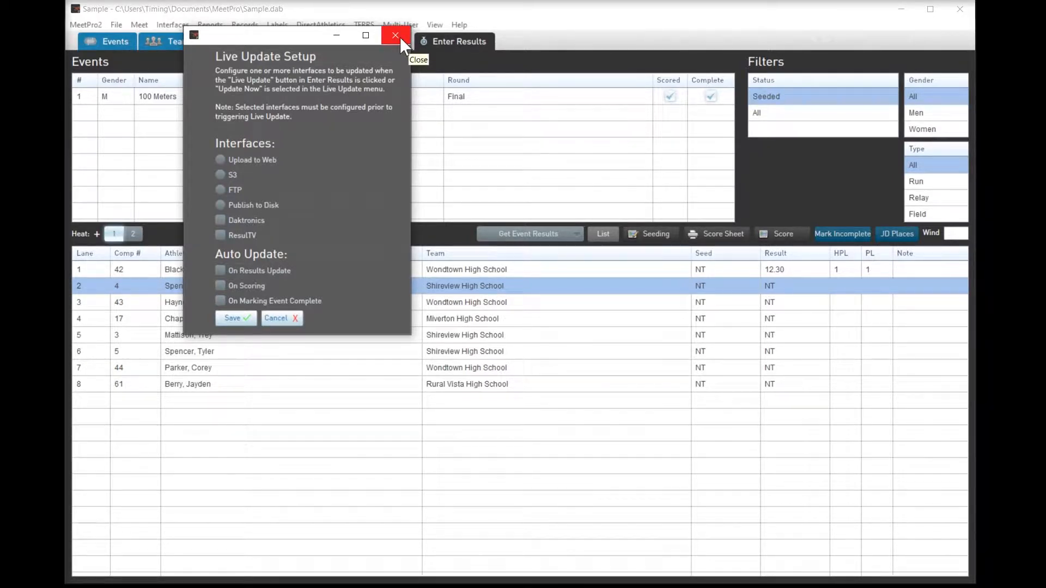
click(395, 35)
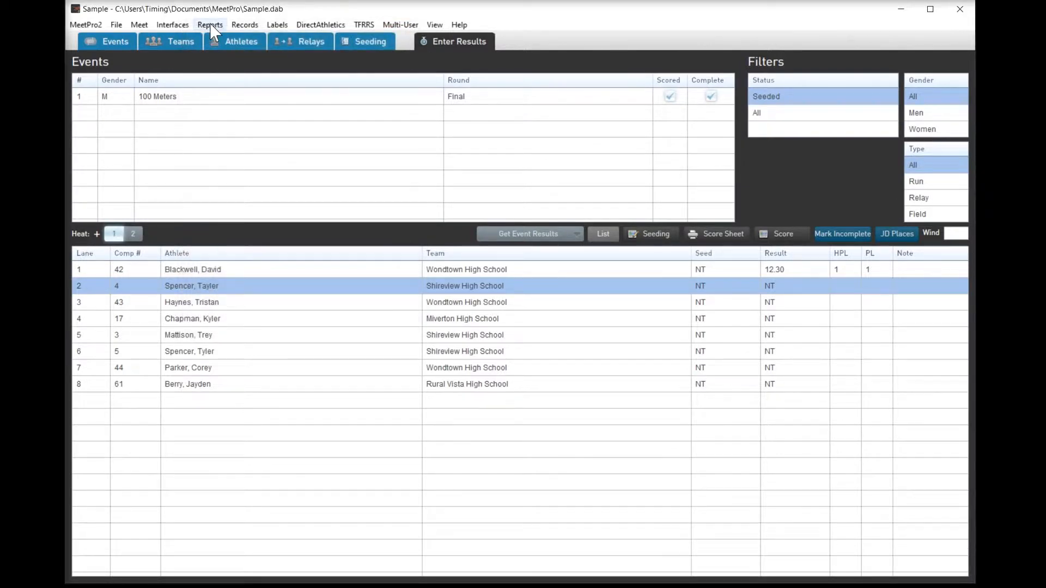
Step: Browse the Reports menu and its Score Sheets submenu, then move to the Records menu
click(210, 25)
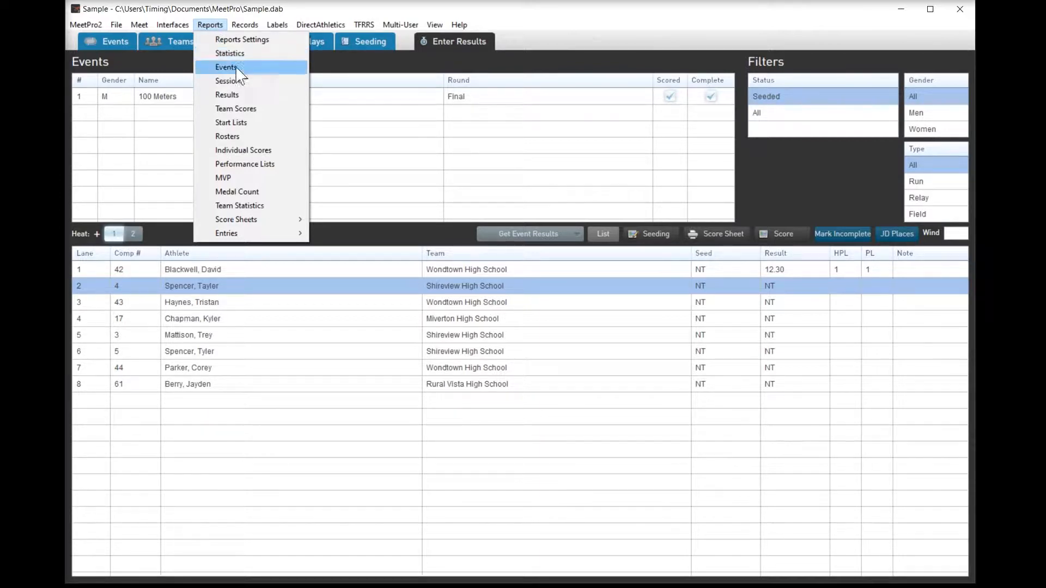
mouse_move(229, 81)
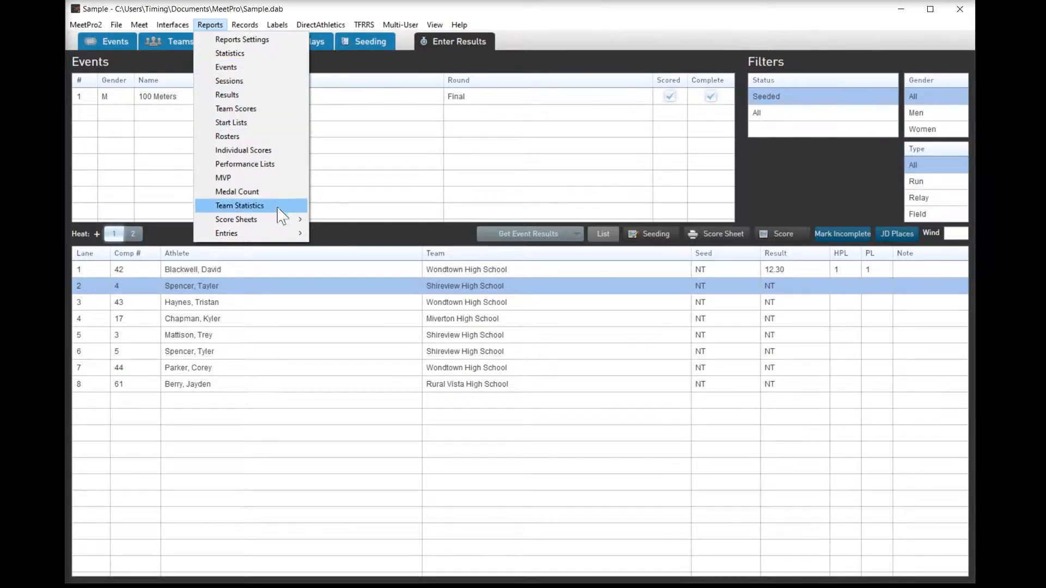
mouse_move(236, 219)
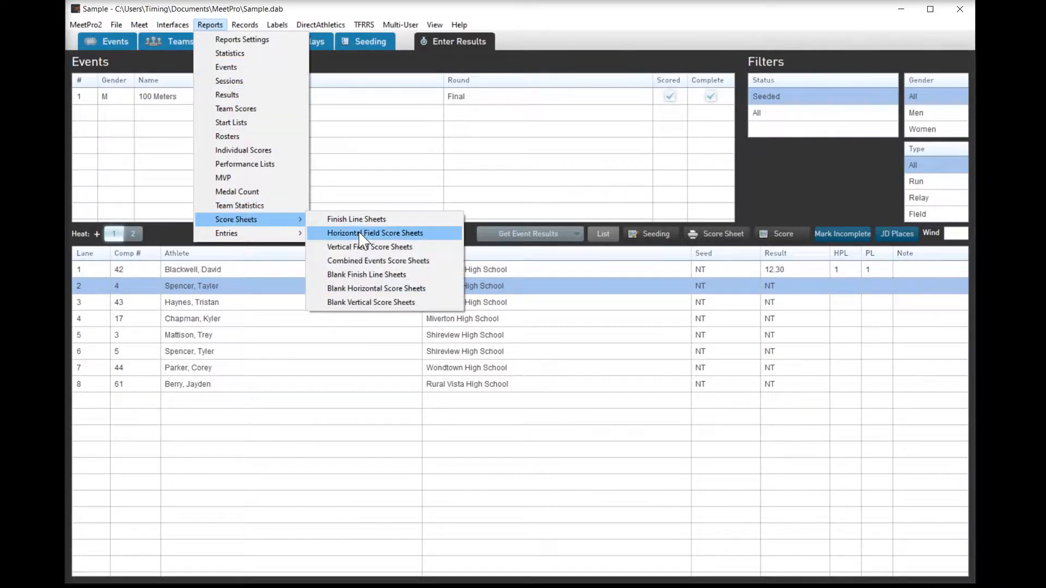
mouse_move(306, 215)
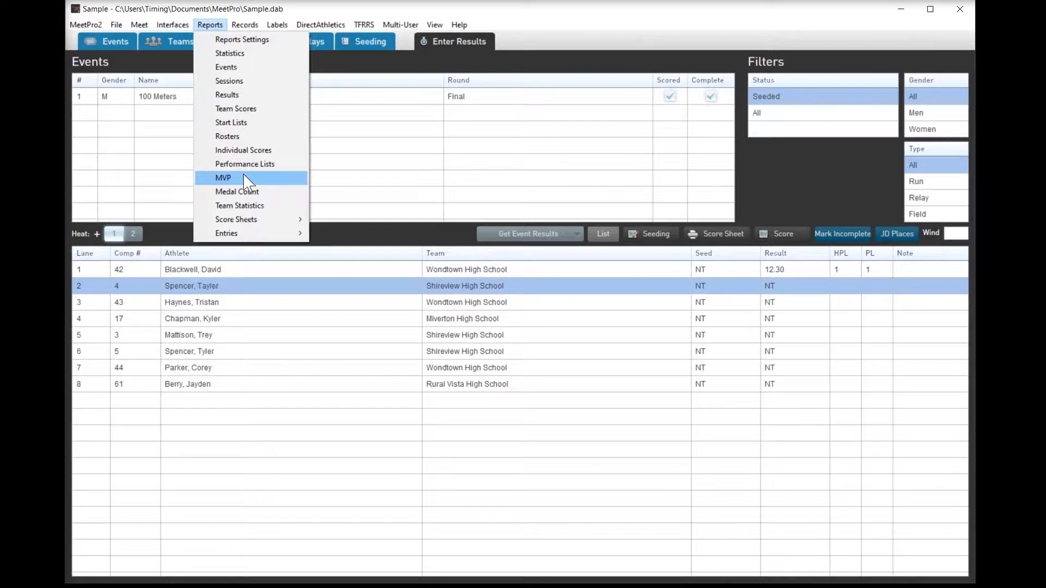
mouse_move(252, 164)
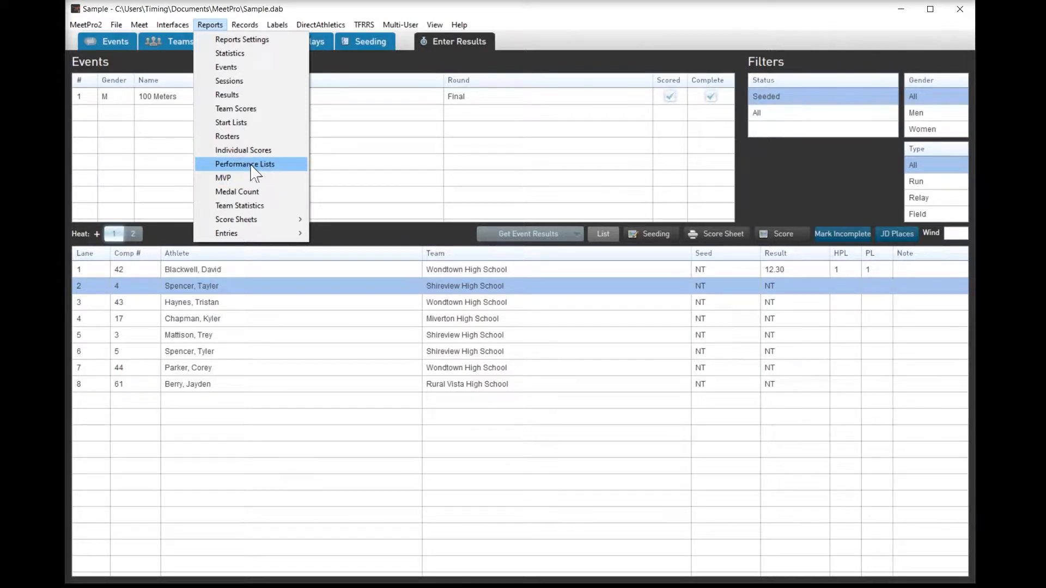
click(245, 24)
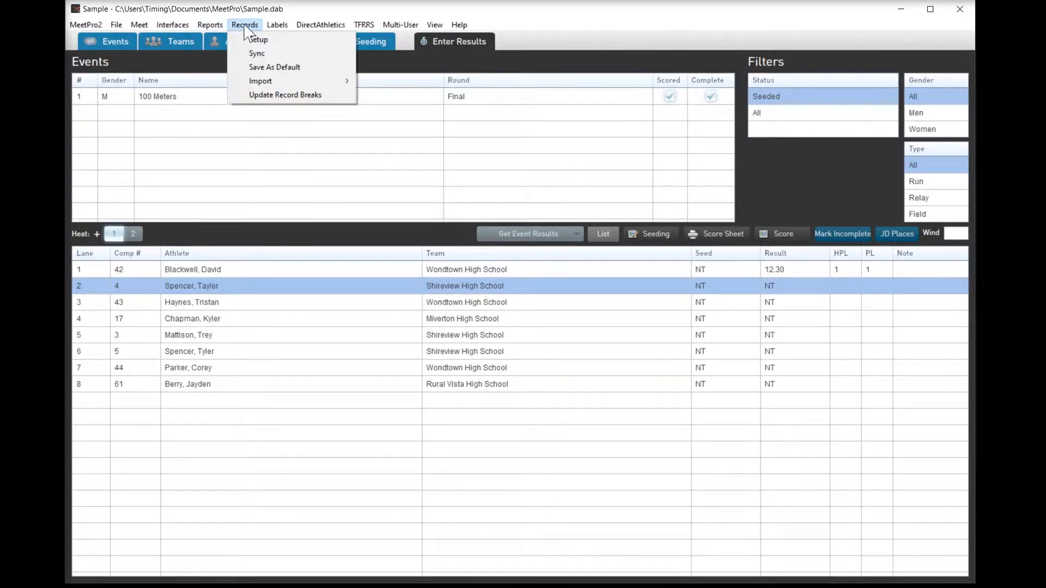
mouse_move(259, 39)
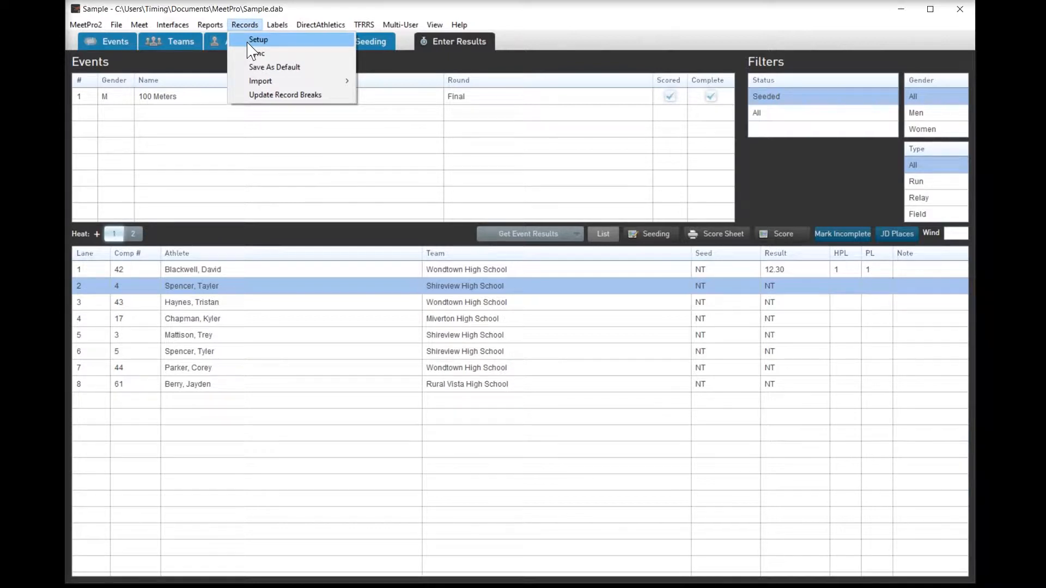
click(258, 39)
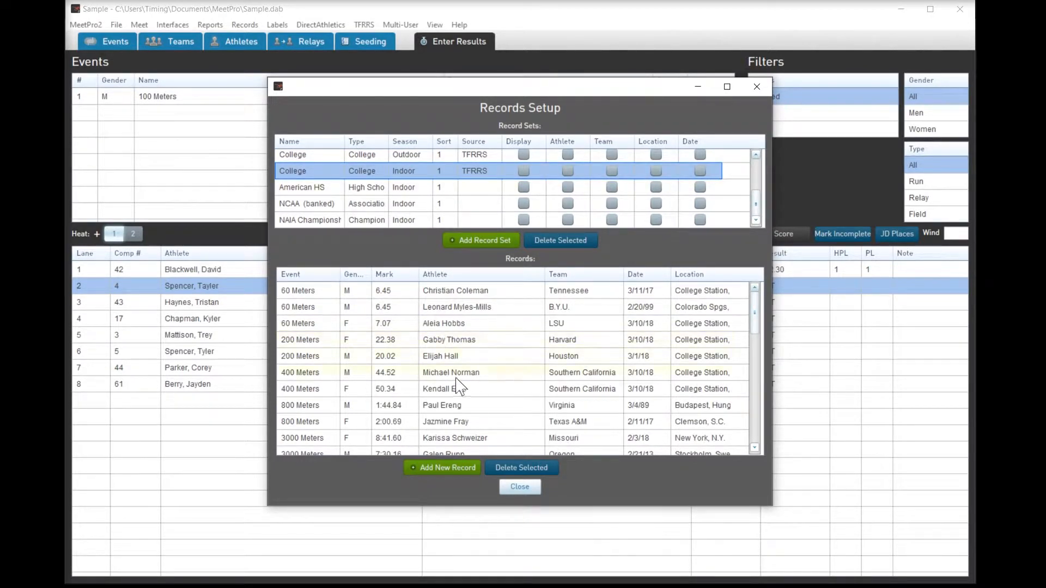
click(277, 24)
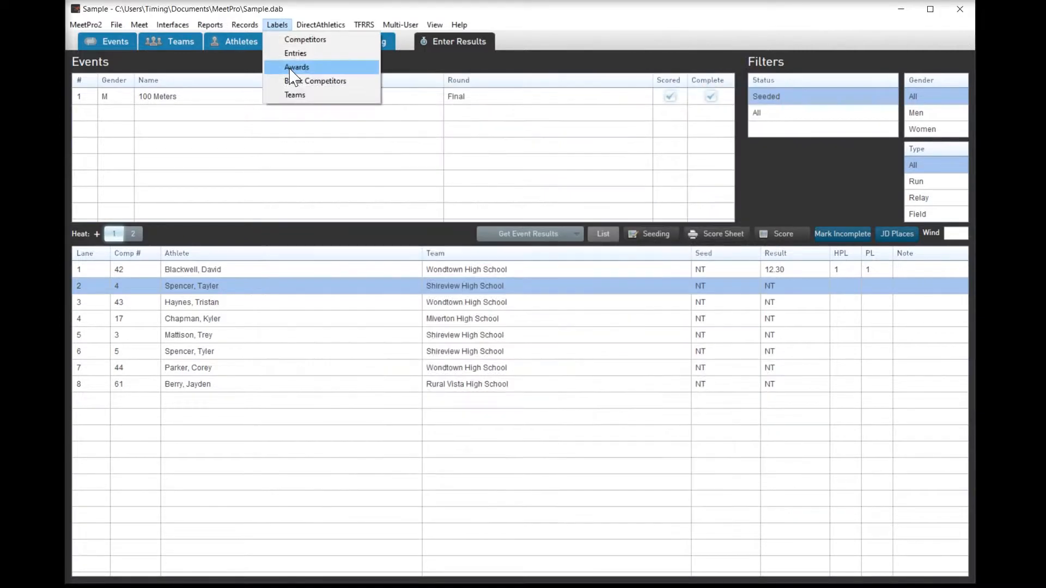
Step: Look over the Labels, DirectAthletics, TFRRS and Multi-User menus without choosing anything
click(296, 66)
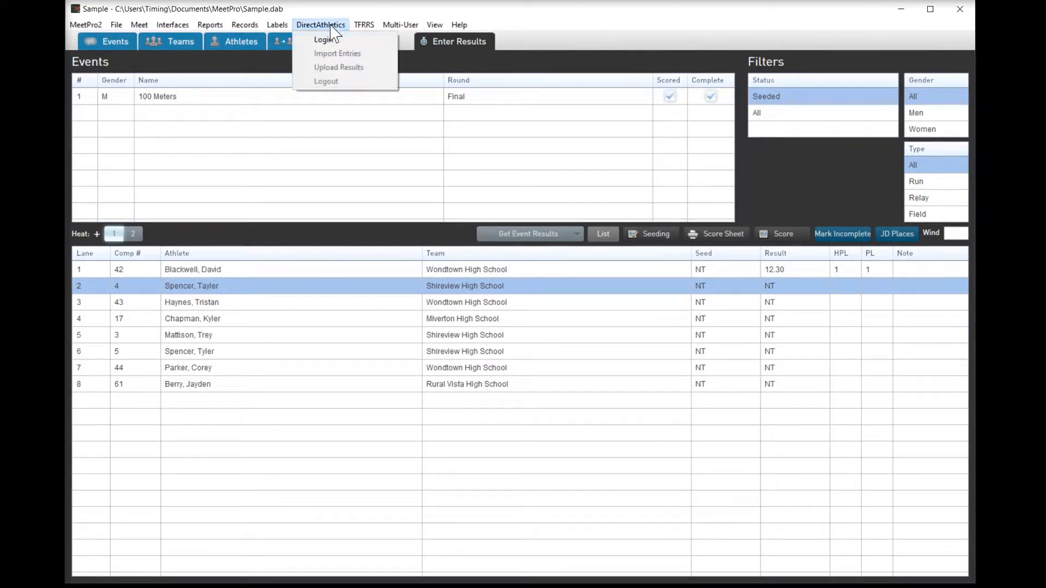
click(363, 25)
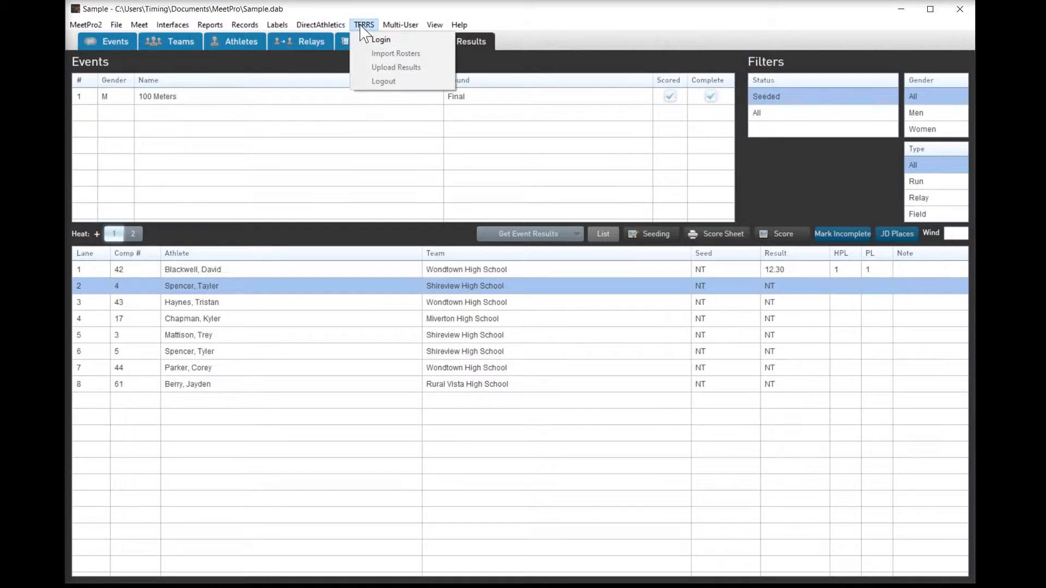
click(320, 24)
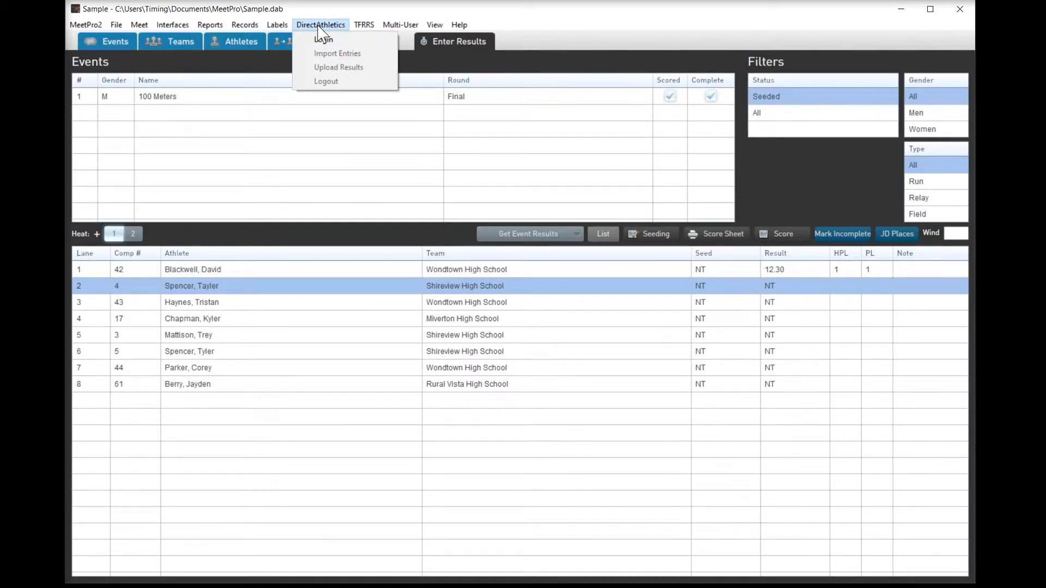
mouse_move(345, 64)
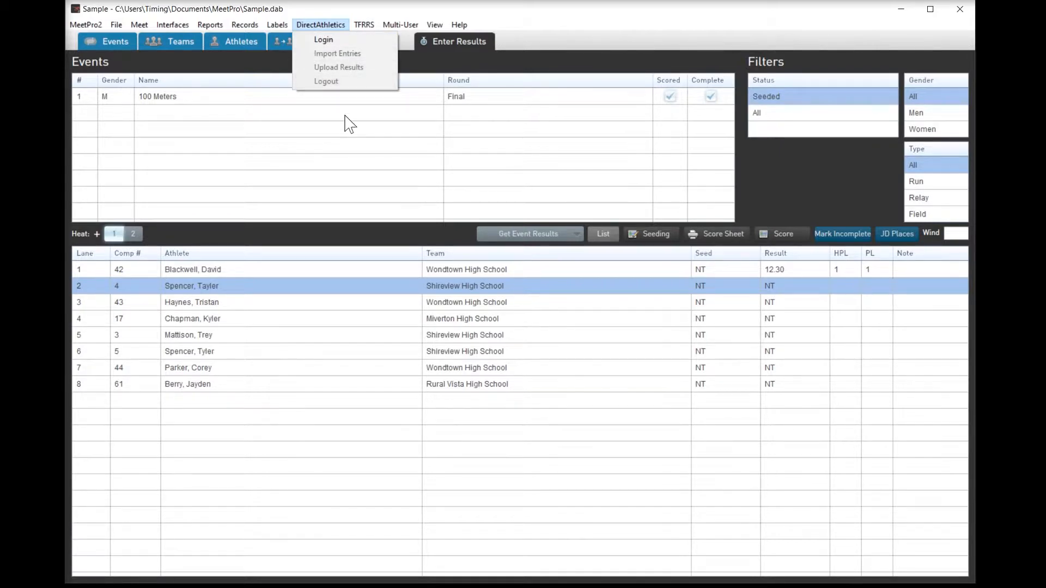
click(401, 24)
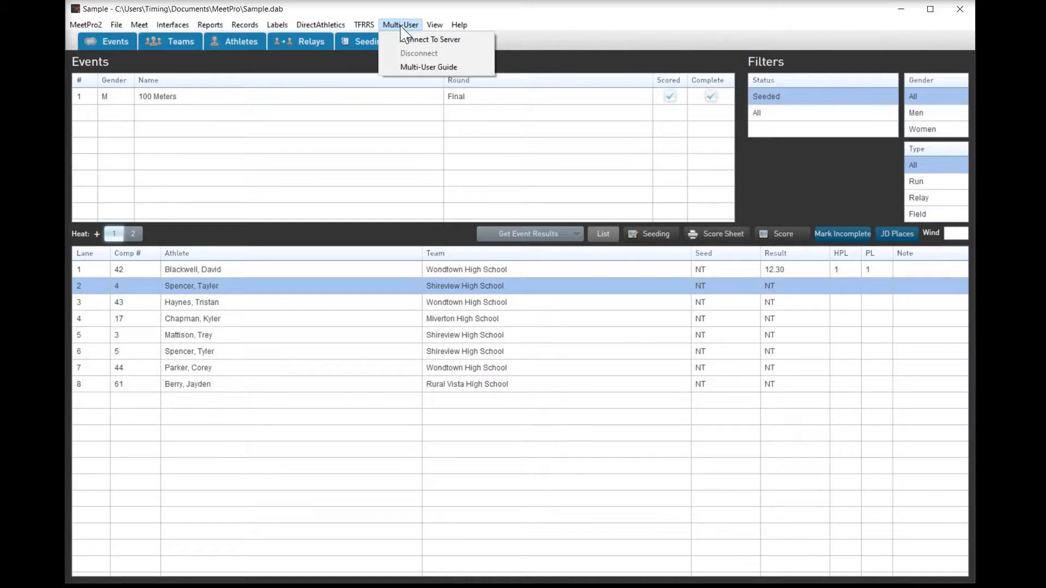
mouse_move(407, 36)
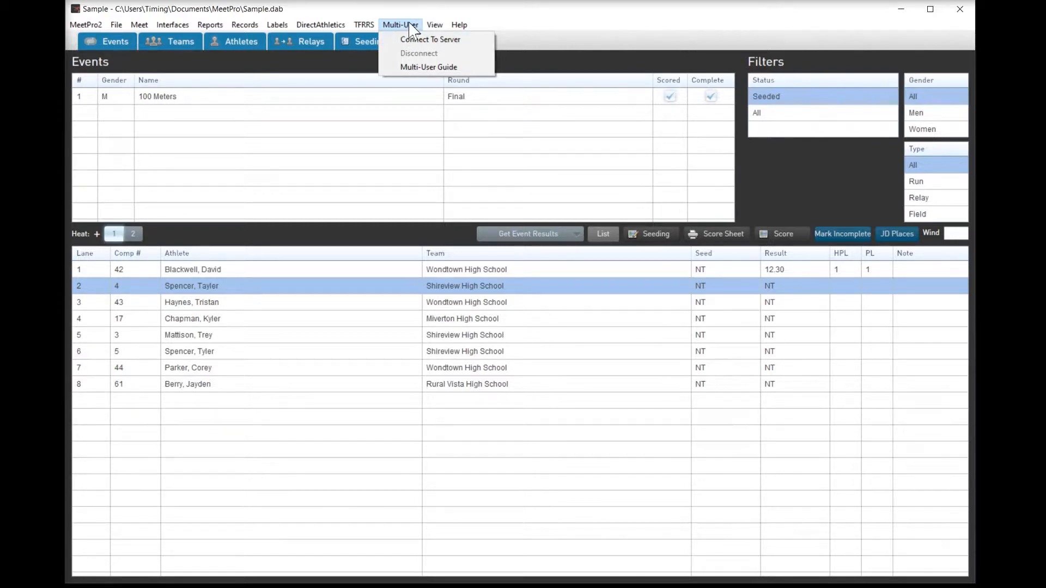
click(434, 25)
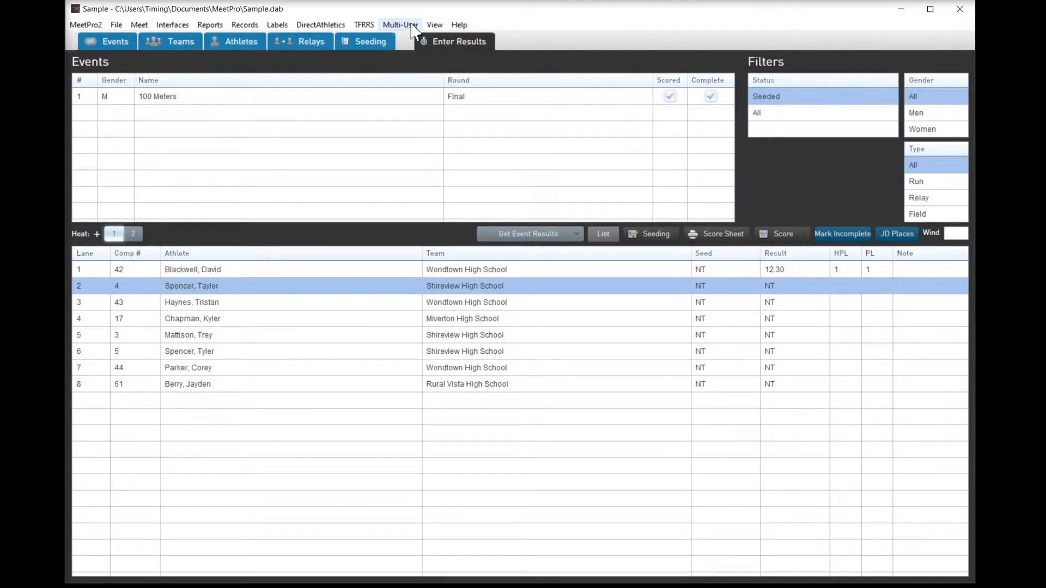
Step: Switch from the View menu to the Athletes roster and back to results entry
click(434, 24)
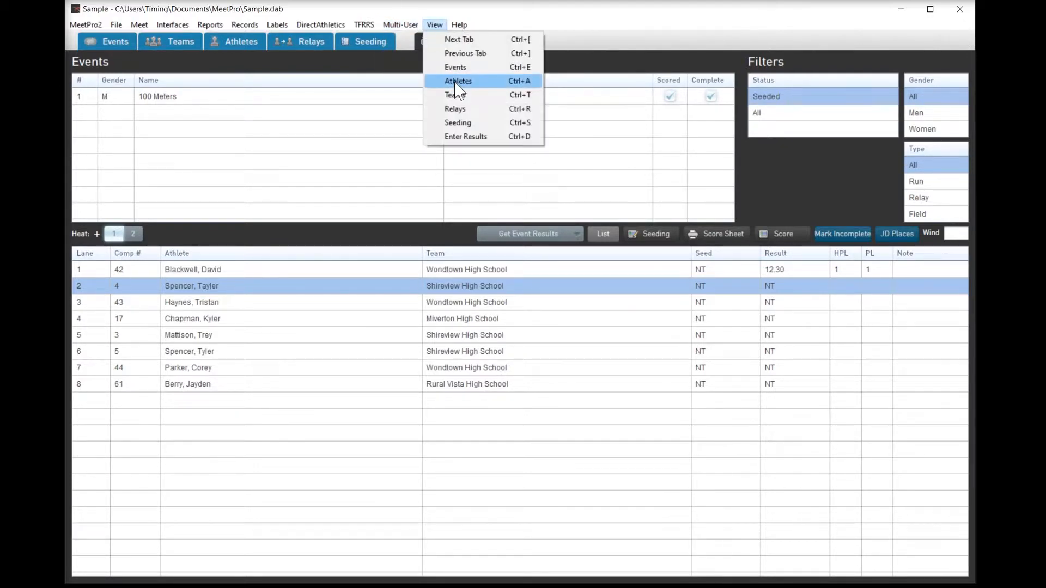
click(457, 81)
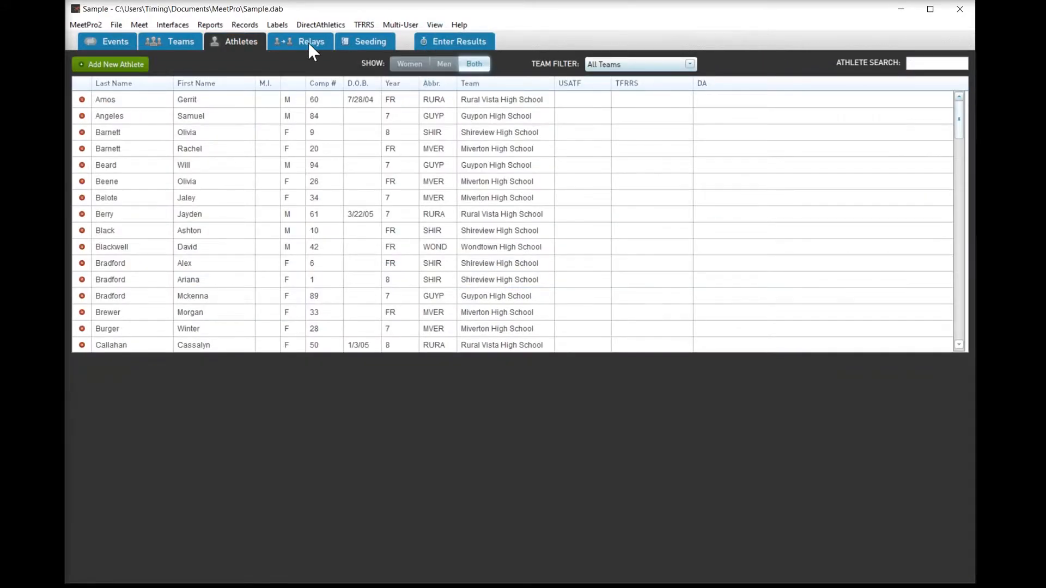
click(459, 42)
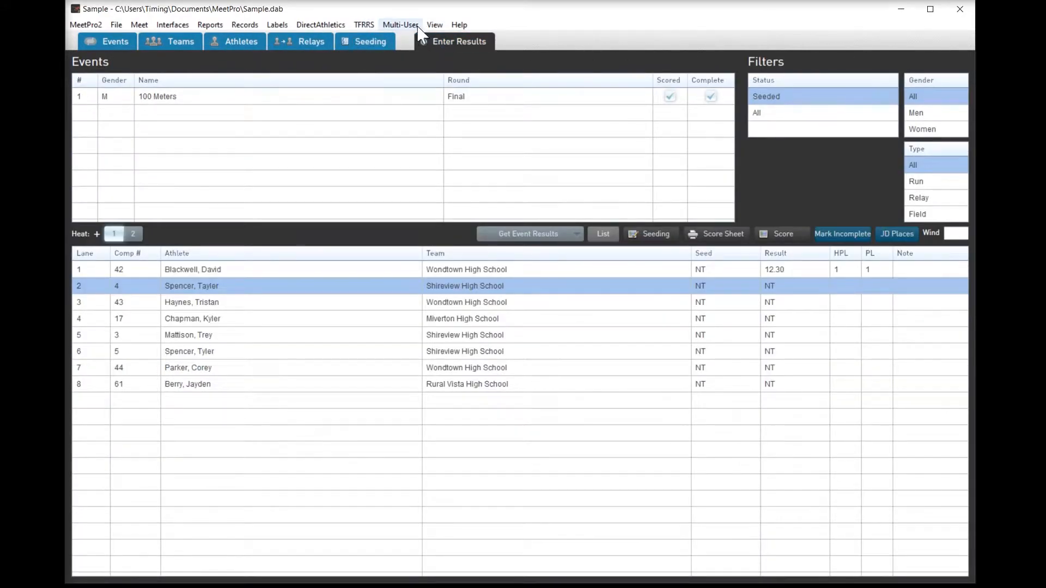
Step: Open the release notes from the Help menu in a browser
click(434, 25)
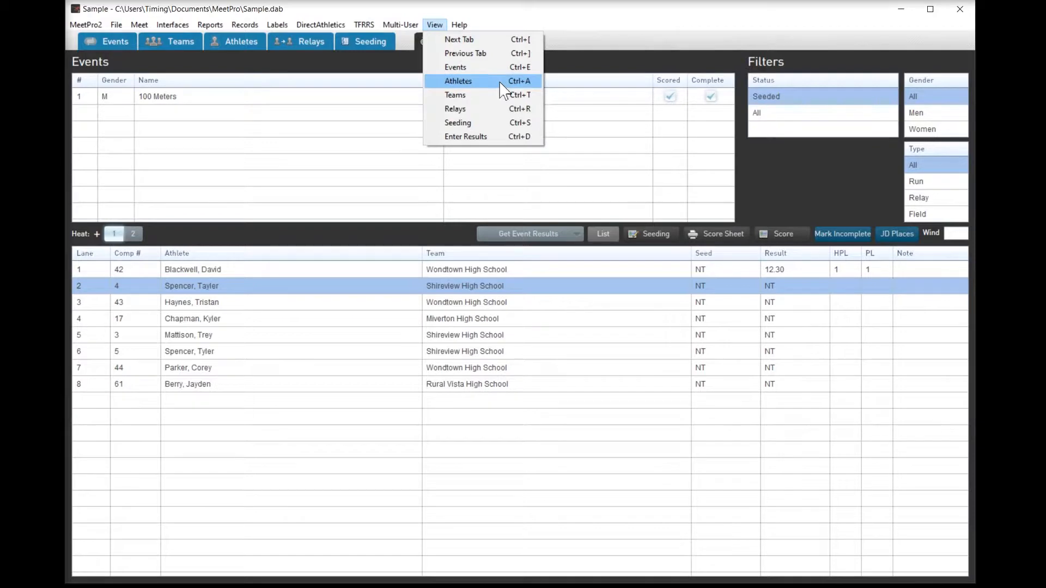
mouse_move(447, 30)
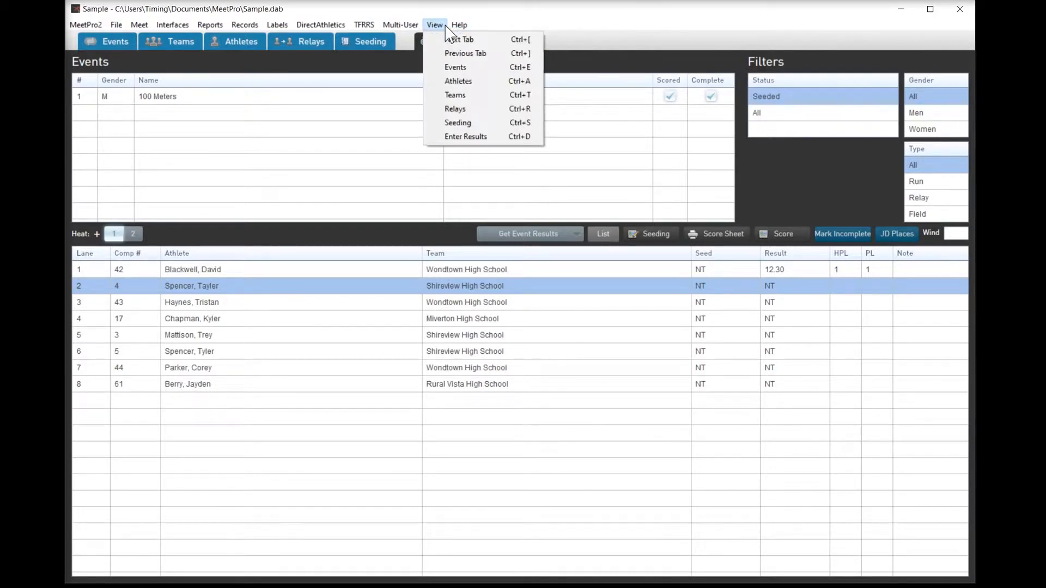
click(459, 24)
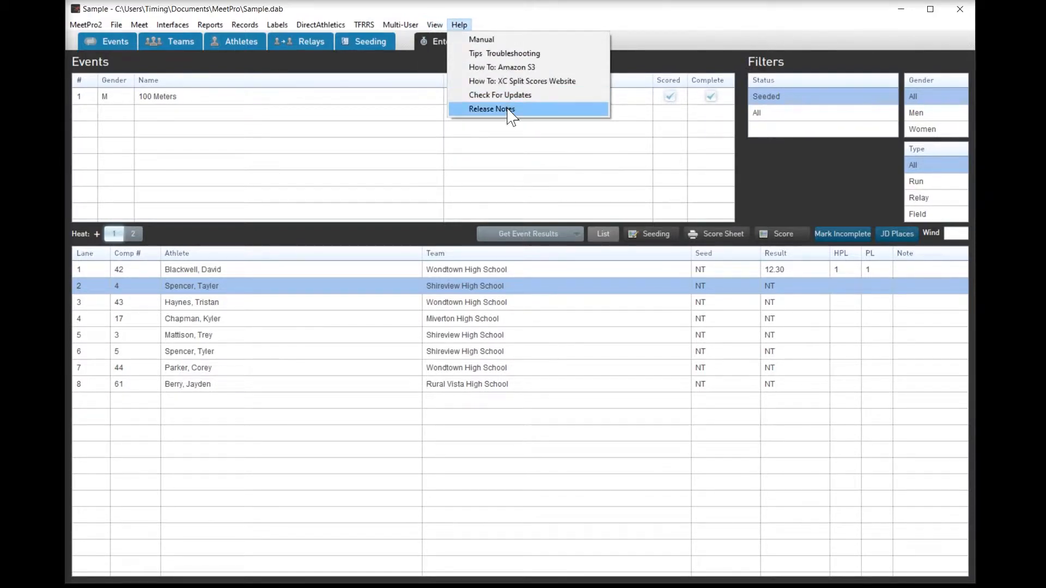
click(491, 109)
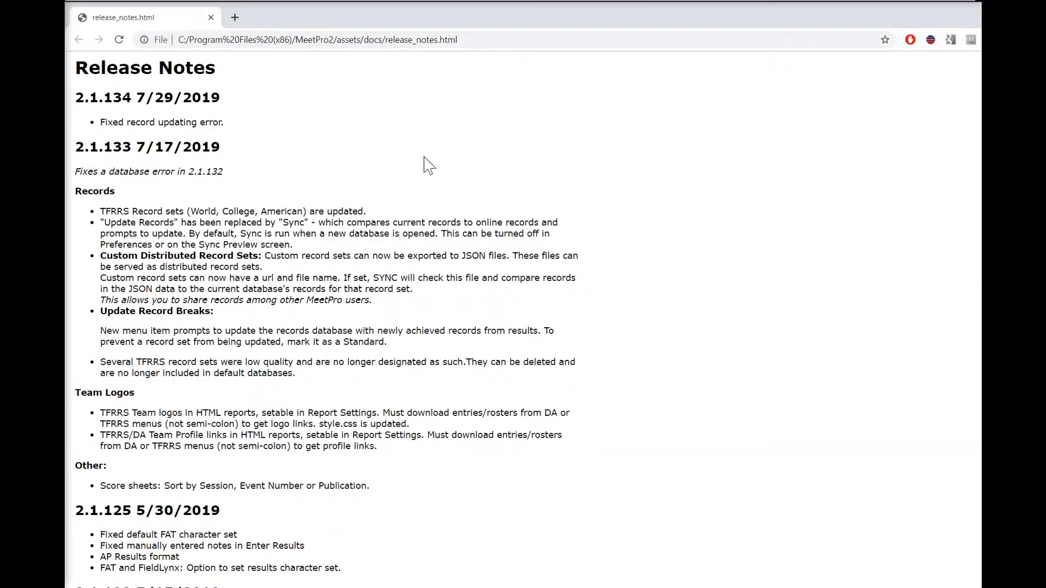
scroll(down, 3)
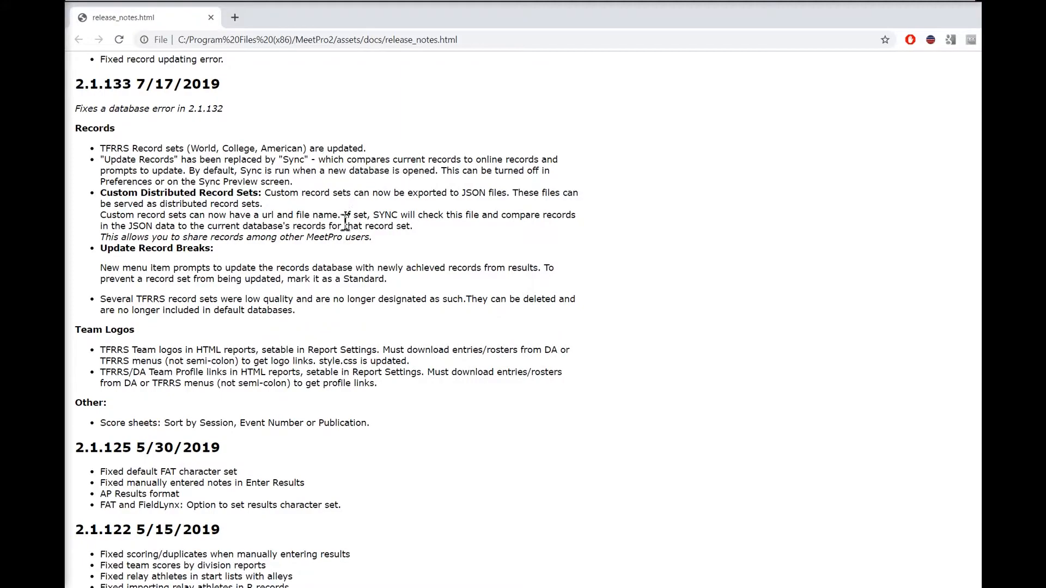
scroll(down, 3)
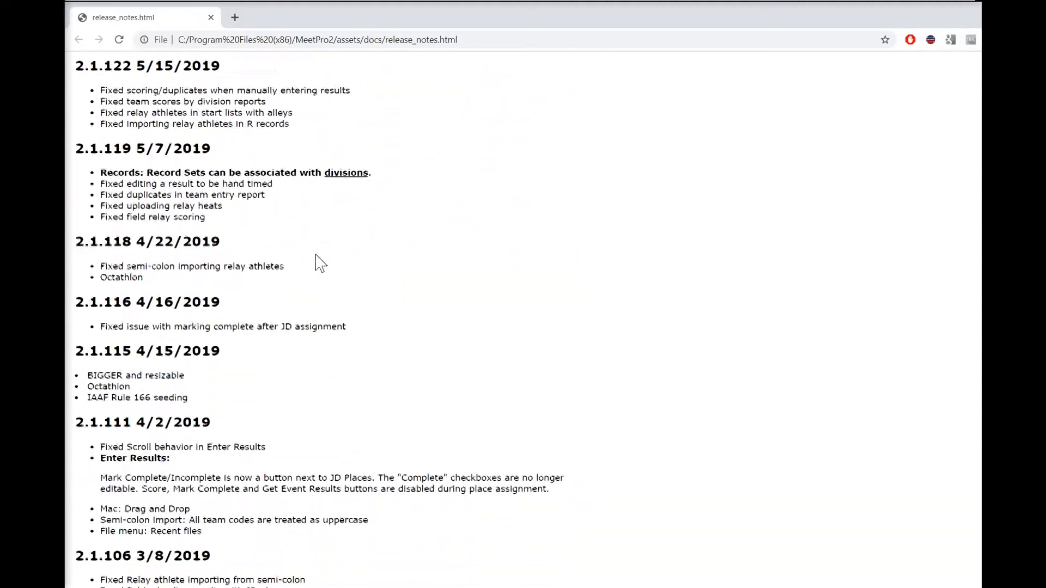
scroll(down, 3)
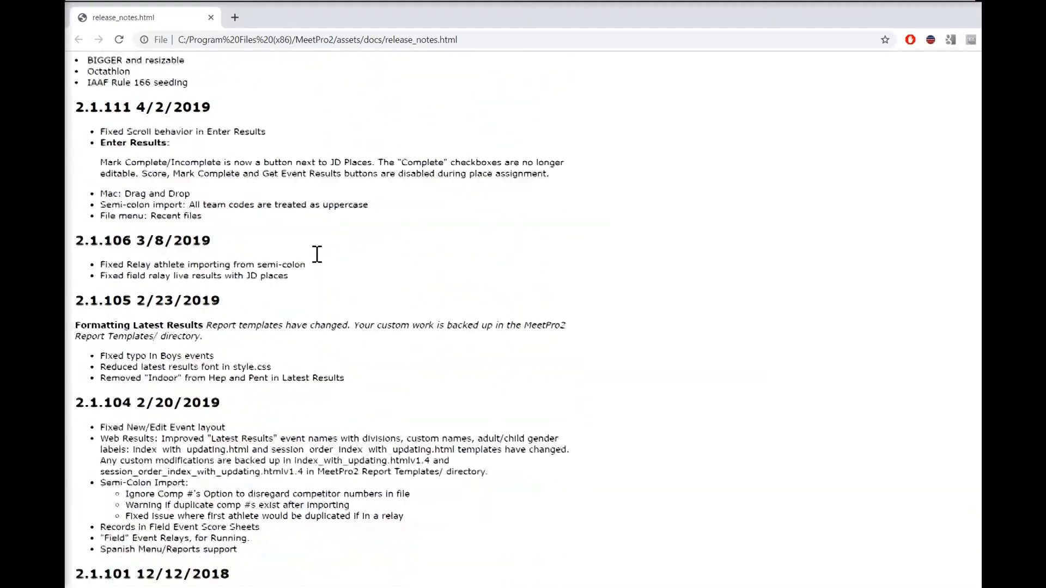
scroll(down, 3)
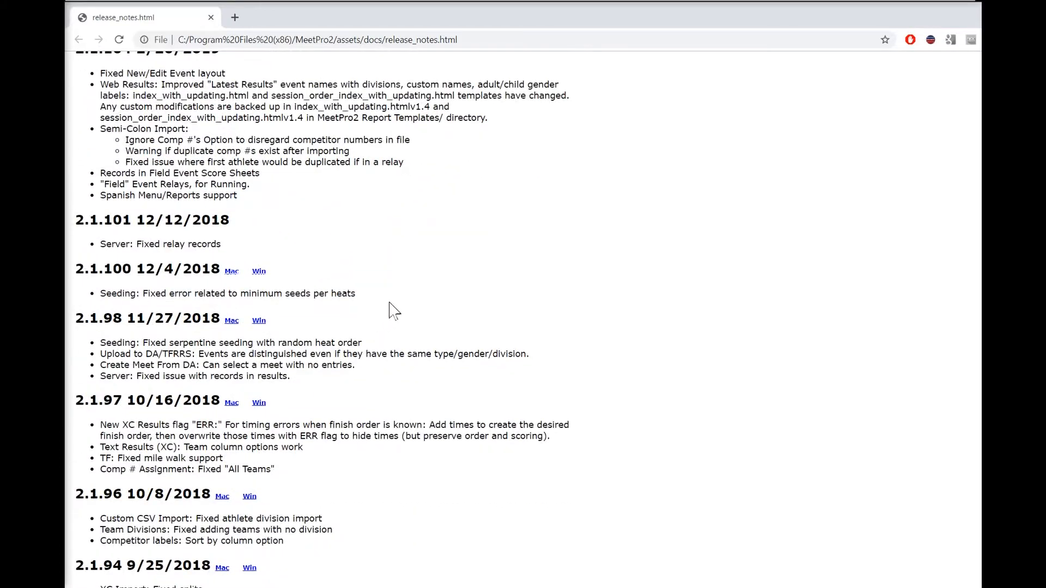
scroll(down, 3)
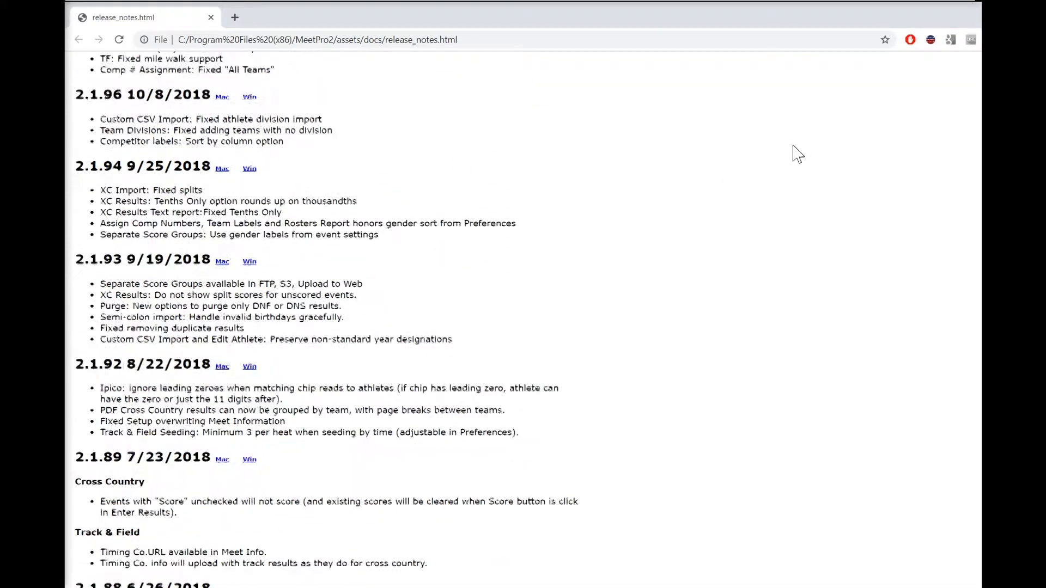
scroll(up, 3)
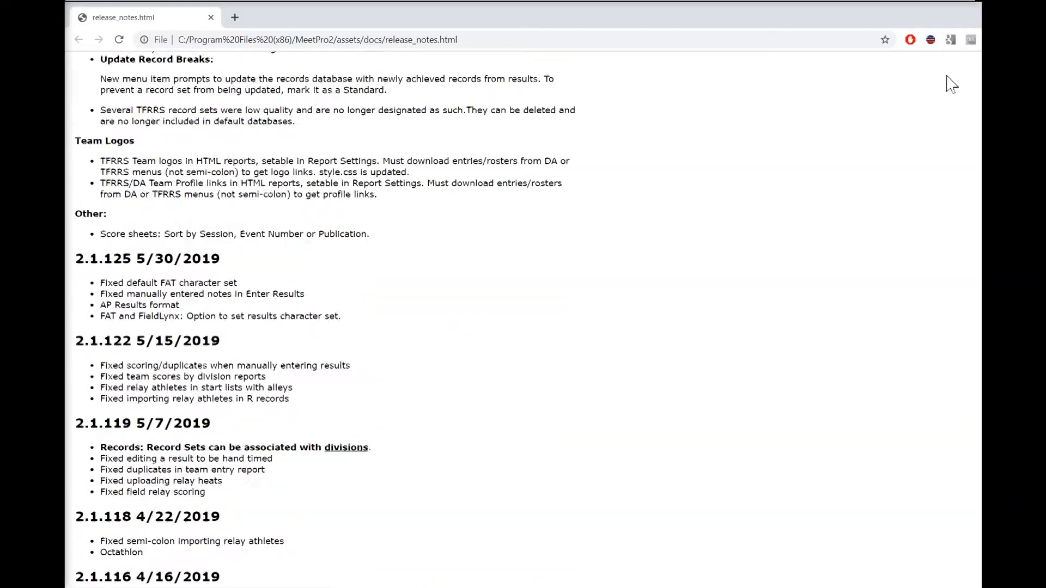
scroll(up, 3)
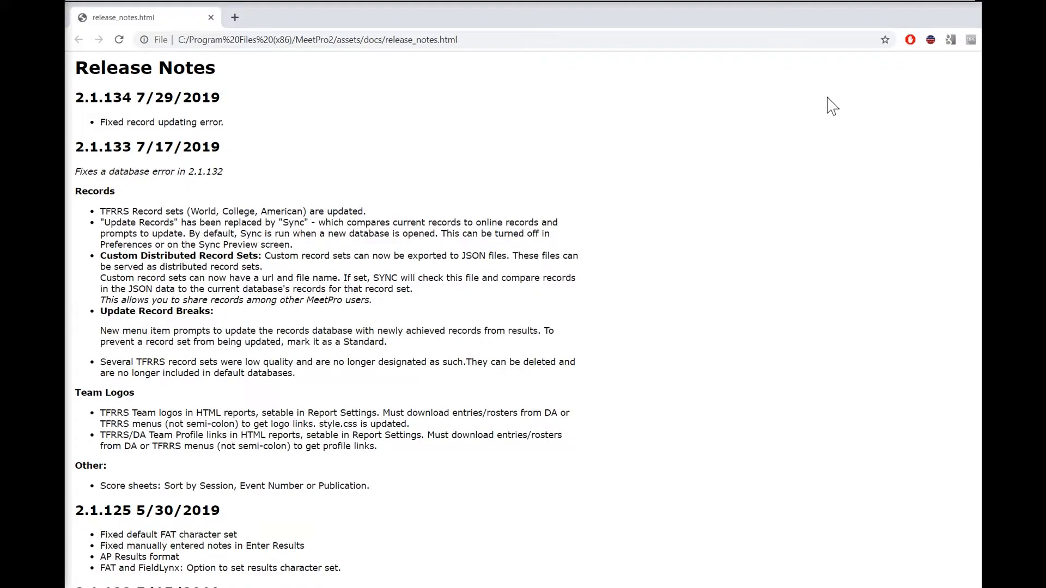
mouse_move(826, 111)
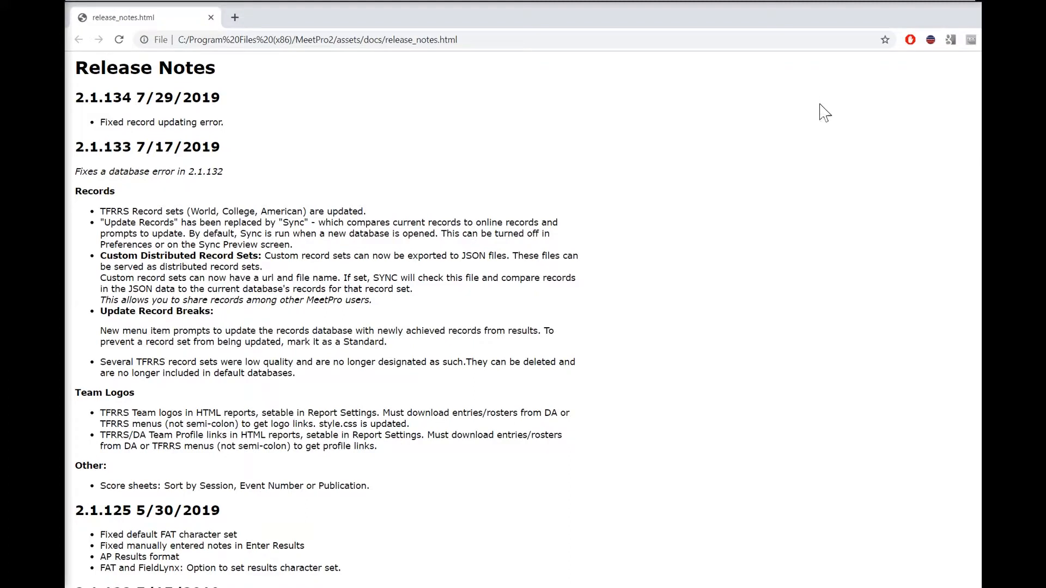
mouse_move(755, 128)
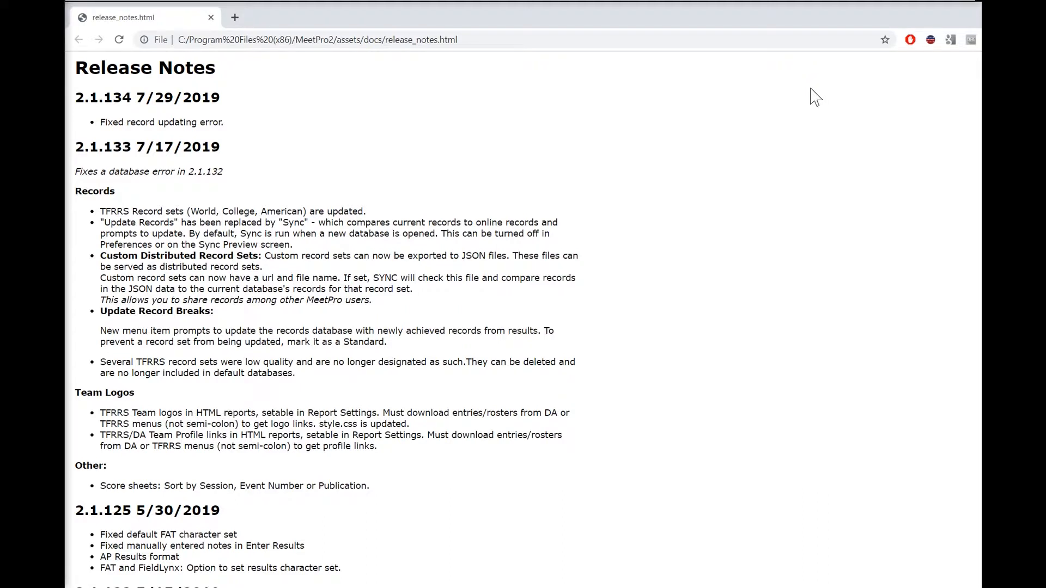
mouse_move(589, 175)
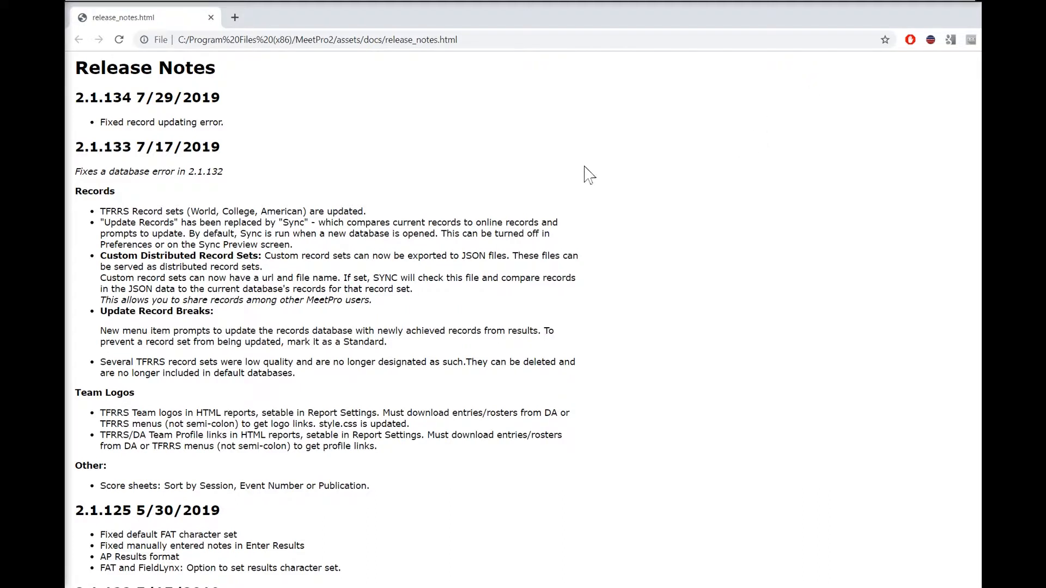